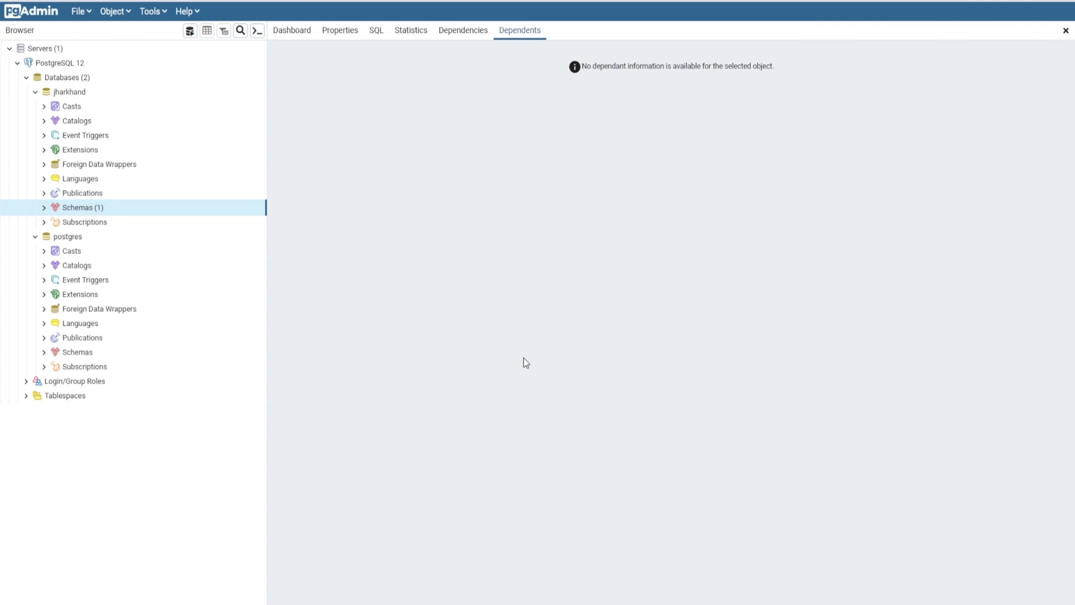
mouse_move(522, 339)
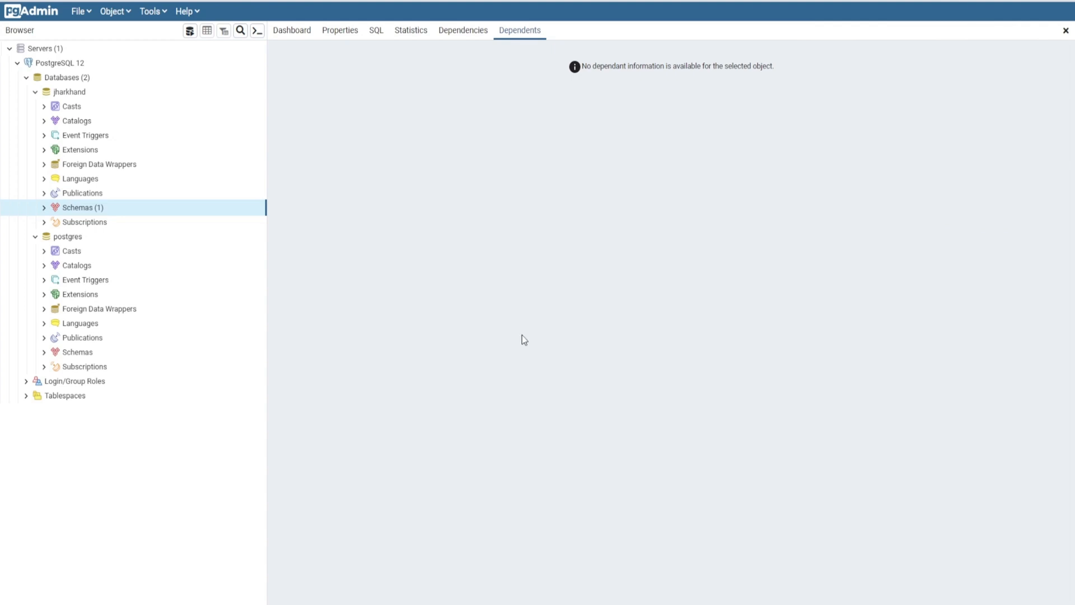
mouse_move(70, 92)
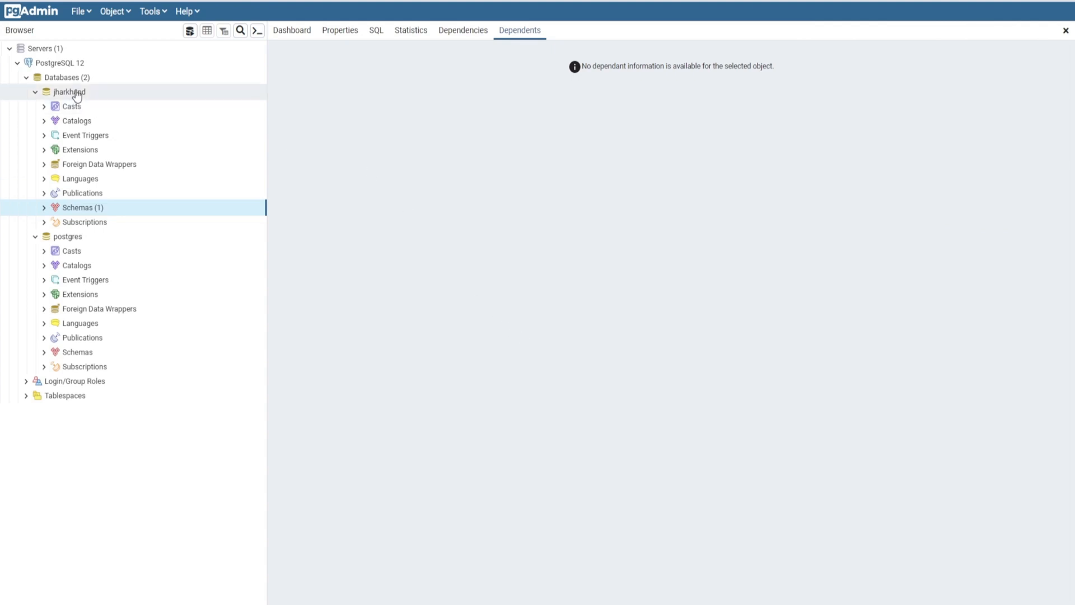
Bring up the context menu for the jharkhand database in the Browser tree
right_click(66, 92)
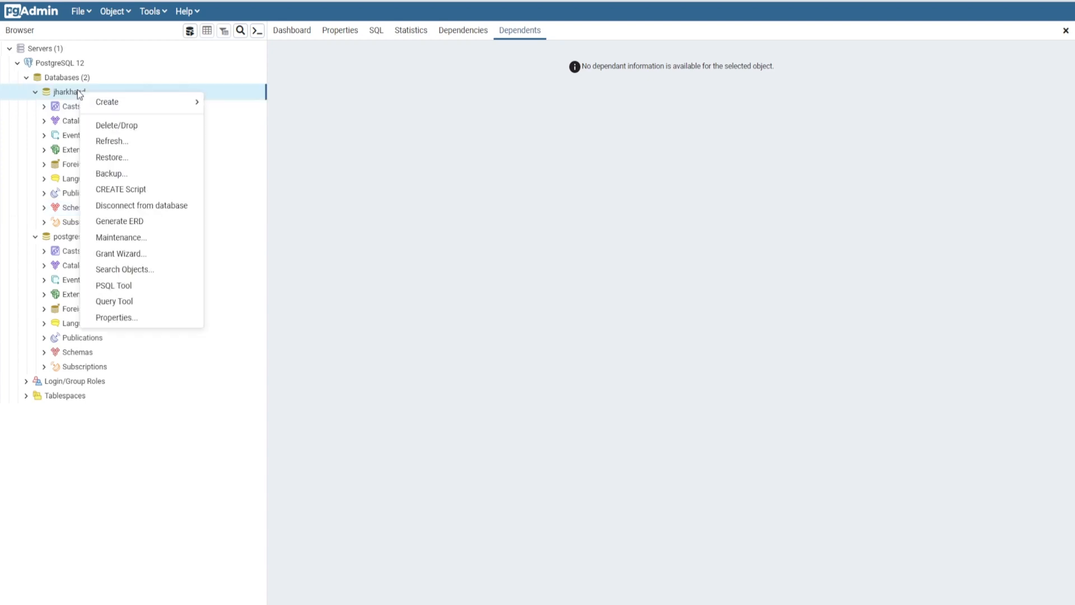
Launch the Query Tool for the jharkhand database
left_click(114, 301)
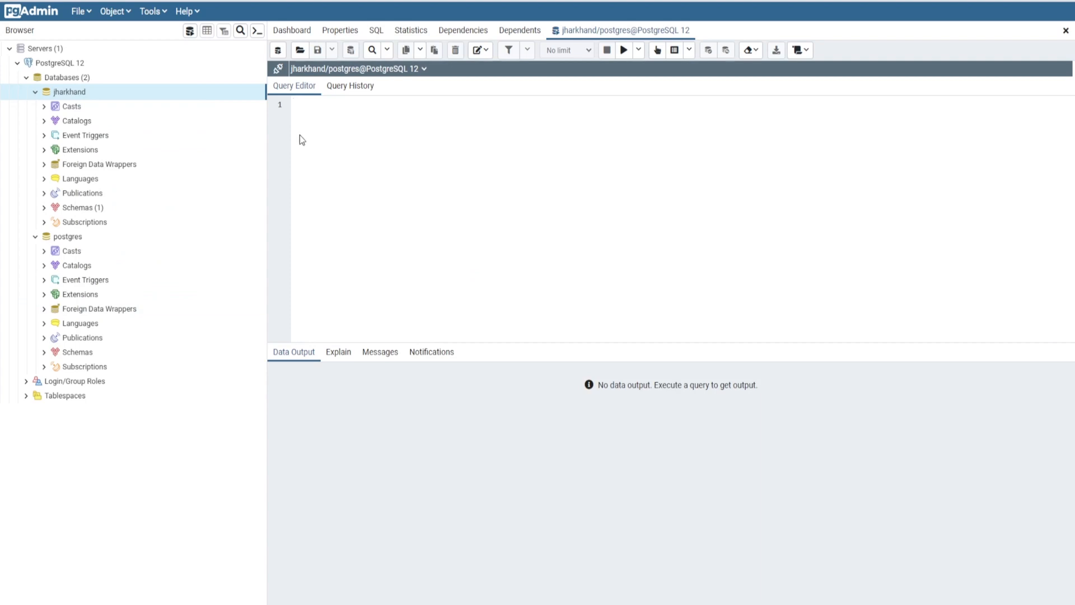
mouse_move(352, 94)
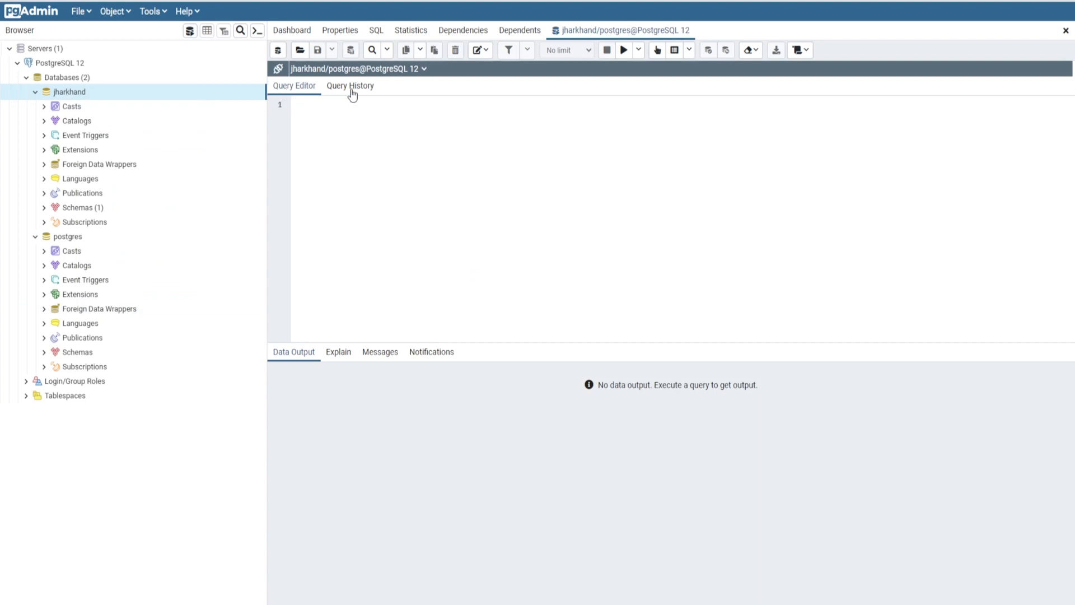
mouse_move(389, 90)
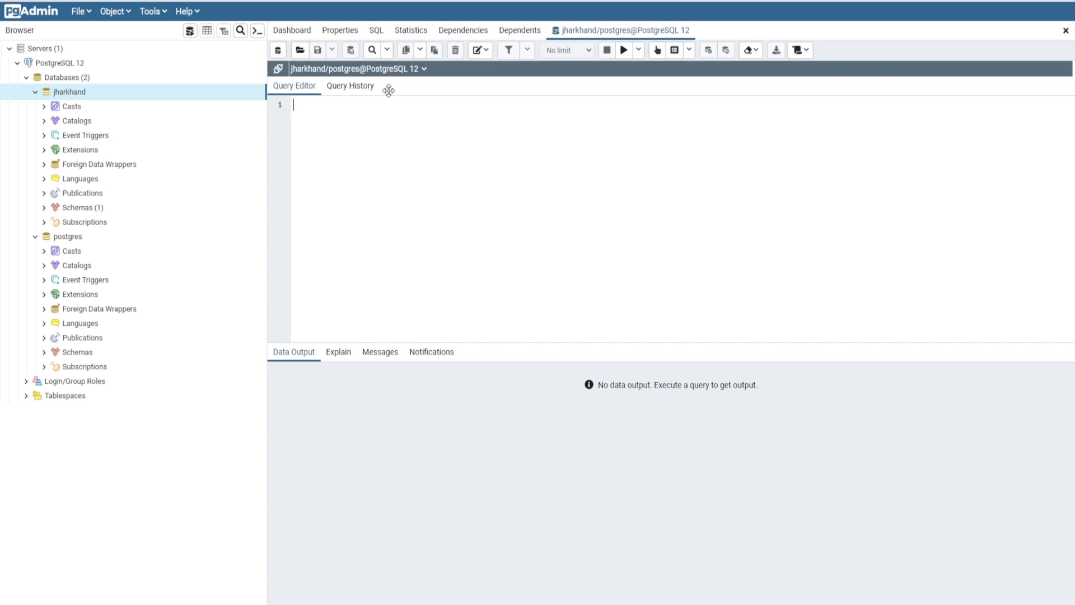
Write CREATE DOMAIN color_domain varchar(10) CHECK (VALUE IN ('red','green','blue','yellow'))
type("CREATE")
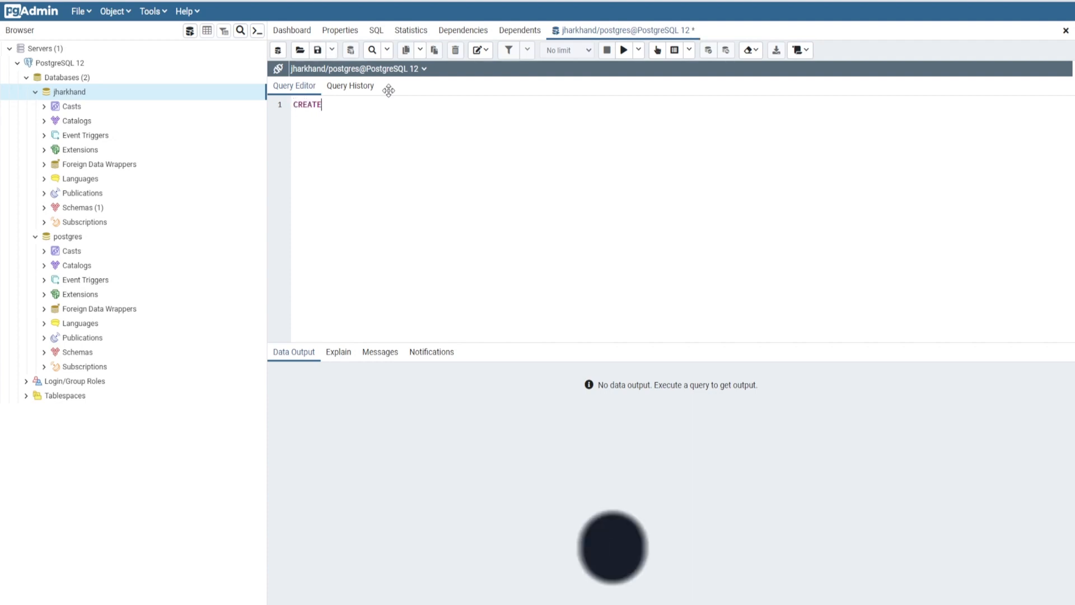
type("DOMA")
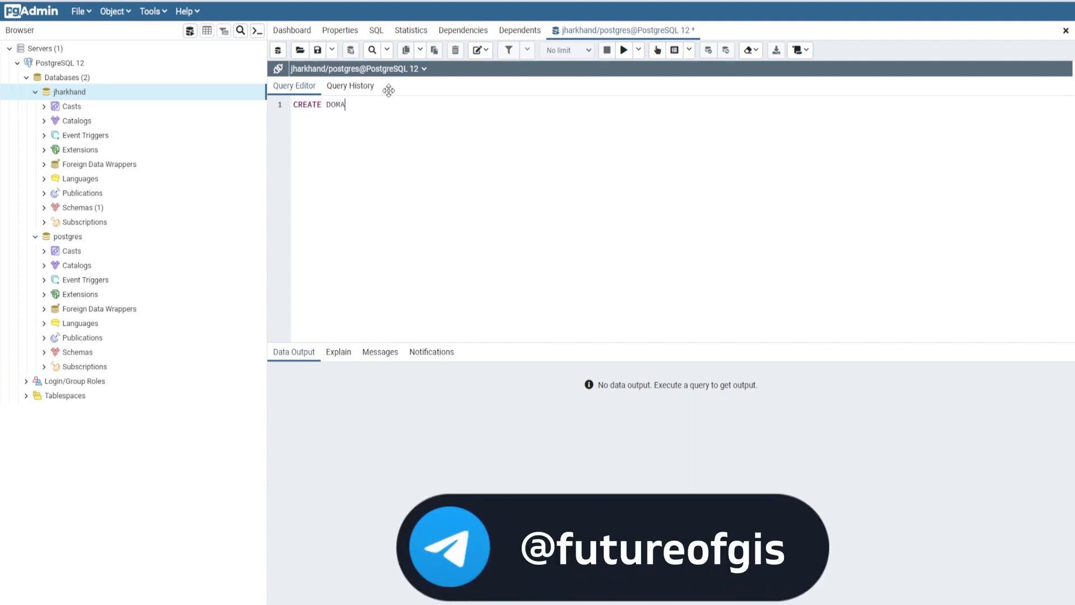
type("IN")
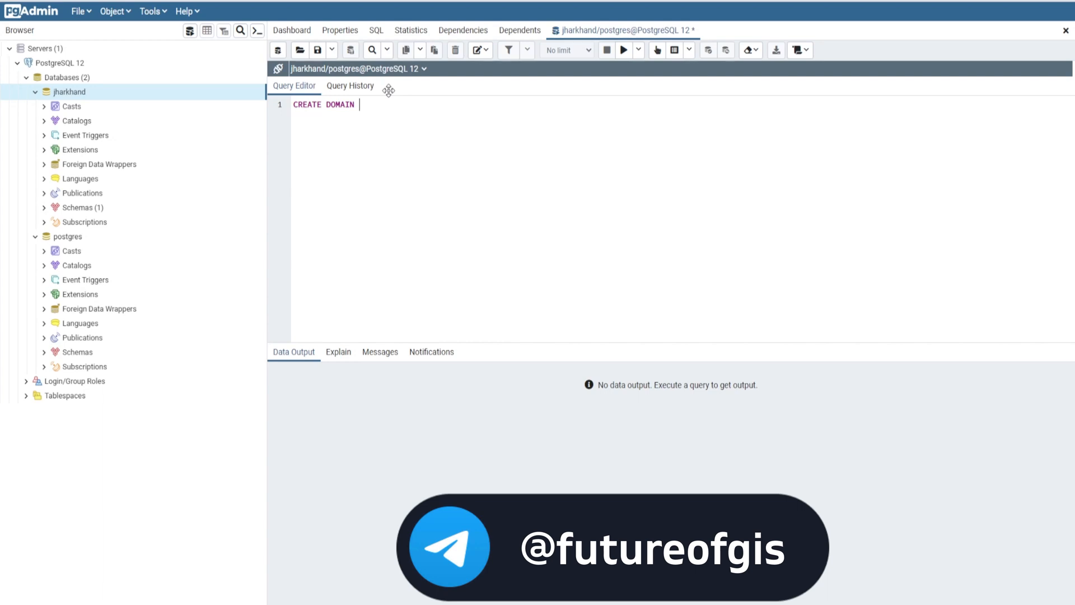
type("colo")
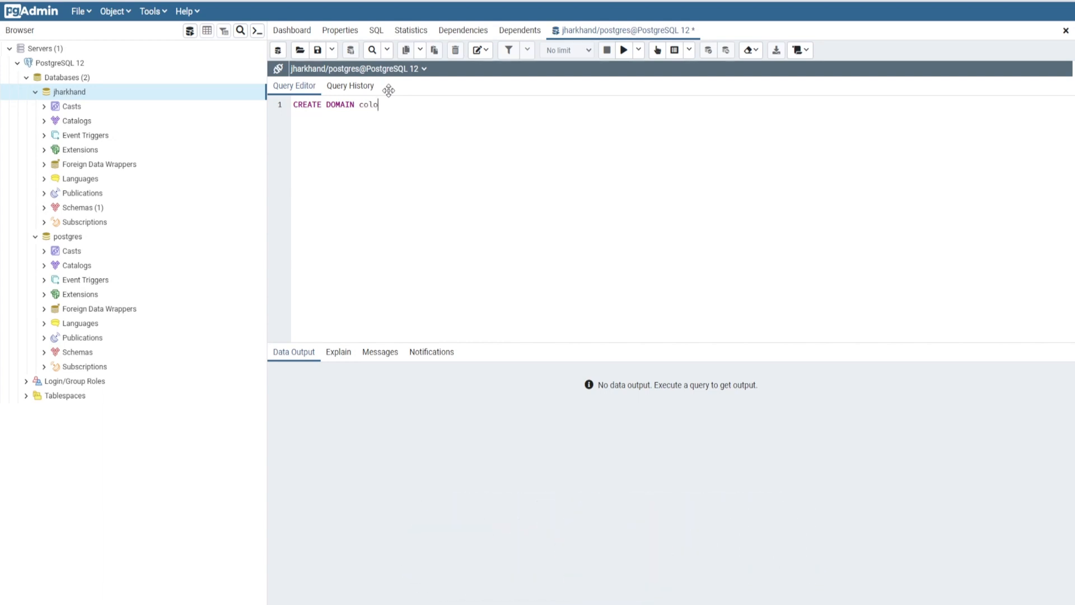
type("r_dom")
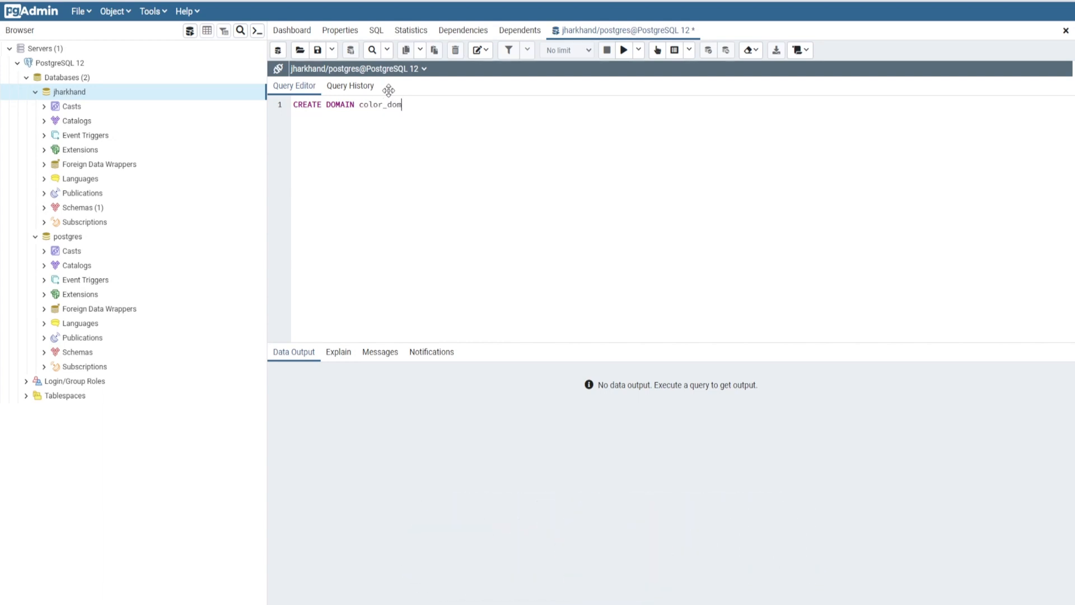
type("ain")
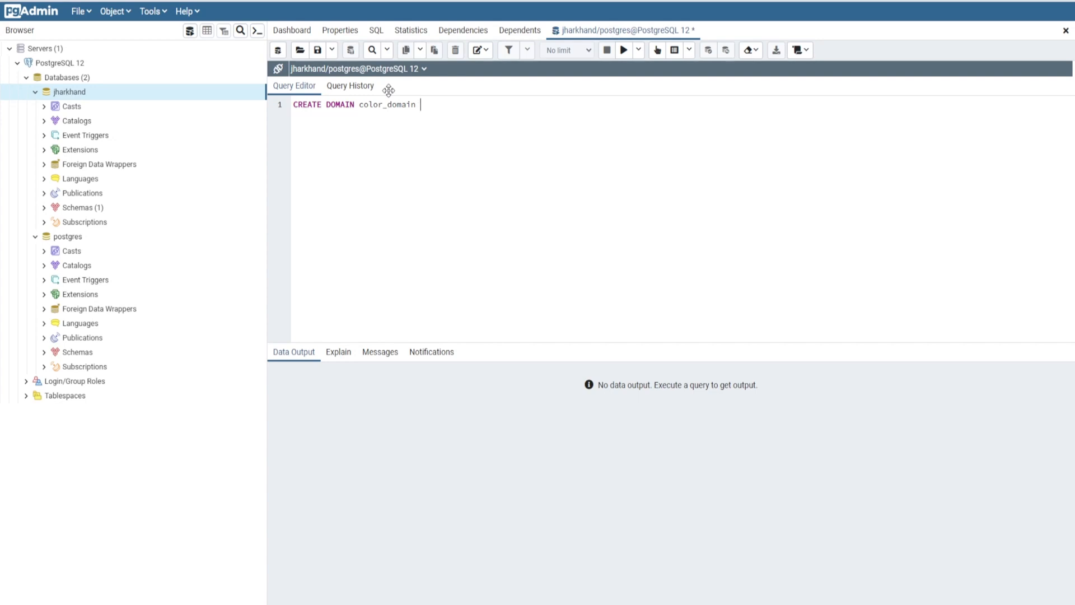
type("varchar")
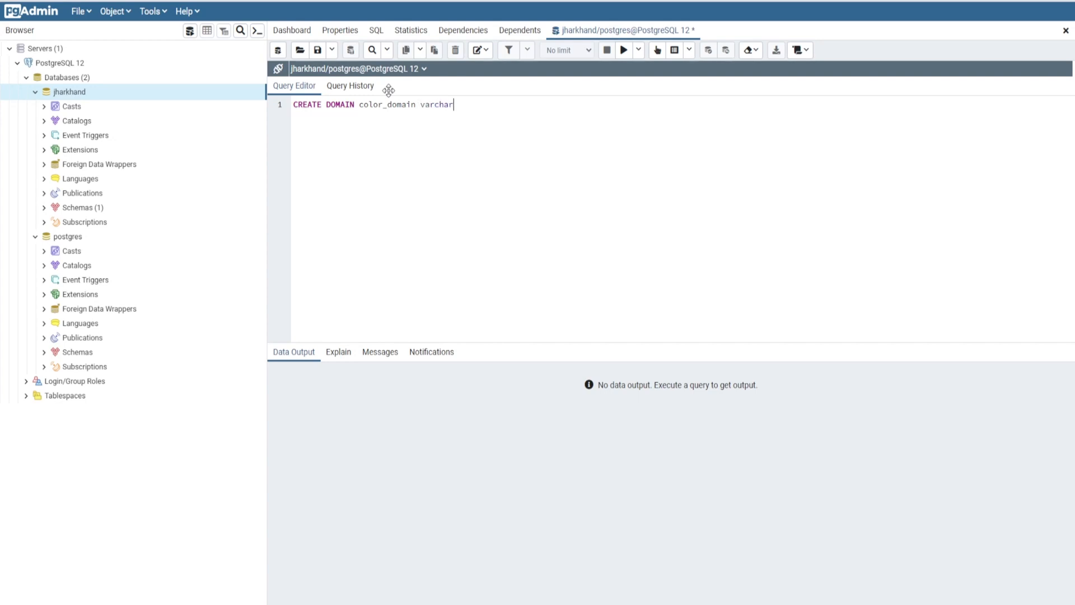
type("(10)")
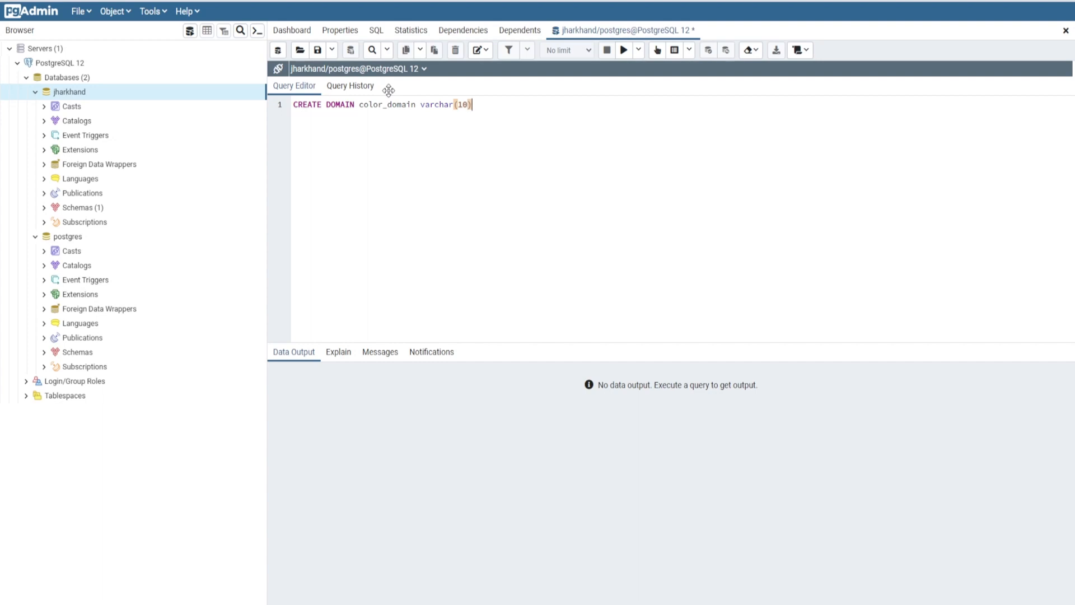
type("CH")
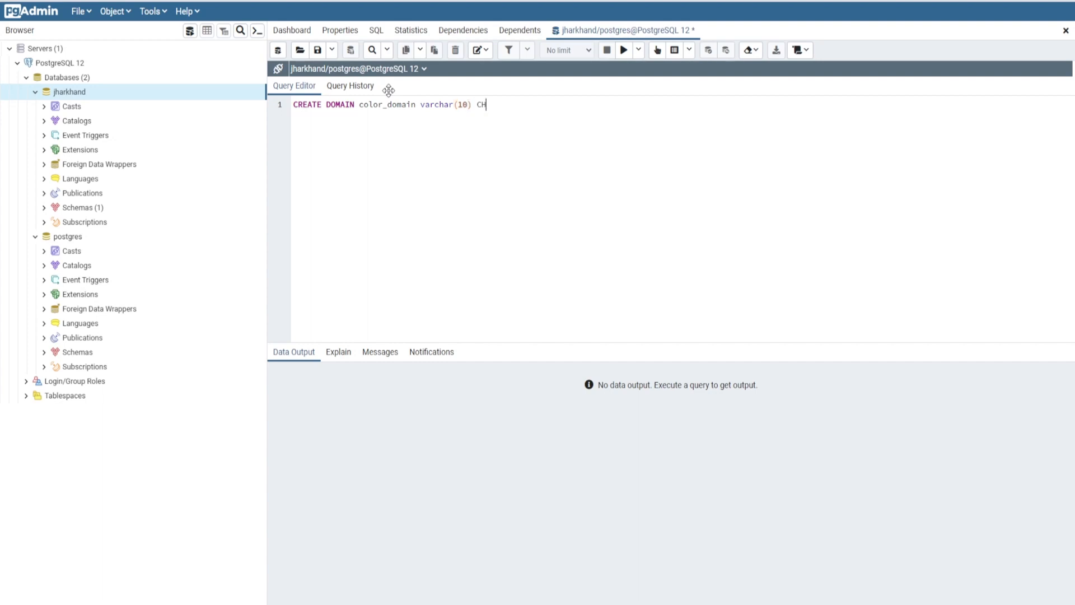
type("EKC")
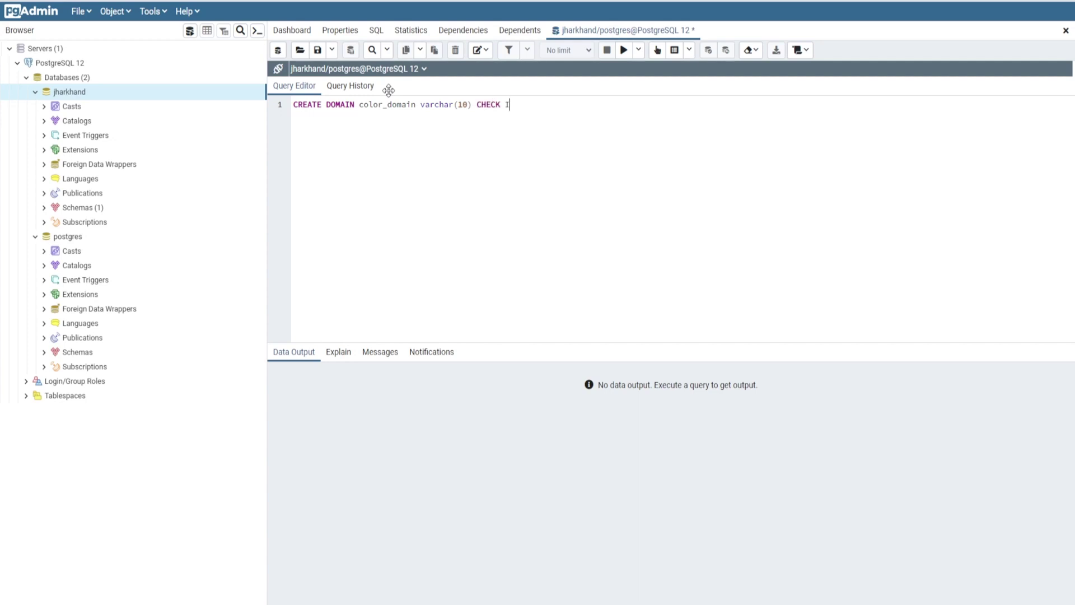
type("N VA")
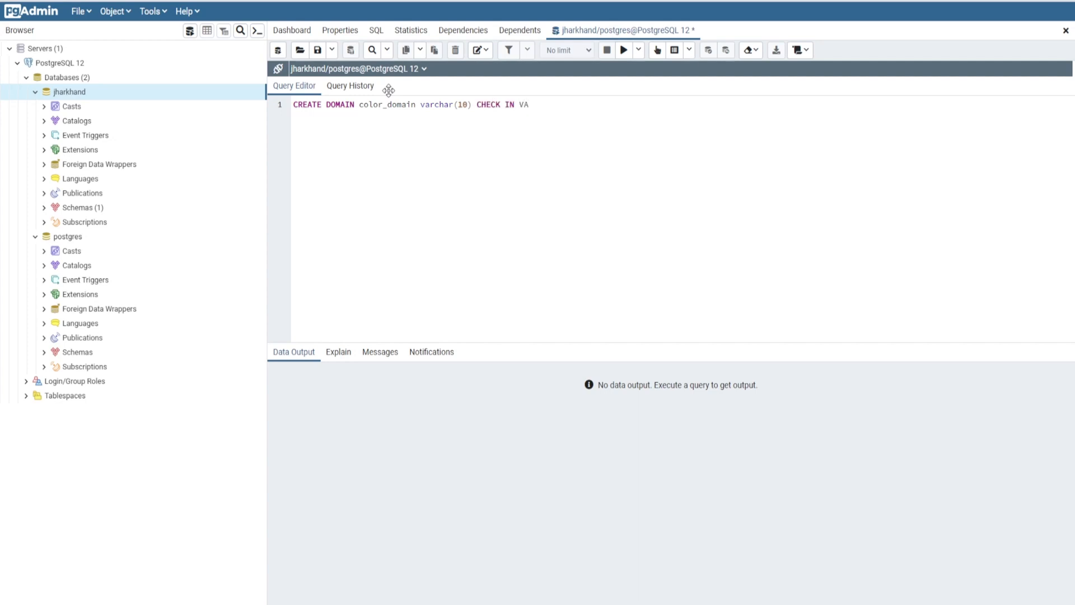
type("LUE")
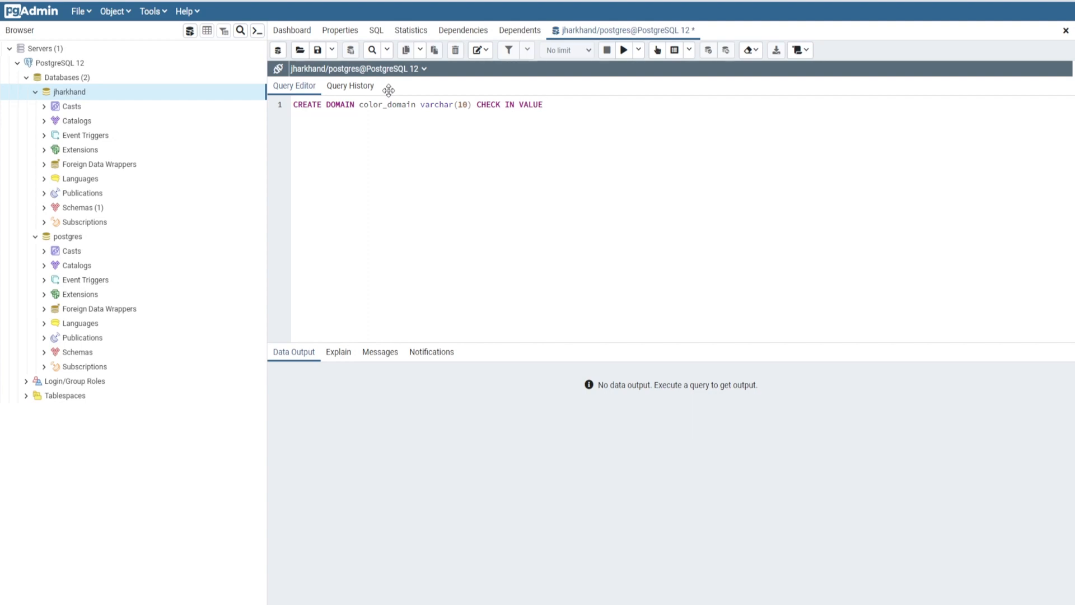
type("())")
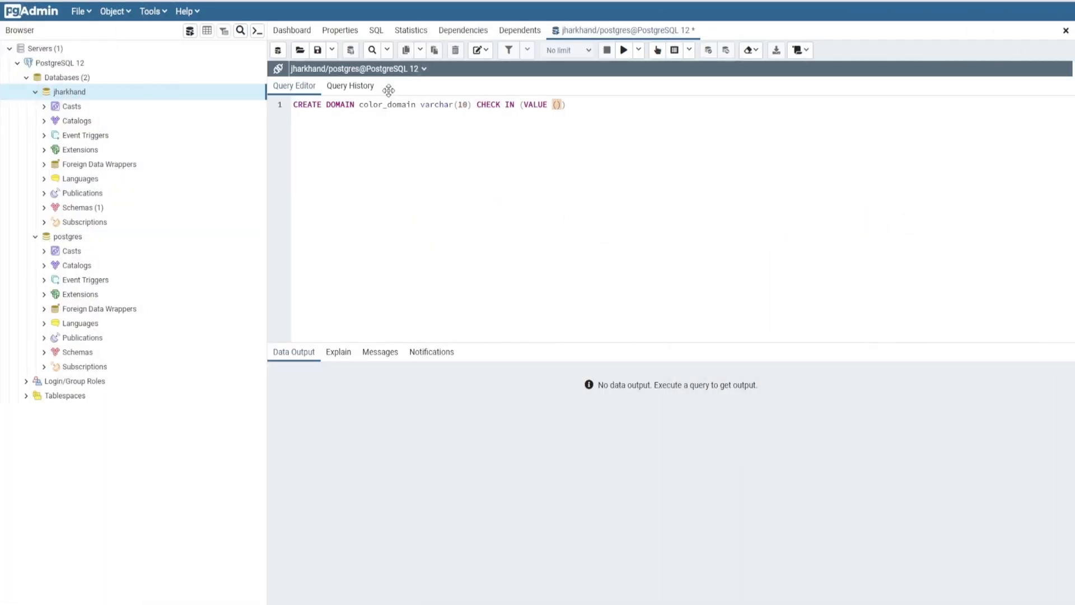
type("'red'")
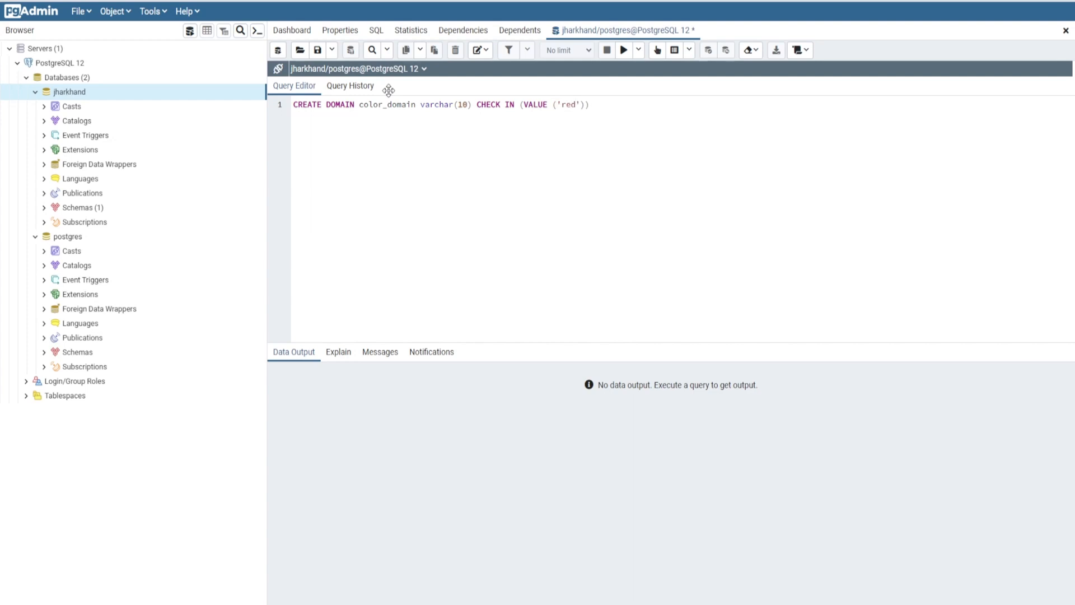
type(",")
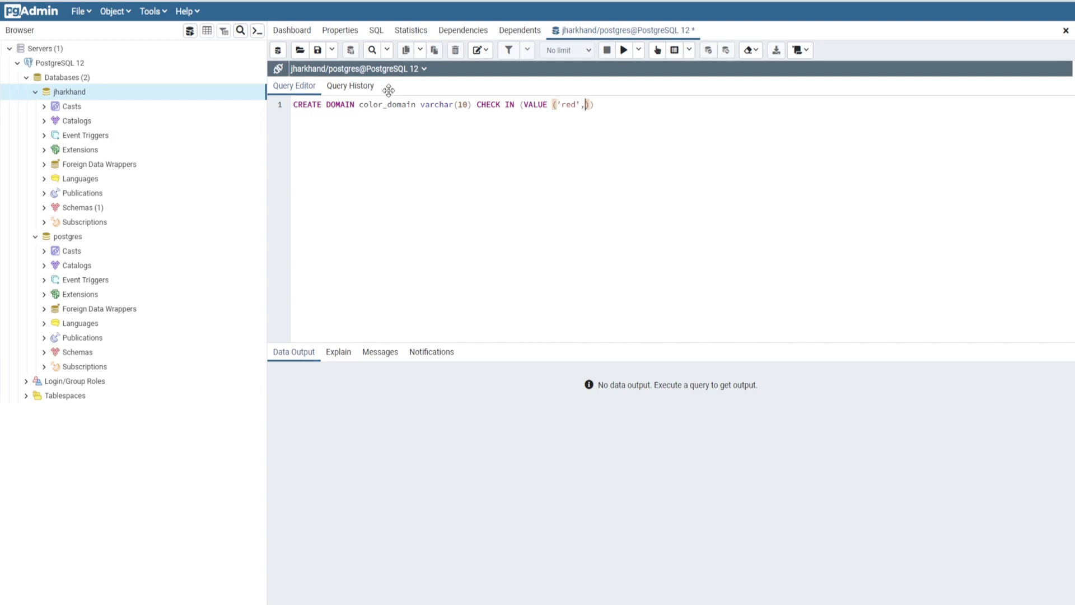
type("gr")
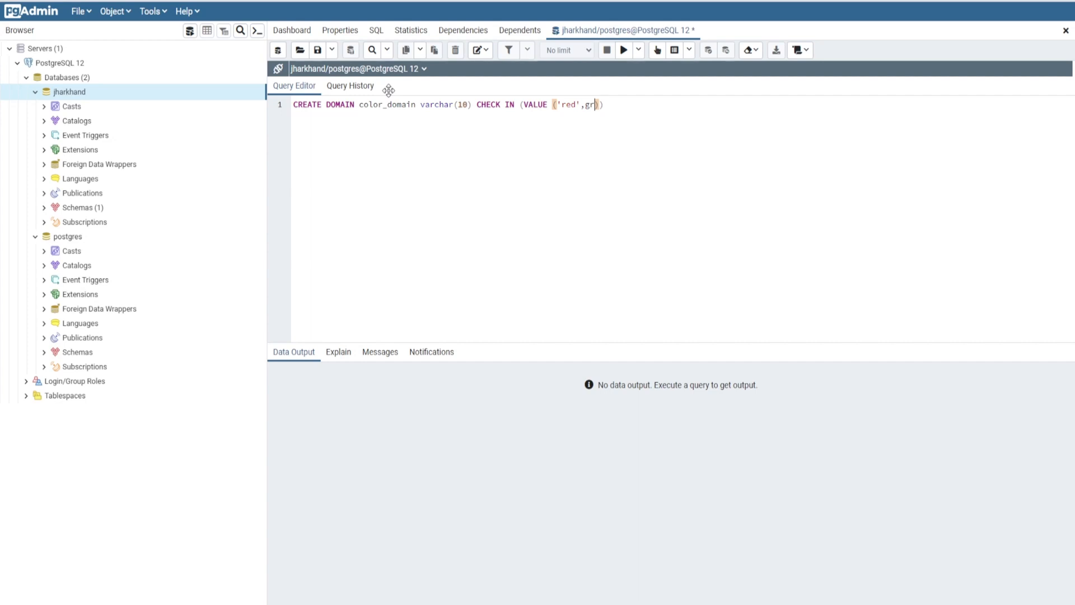
type("e")
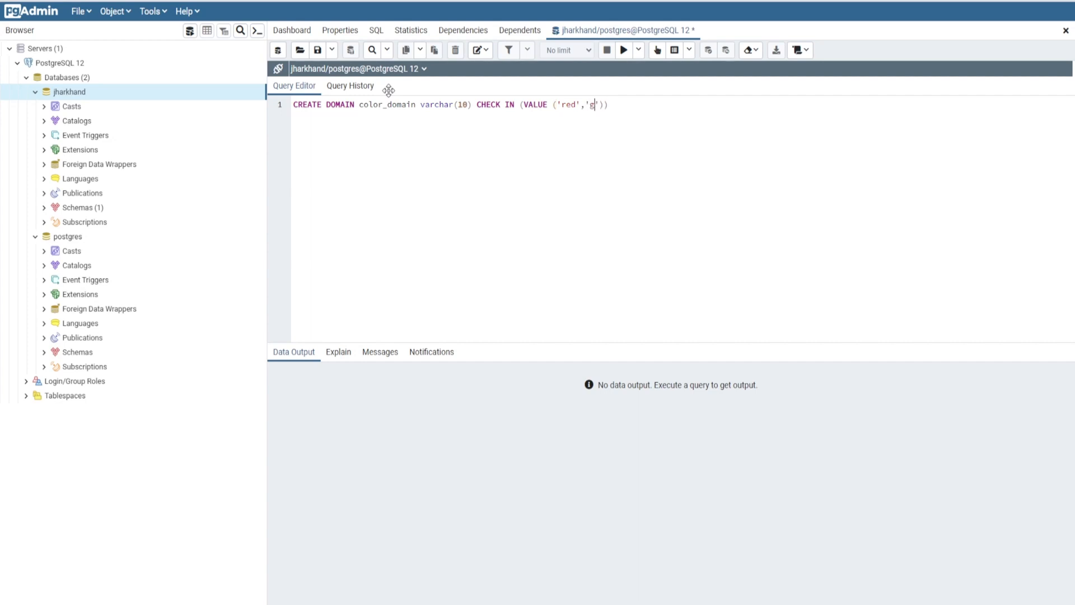
type("reen")
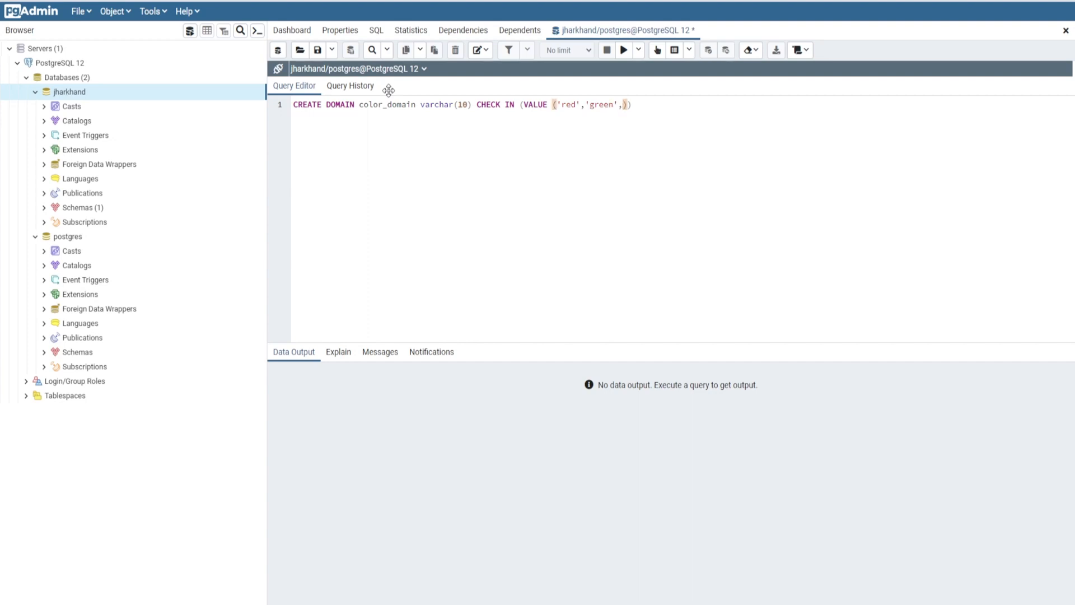
type("'blue'")
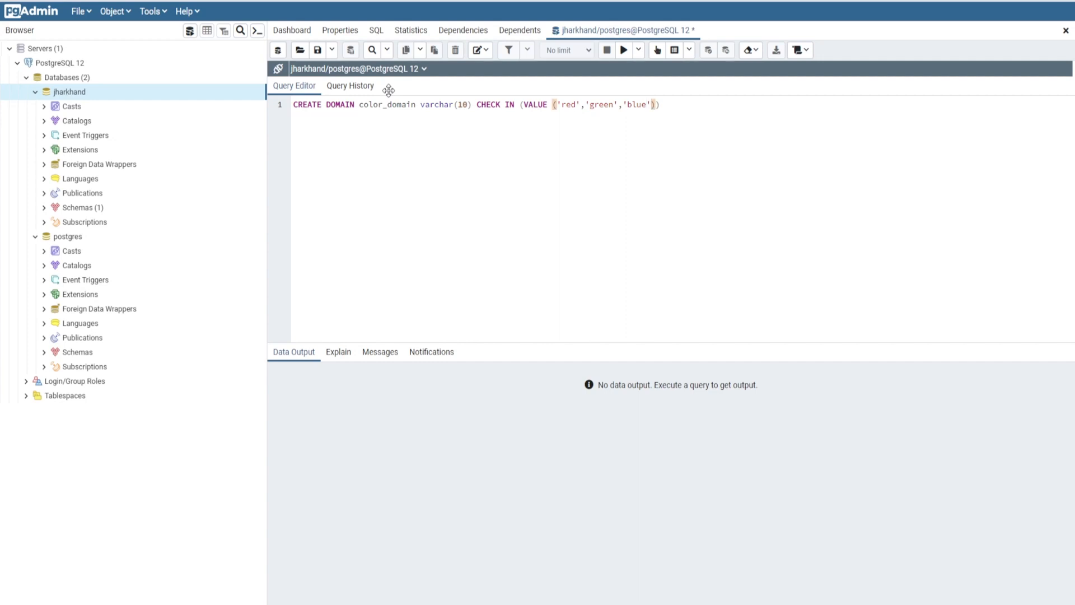
type(",")
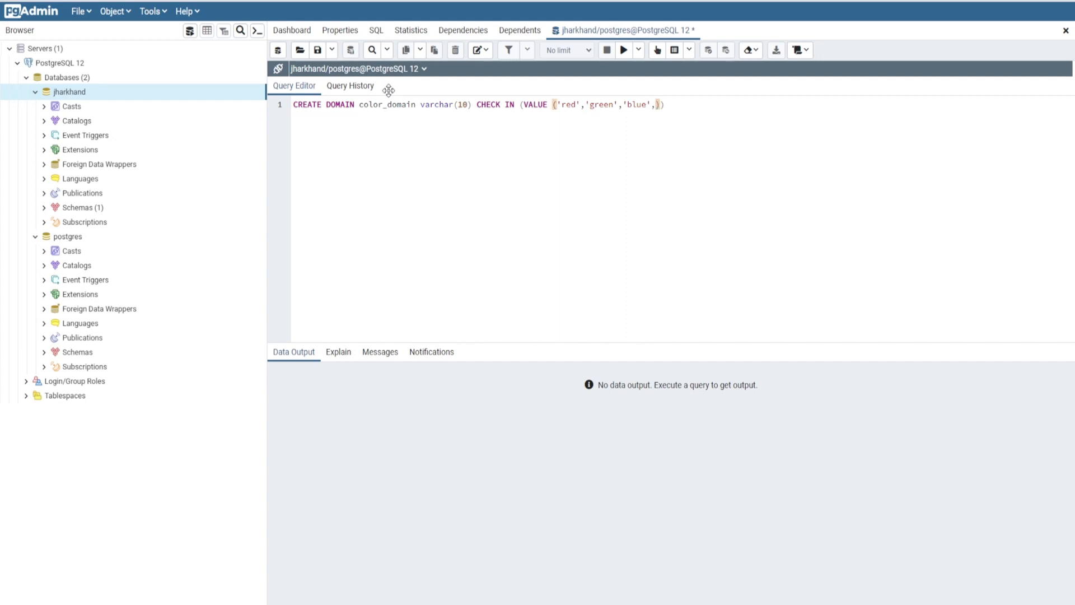
type("yellow'")
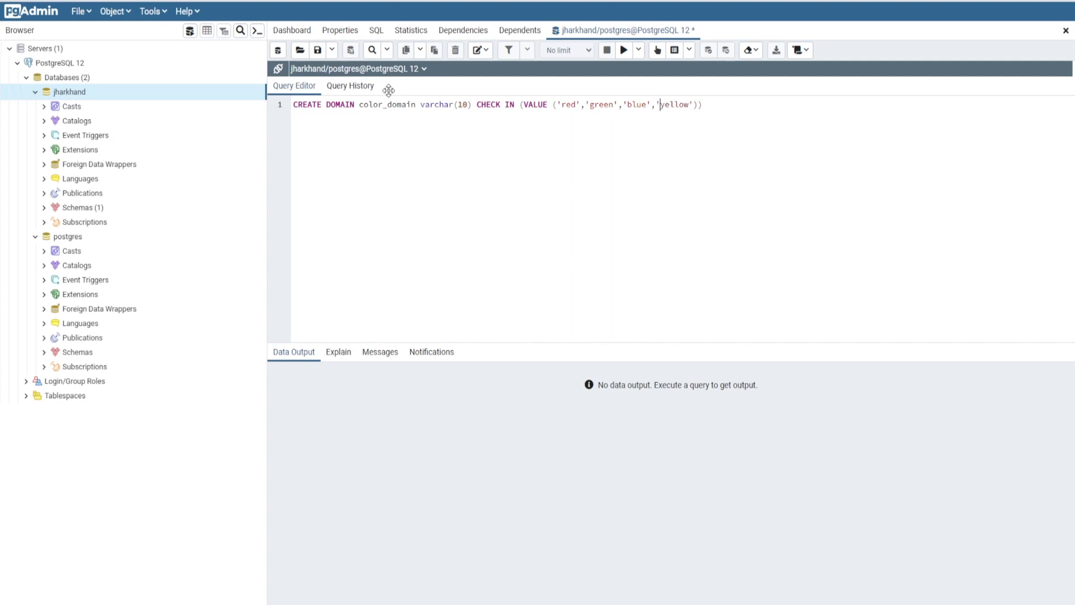
type(";")
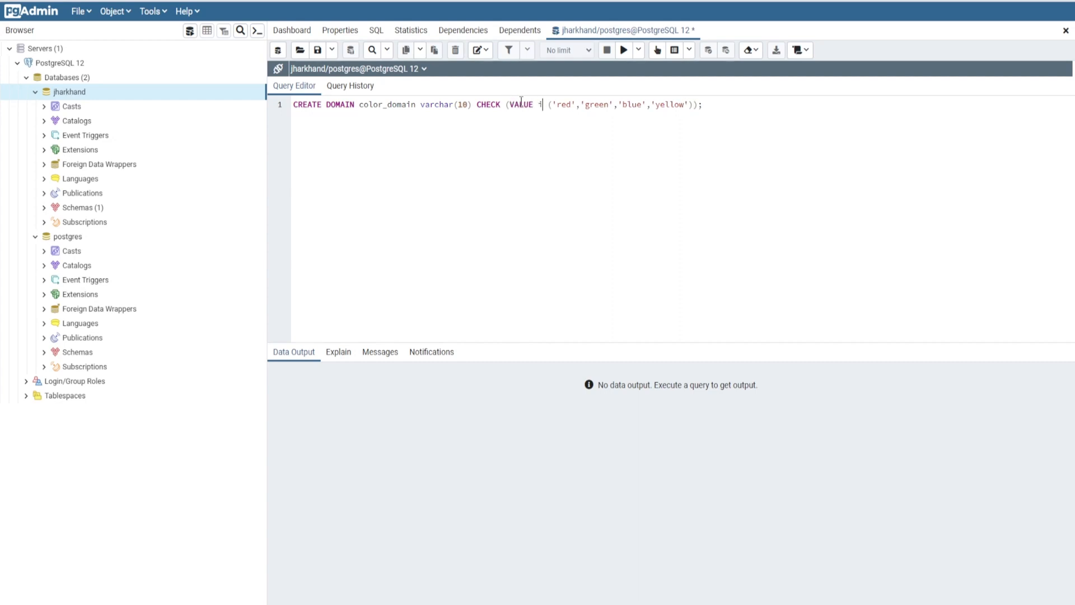
type("N")
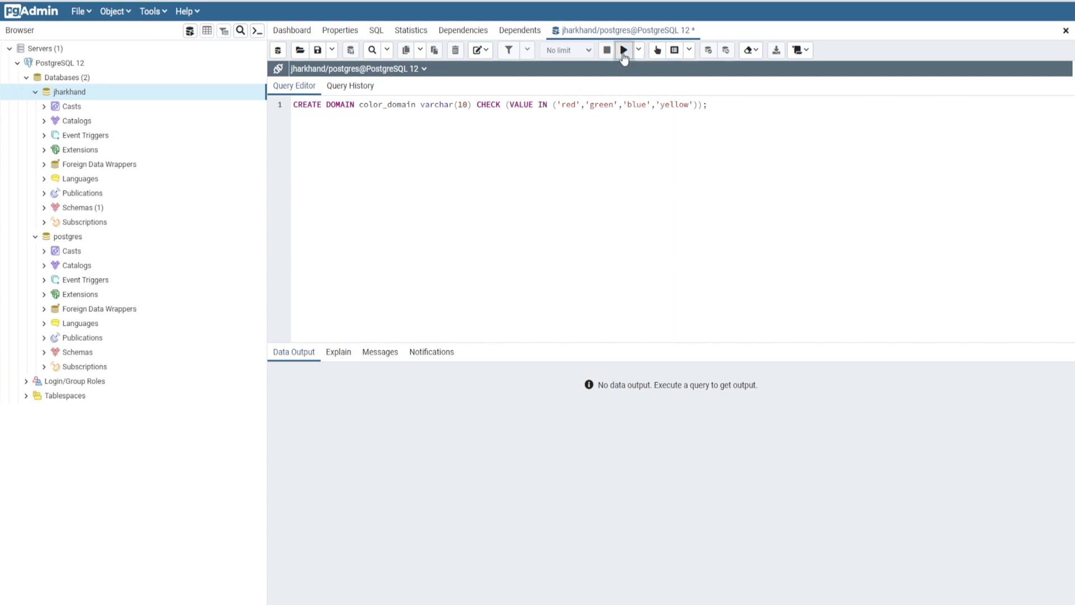
Execute the CREATE DOMAIN color_domain statement
left_click(622, 50)
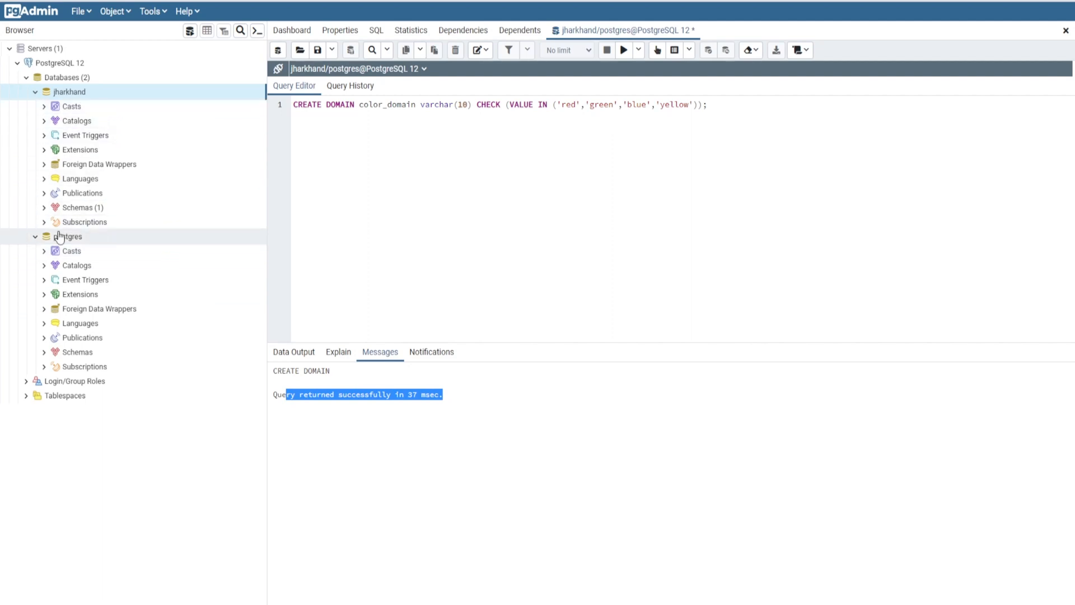
Expand Schemas > public > Domains to reveal color_domain and its color_domain_check constraint
left_click(43, 207)
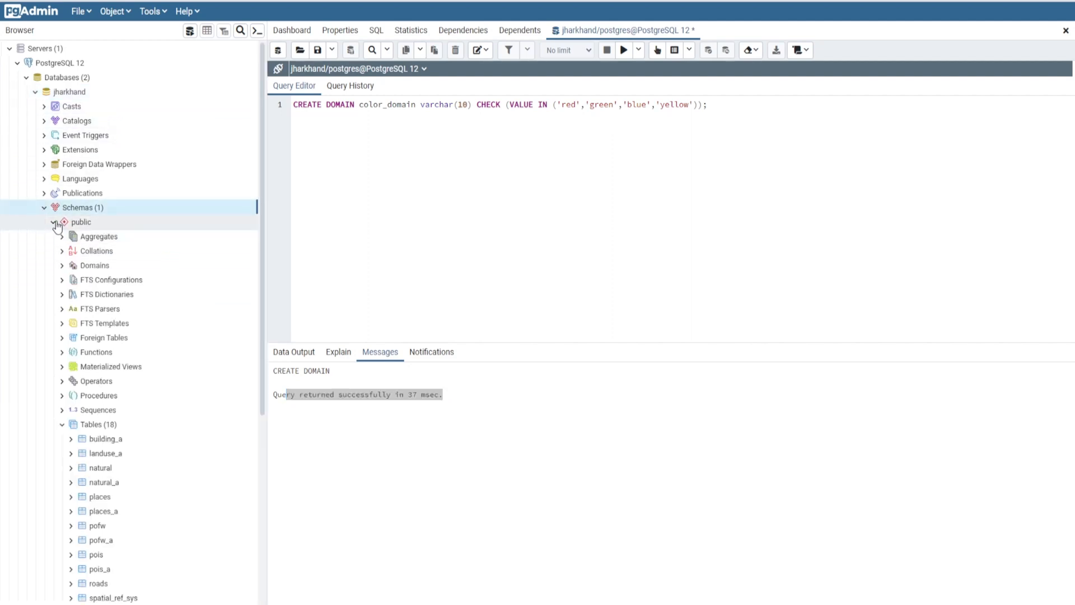
right_click(73, 207)
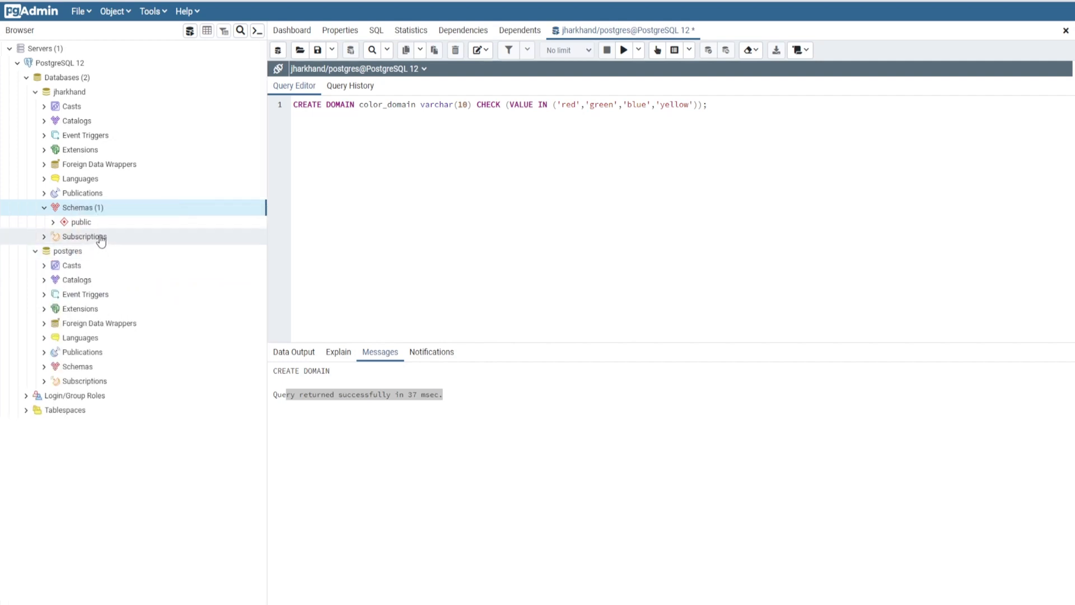
left_click(54, 222)
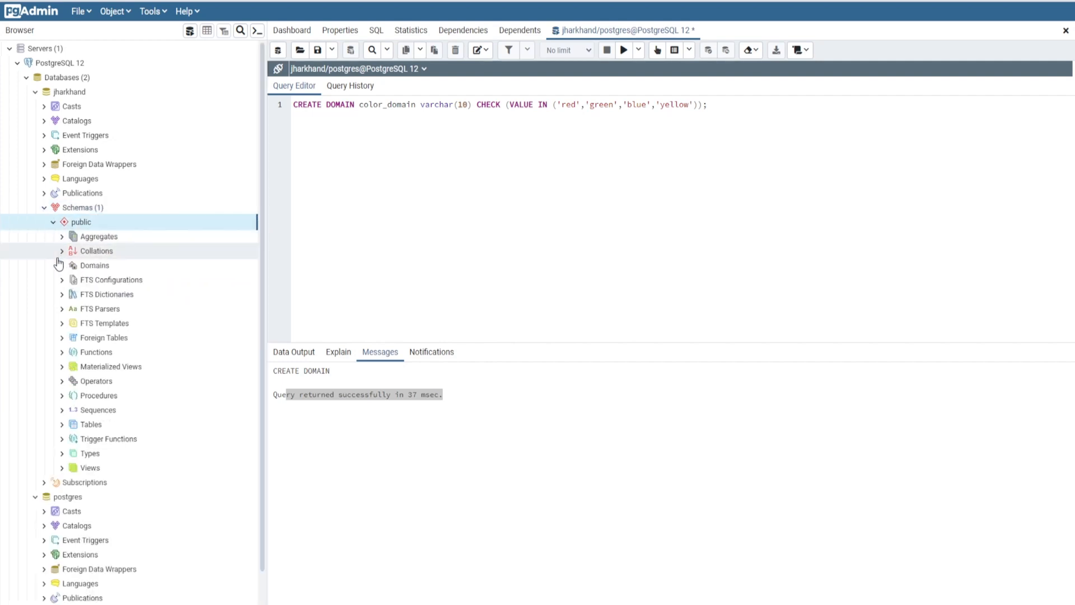
left_click(60, 265)
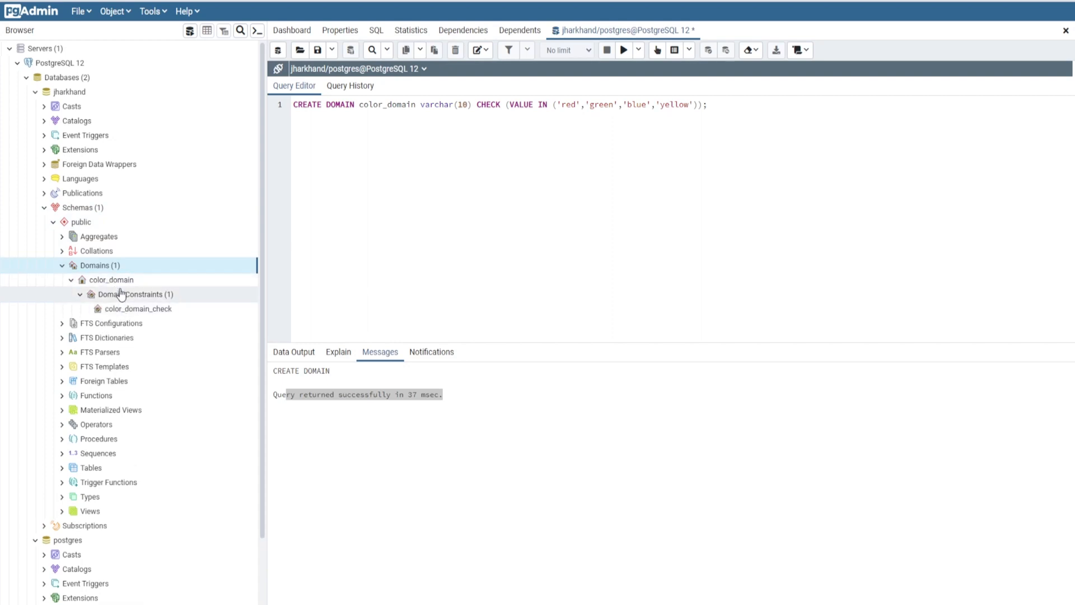
left_click(138, 308)
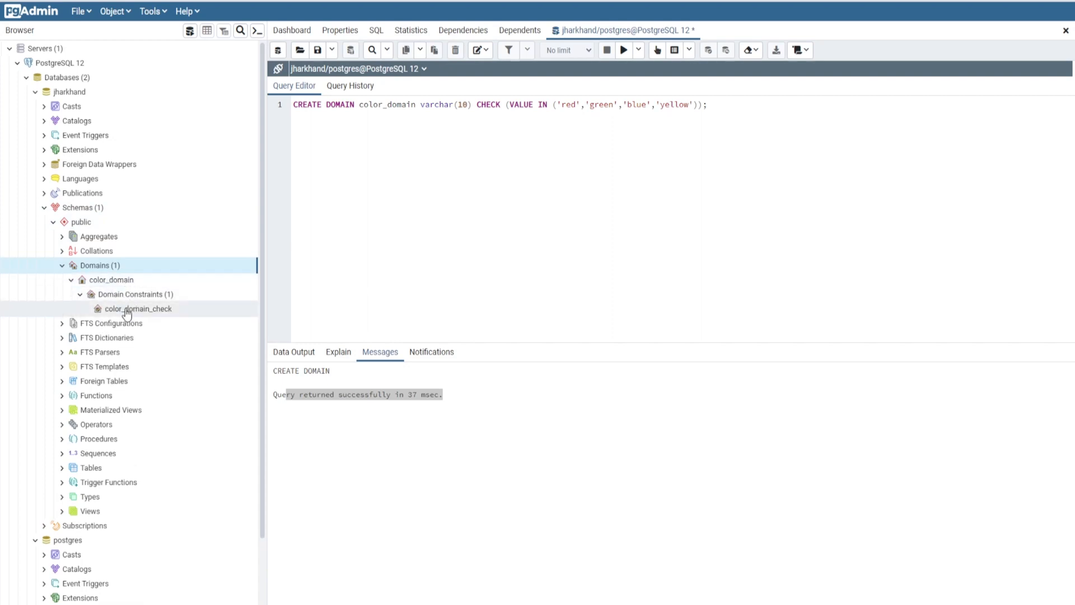
mouse_move(161, 313)
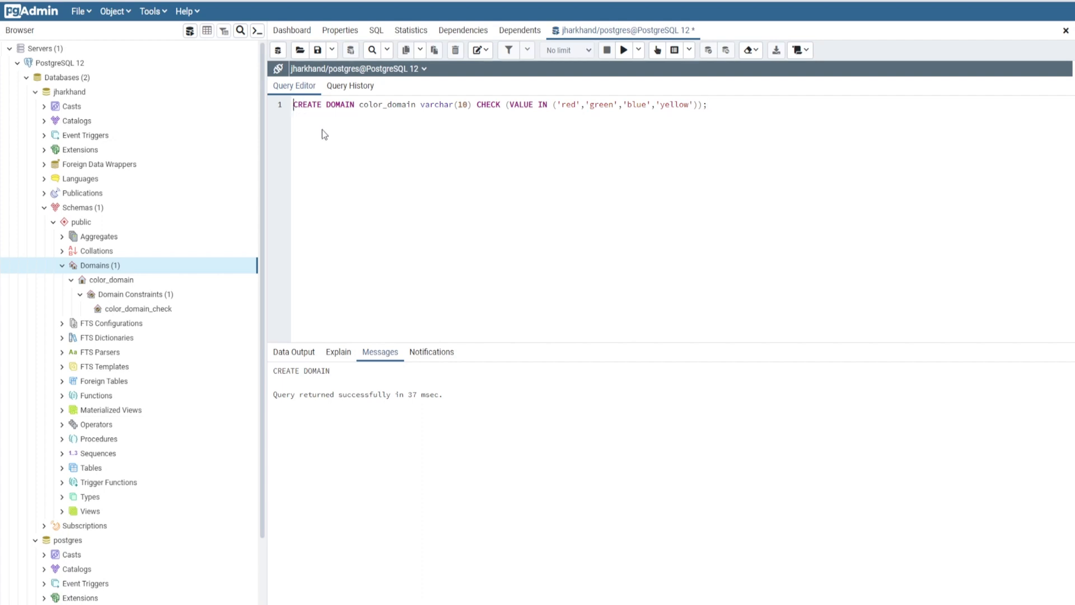
Comment out the CREATE DOMAIN line with -- and add a blank line below
type("--")
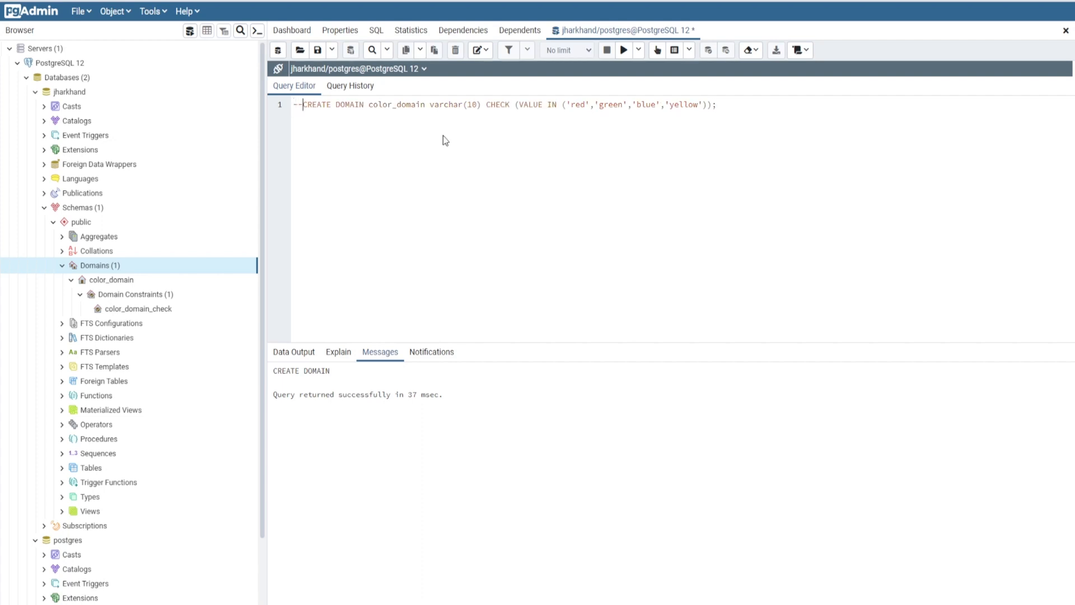
left_click(716, 105)
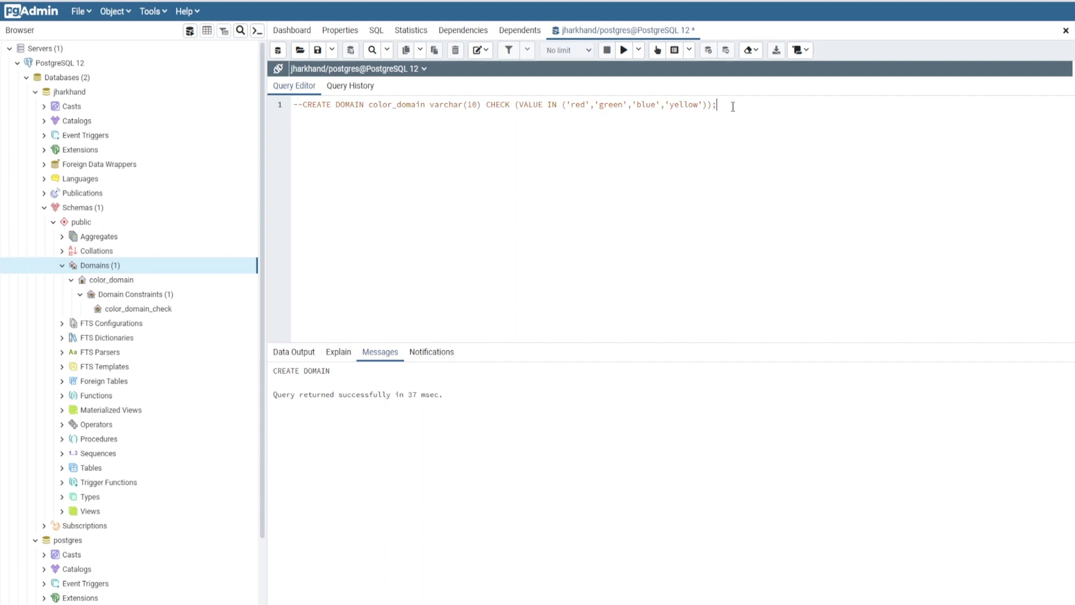
key("Enter")
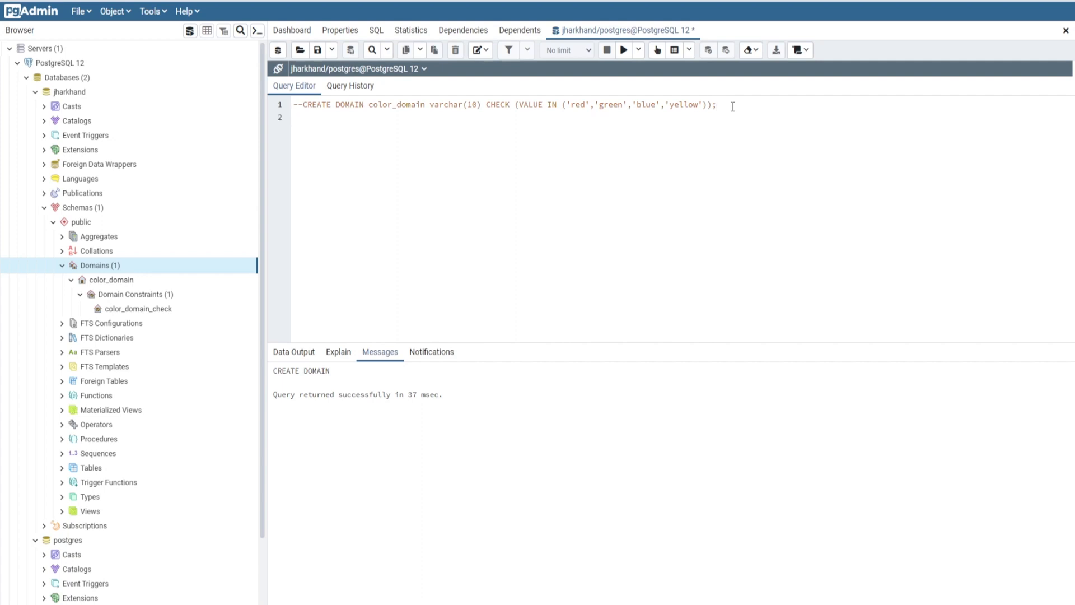
Write ALTER roads ADD COLUMN color color_domain; on line 2
type("ALTER")
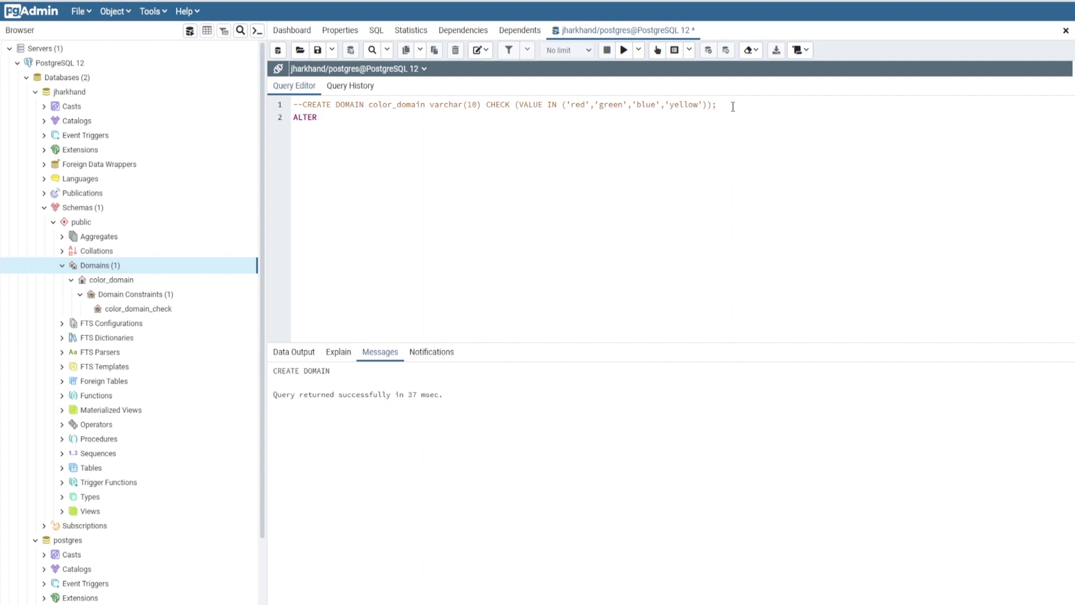
type("roads")
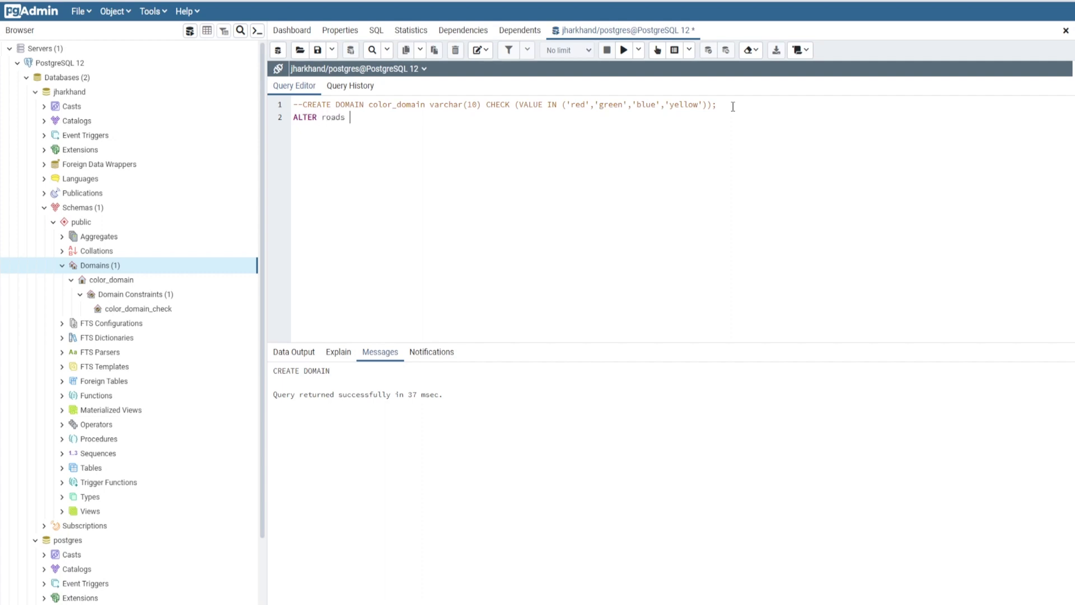
type("ADD")
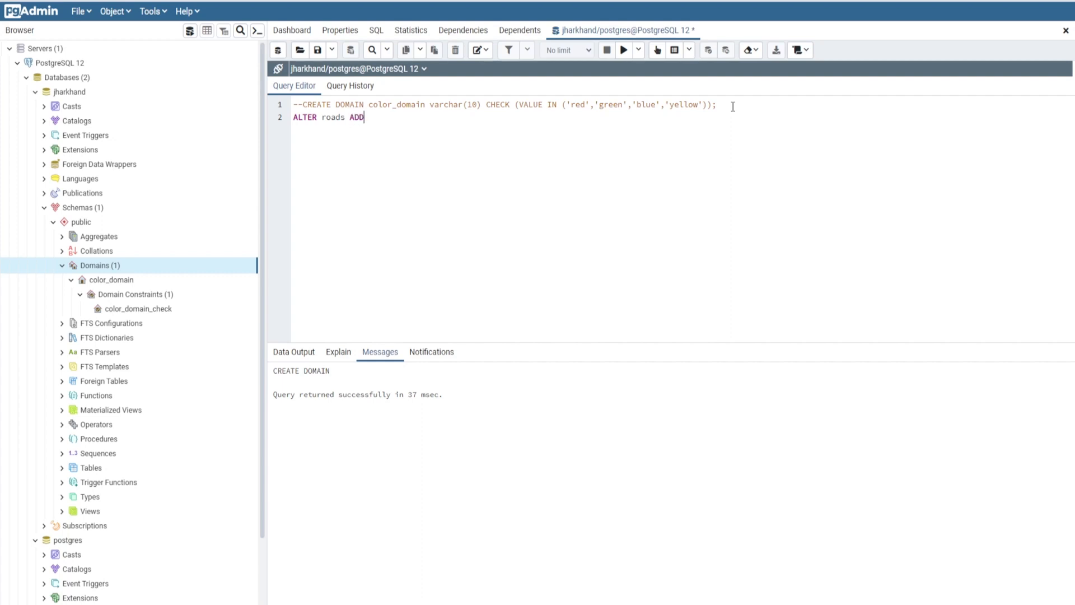
type("COLUM")
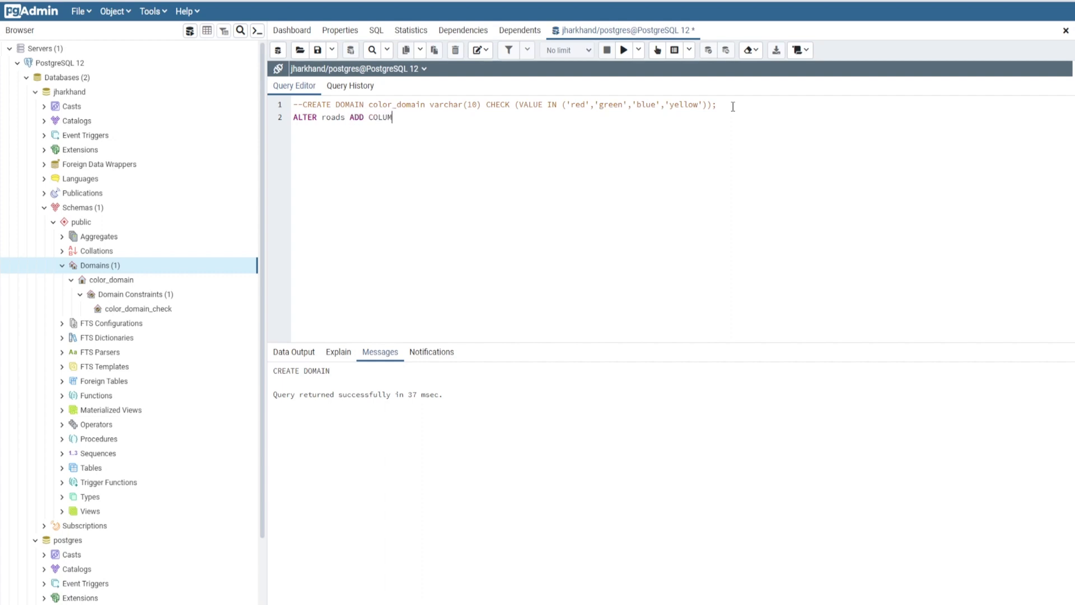
type("N")
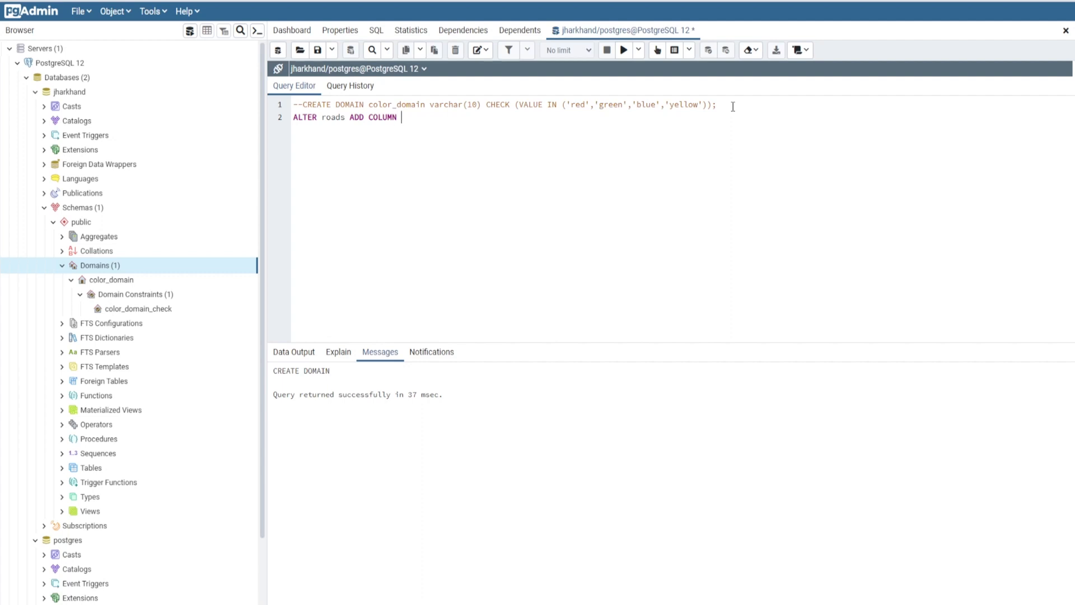
type("color")
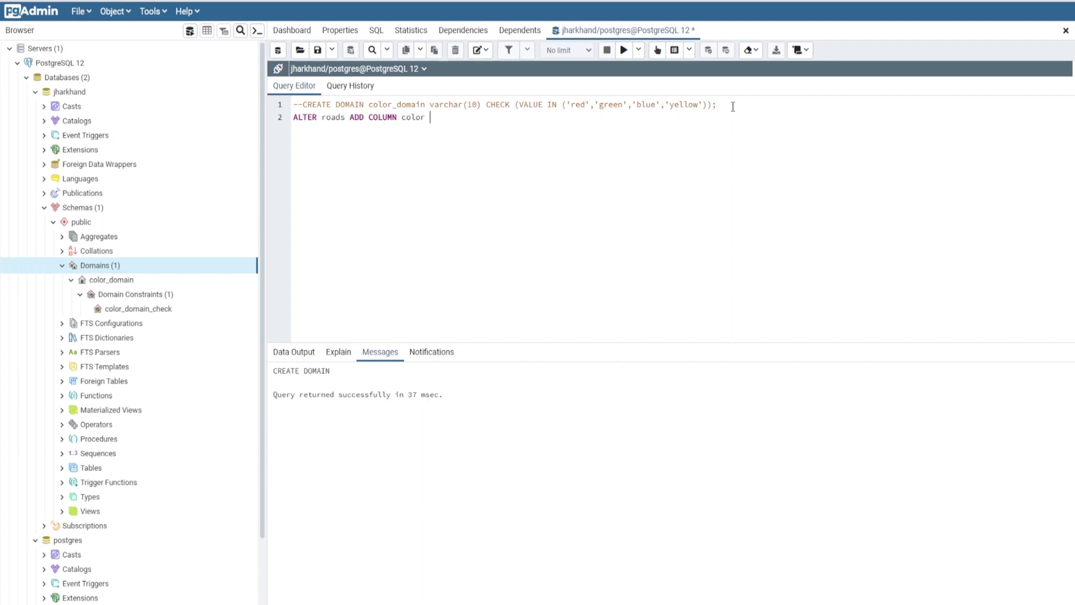
type("color_do")
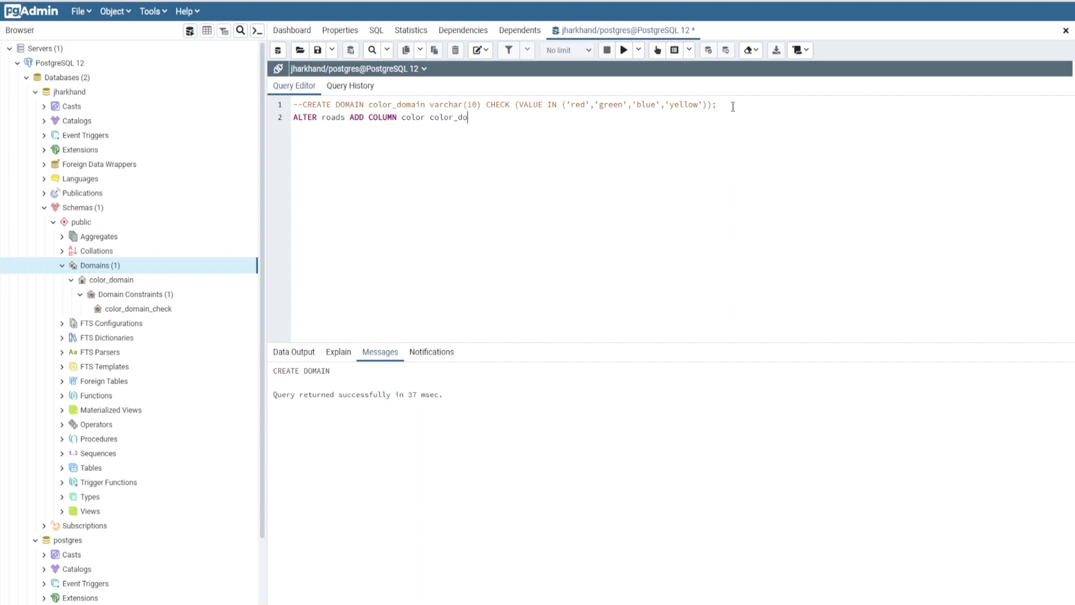
type("main")
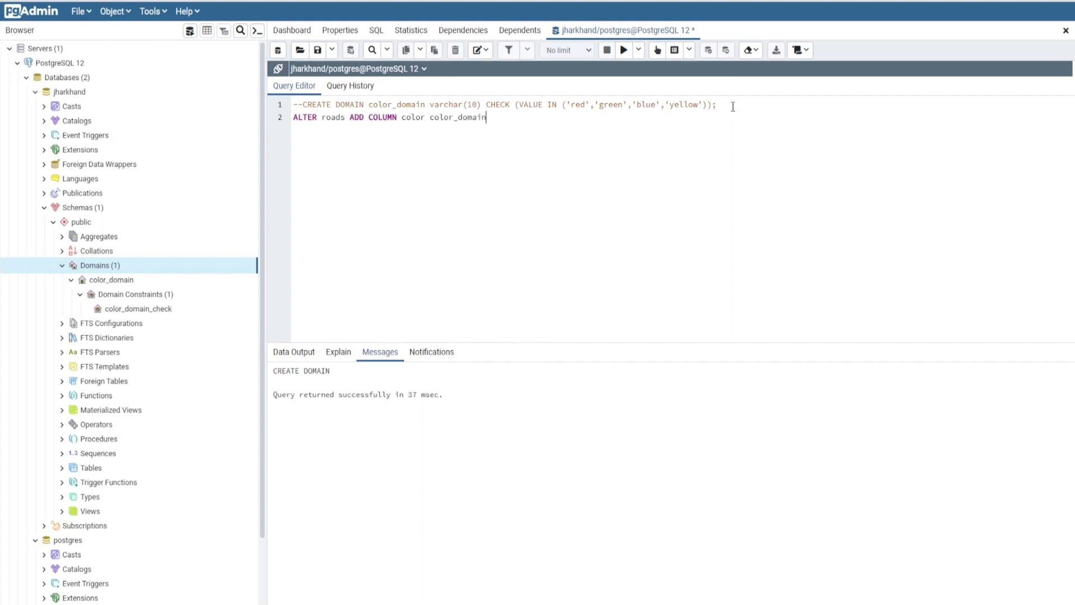
type(";")
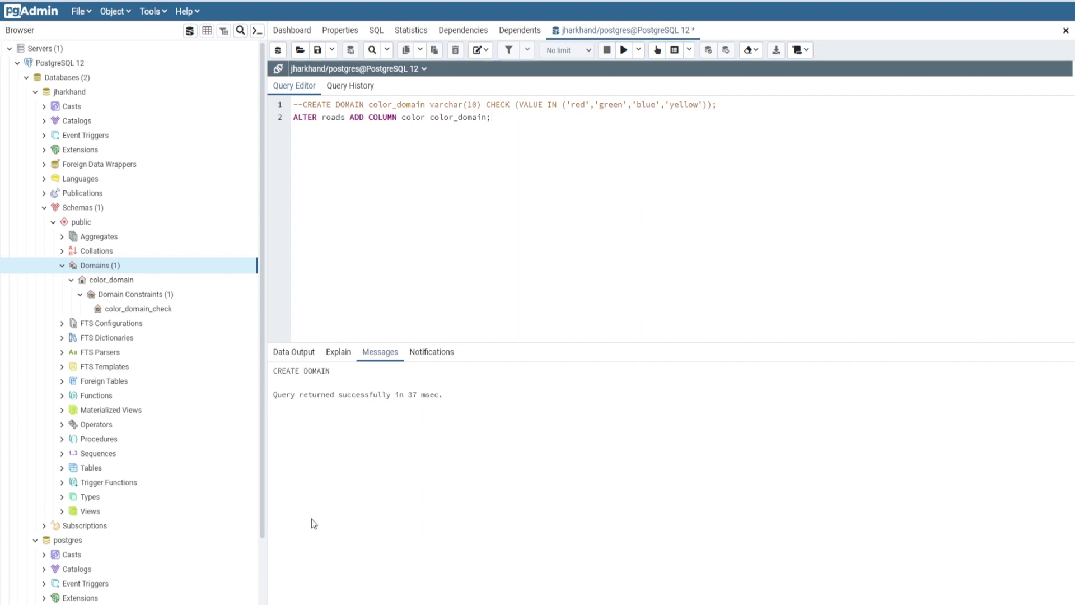
Run it, fix the syntax error by inserting TABLE after ALTER, and rerun
left_click(492, 117)
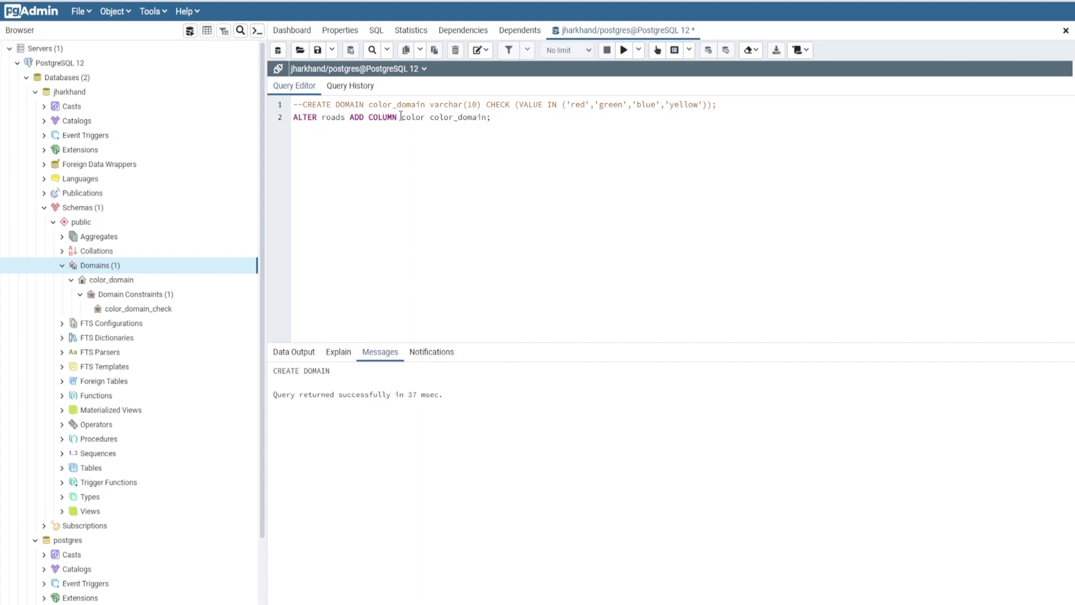
left_click(623, 50)
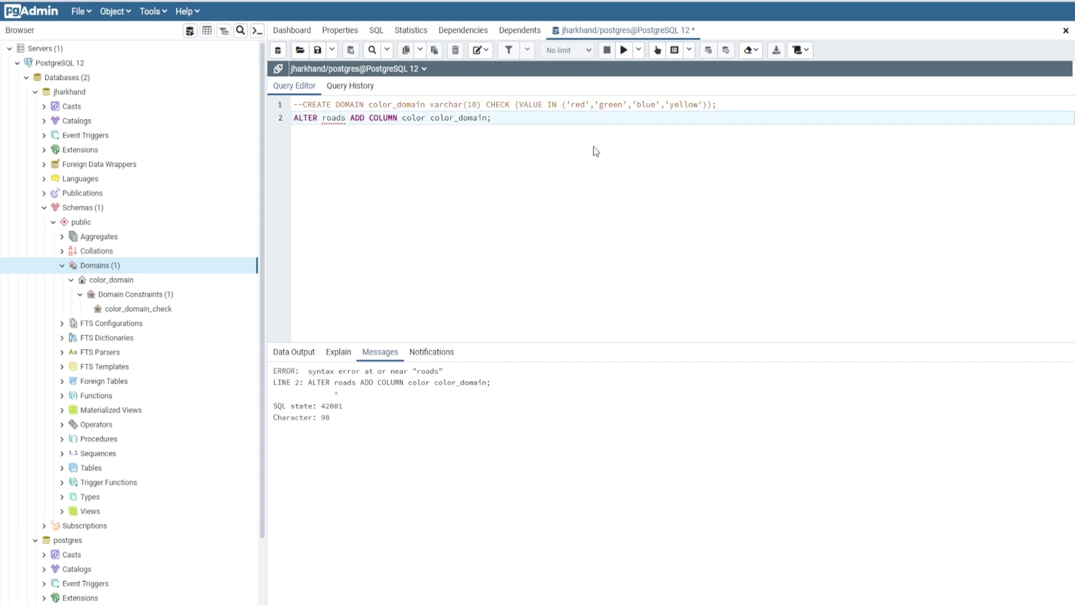
mouse_move(357, 409)
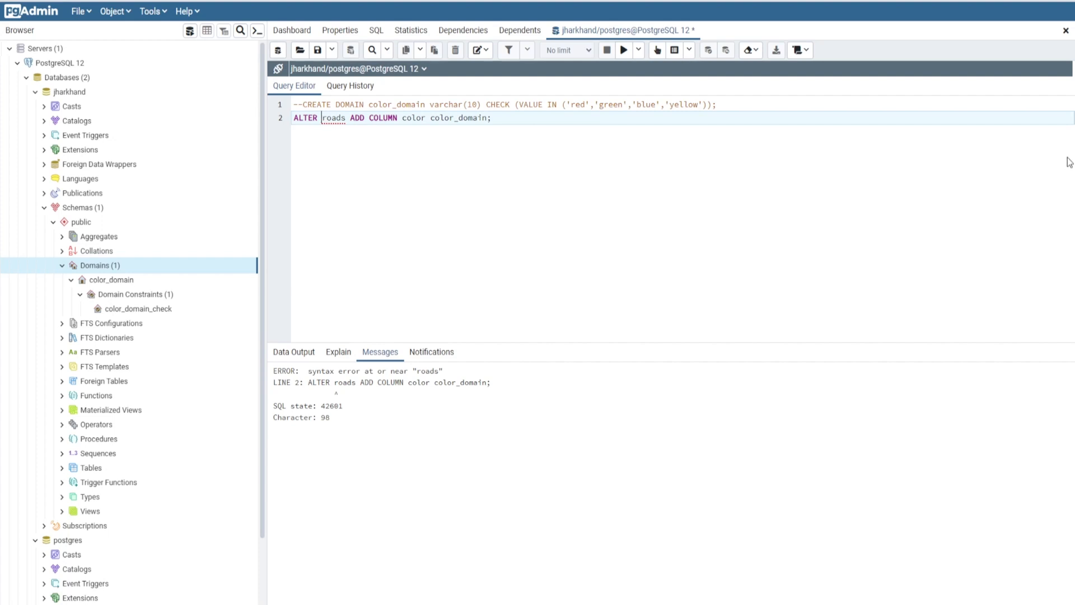
type("TABLE")
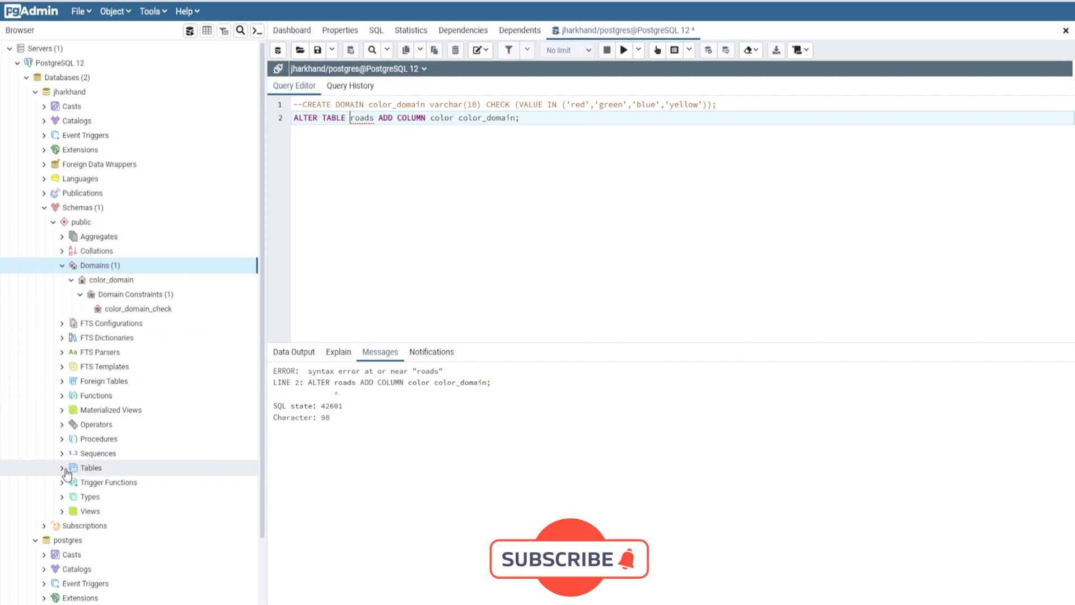
left_click(61, 468)
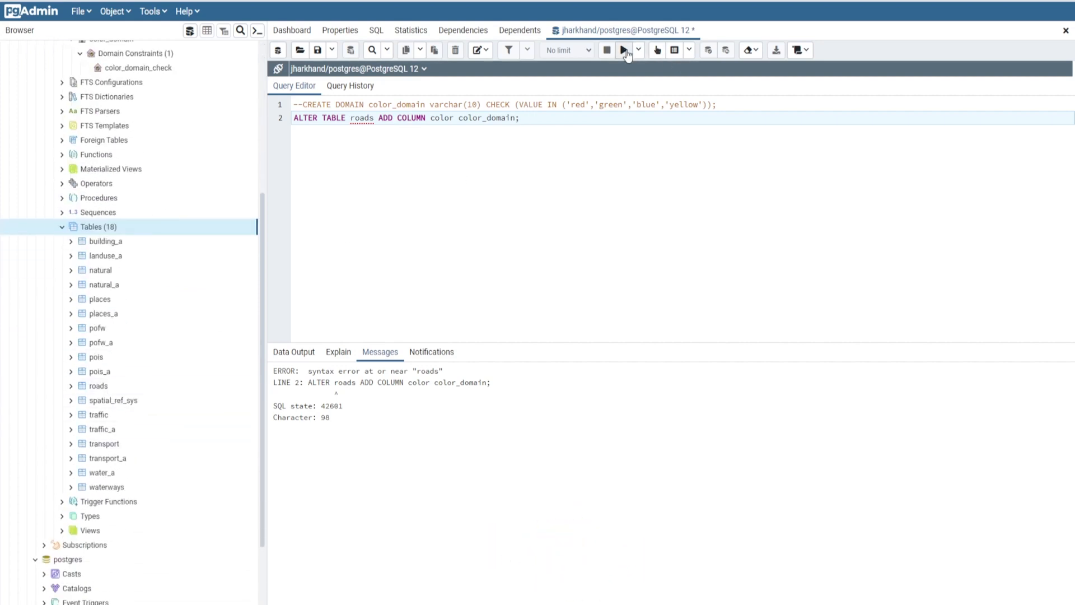
left_click(623, 50)
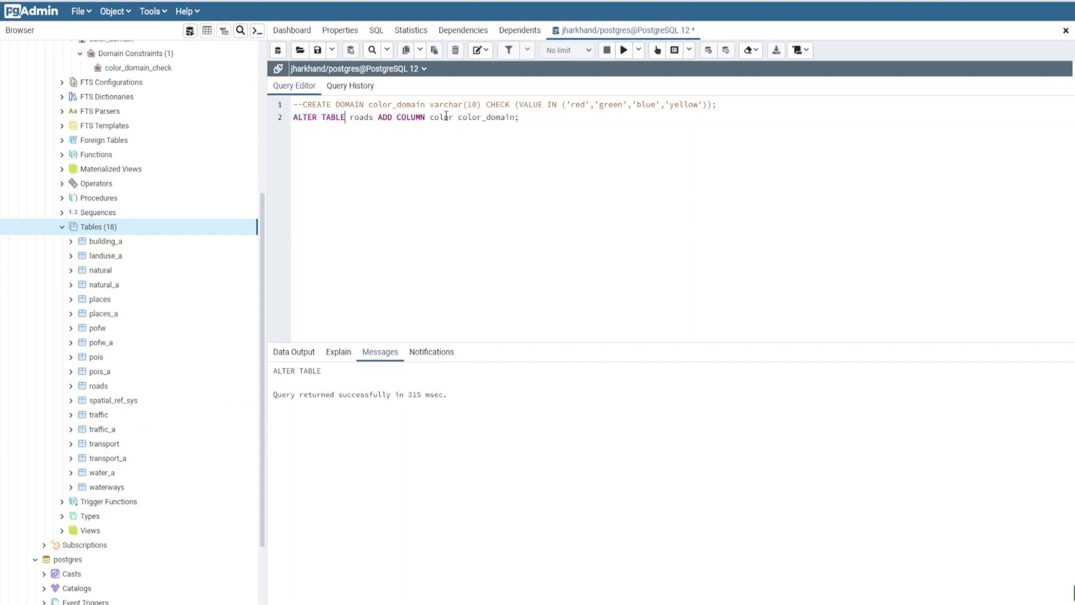
mouse_move(458, 119)
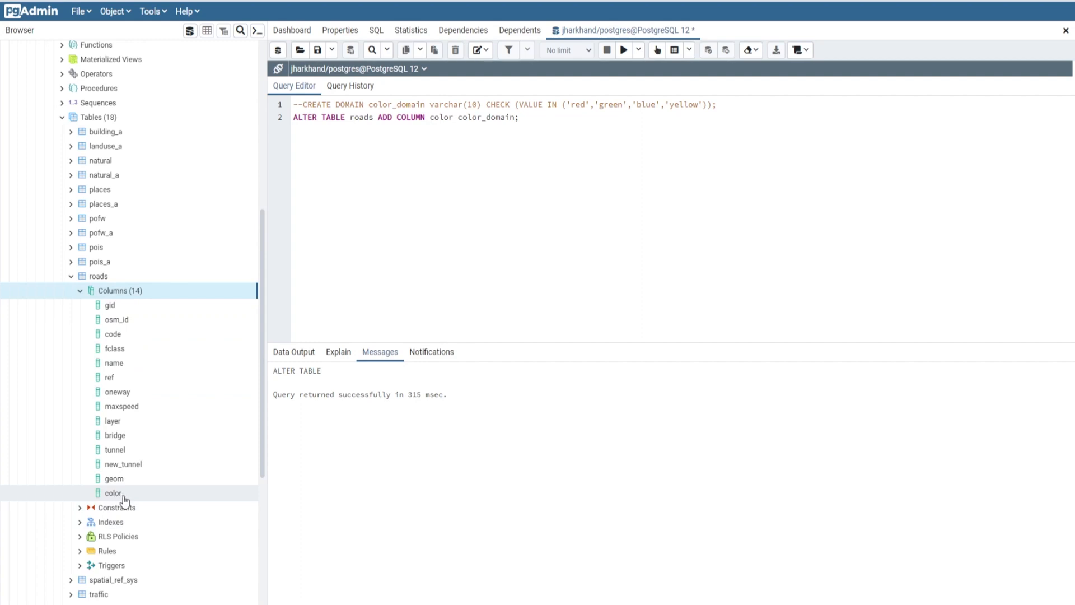
Refresh the roads Columns list to show the new color column and open its properties
left_click(80, 290)
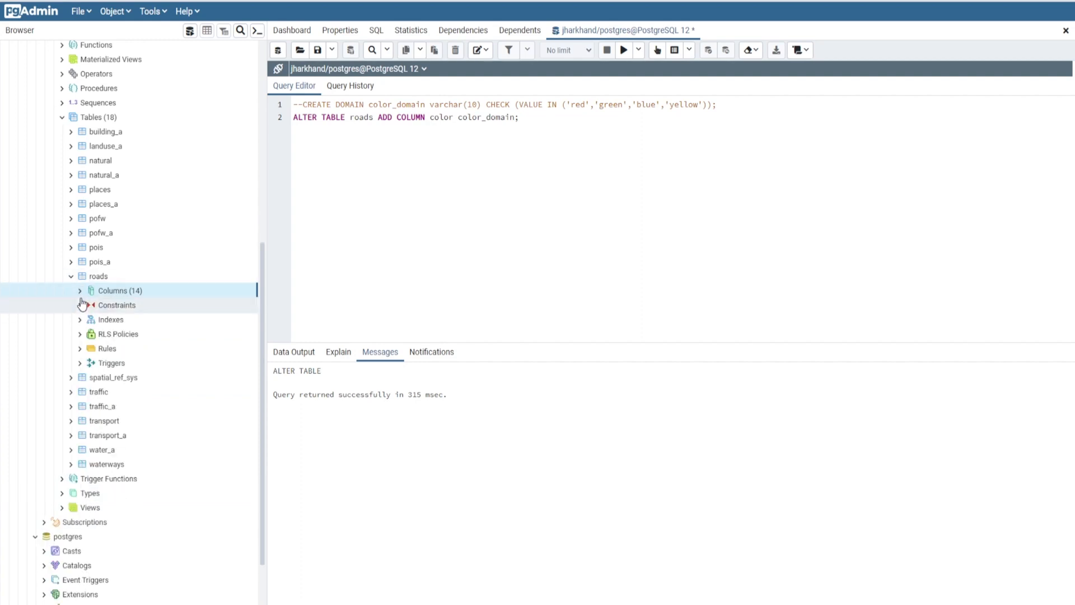
left_click(80, 291)
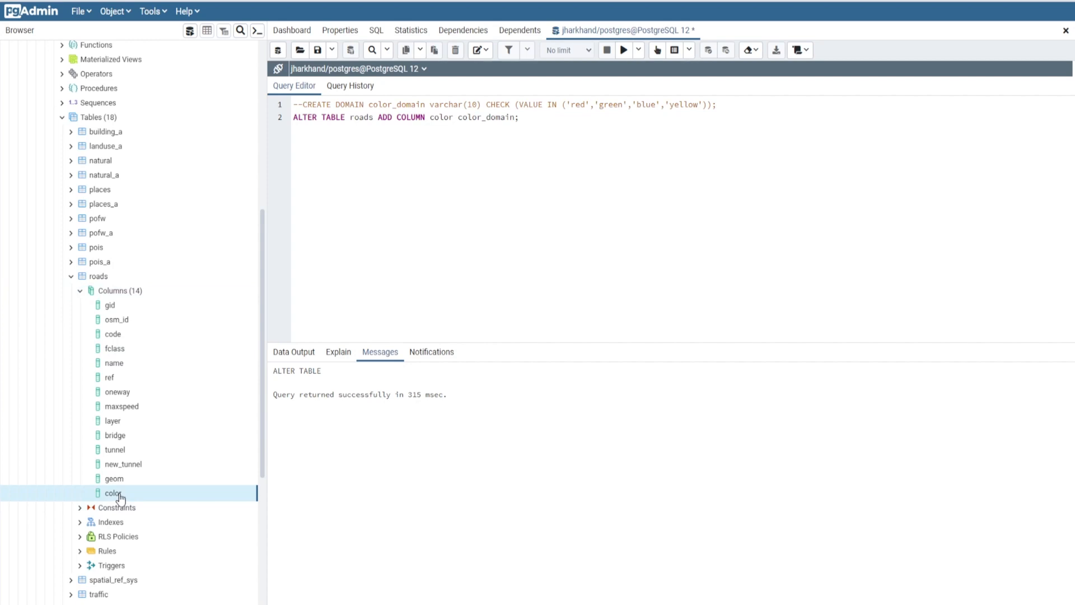
double_click(112, 492)
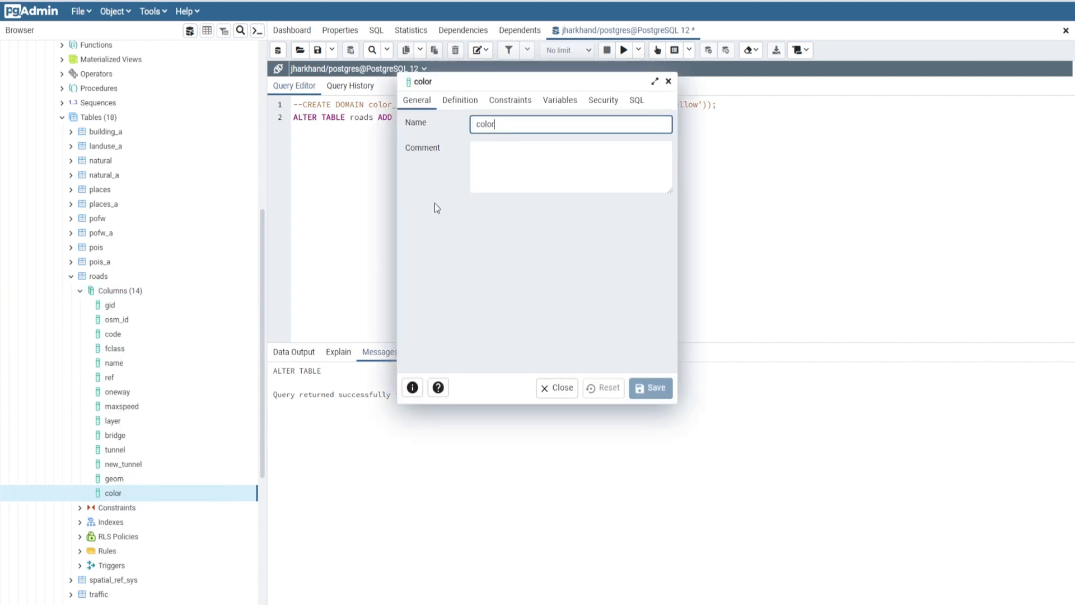
Check the color column's Definition, Constraints and SQL tabs, then close the dialog
left_click(460, 99)
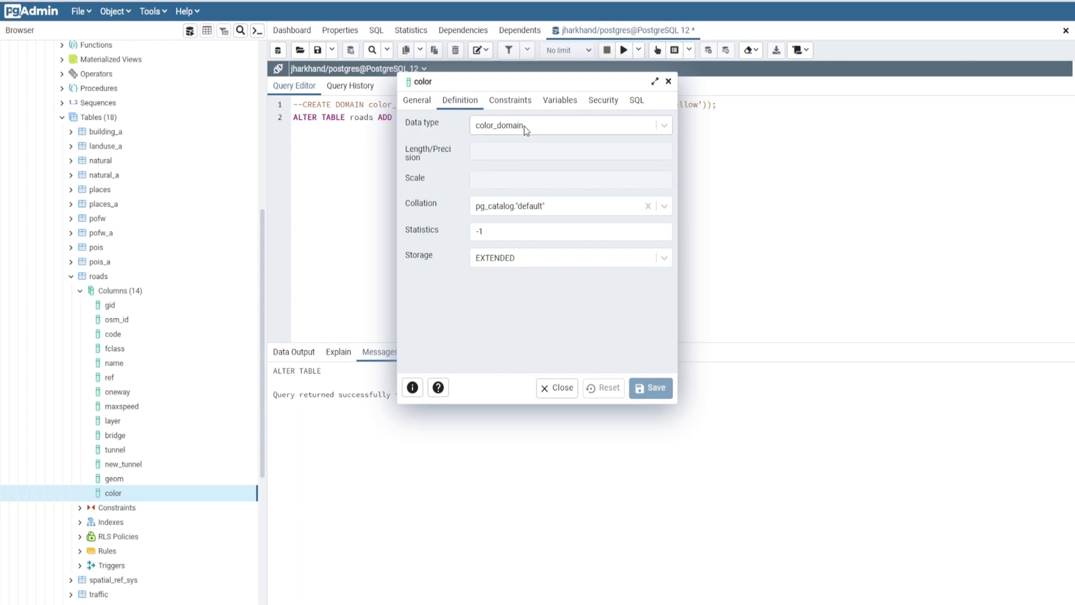
left_click(510, 100)
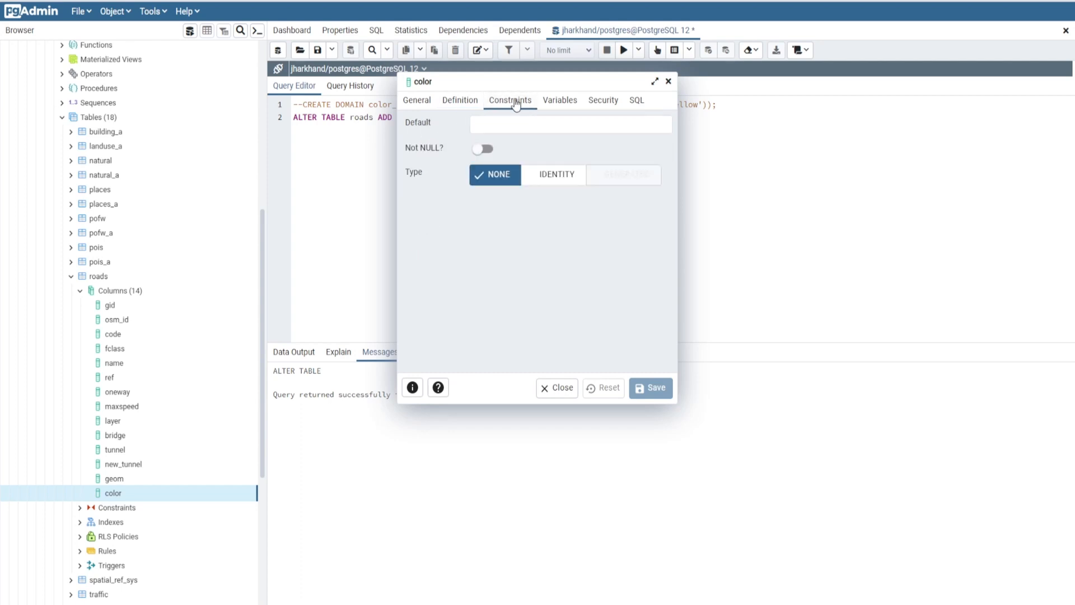
left_click(637, 100)
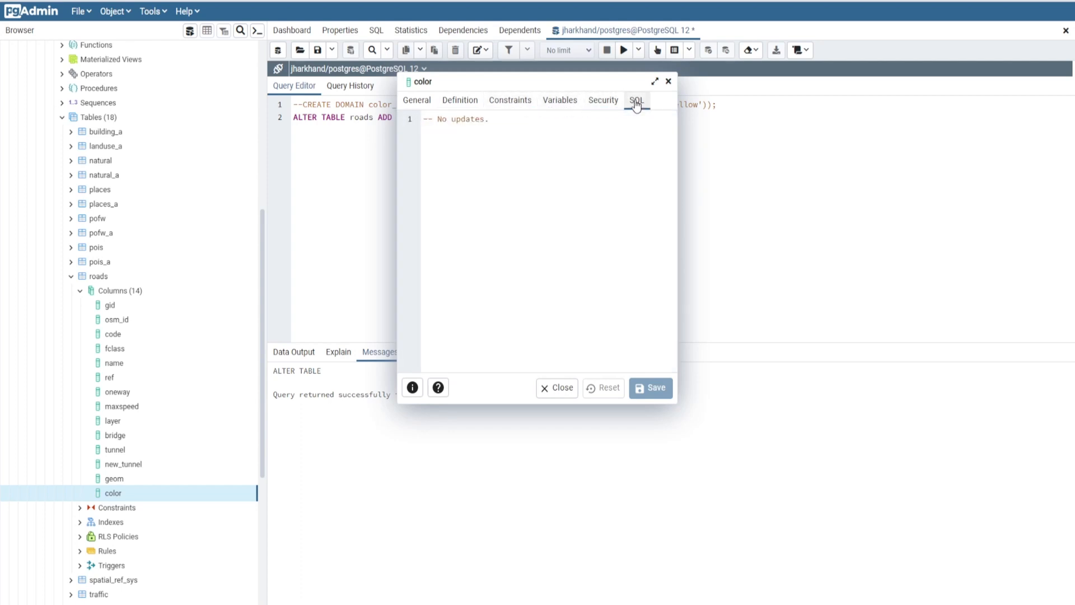
left_click(556, 387)
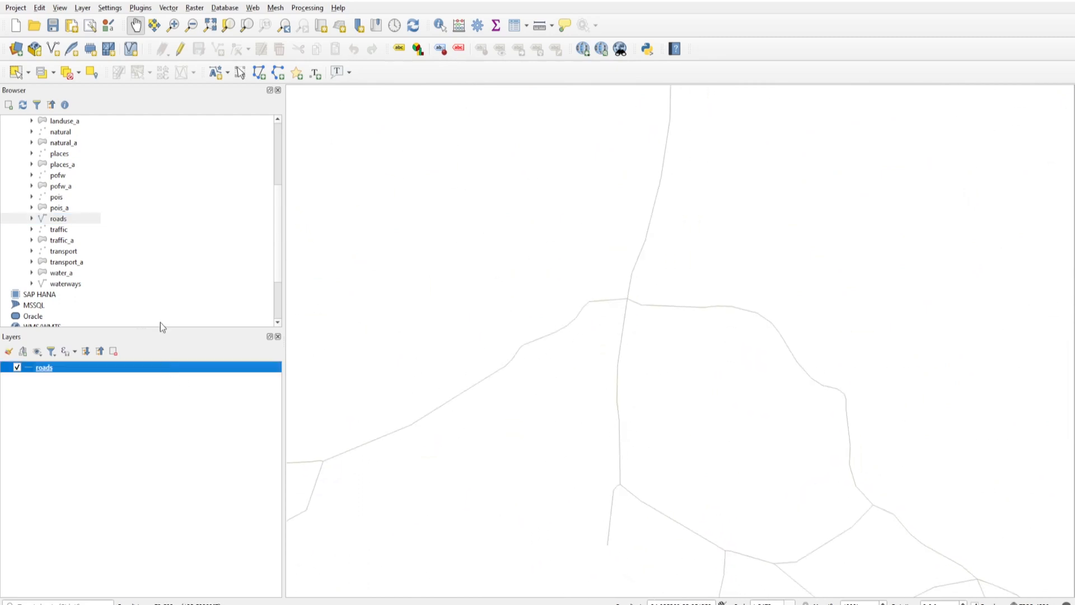
Start editing roads and set the north–south road's color to green
left_click(160, 51)
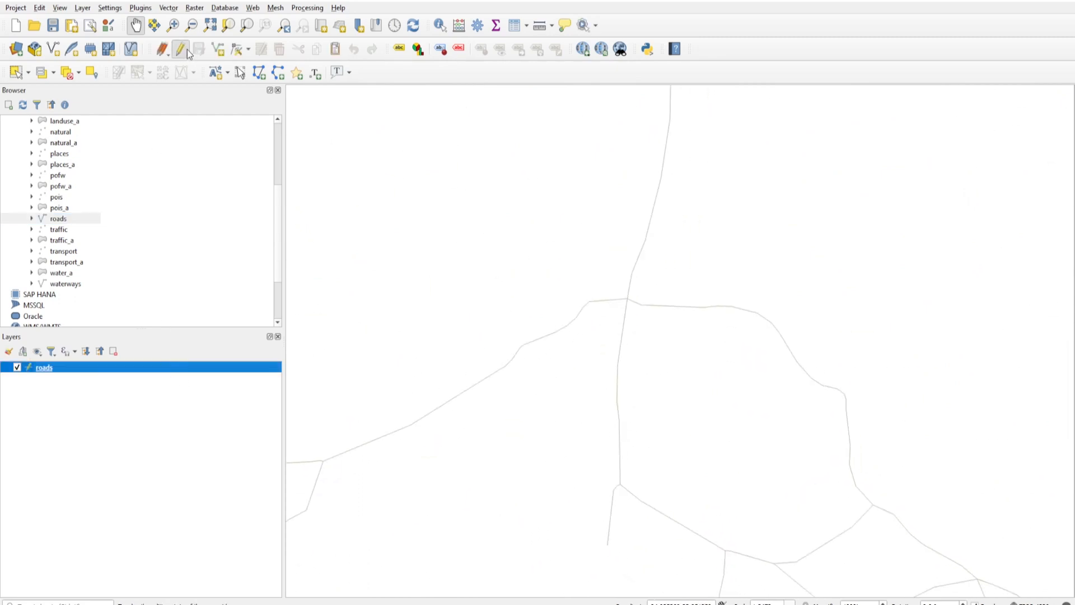
left_click(437, 25)
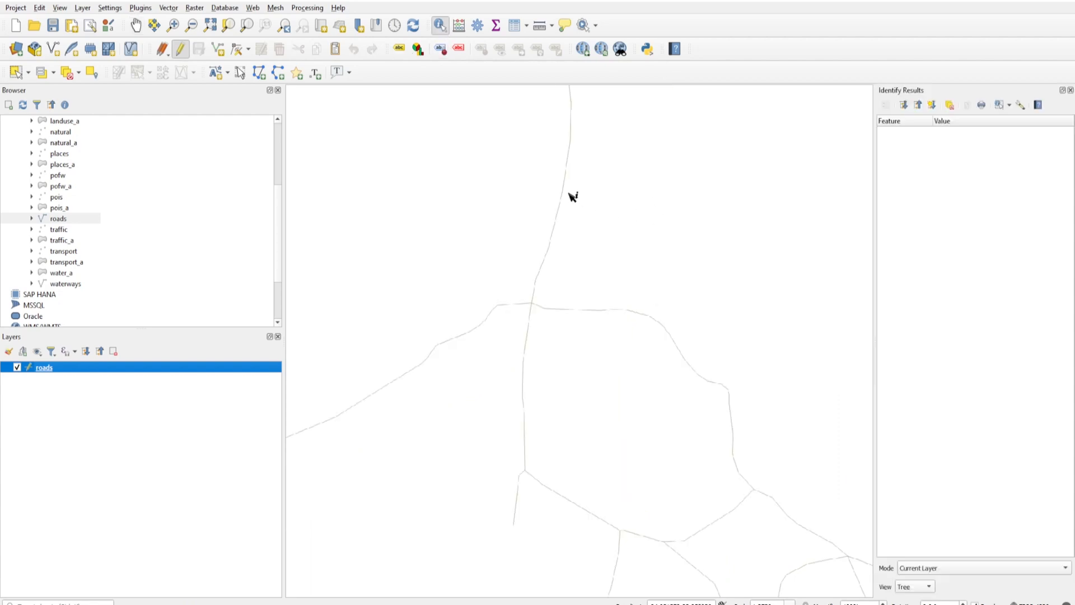
left_click(566, 194)
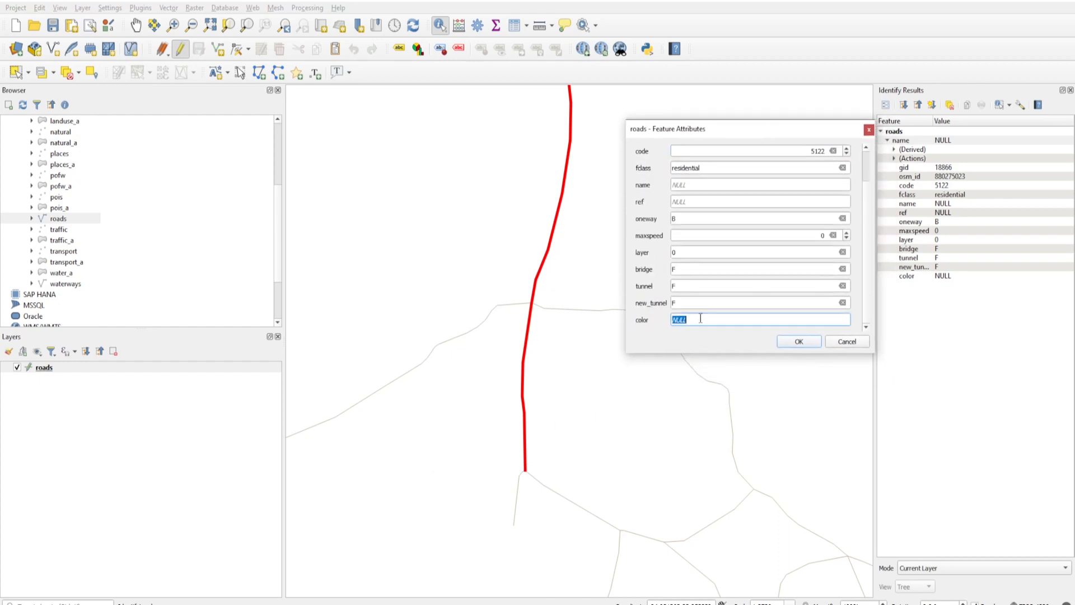
type("green")
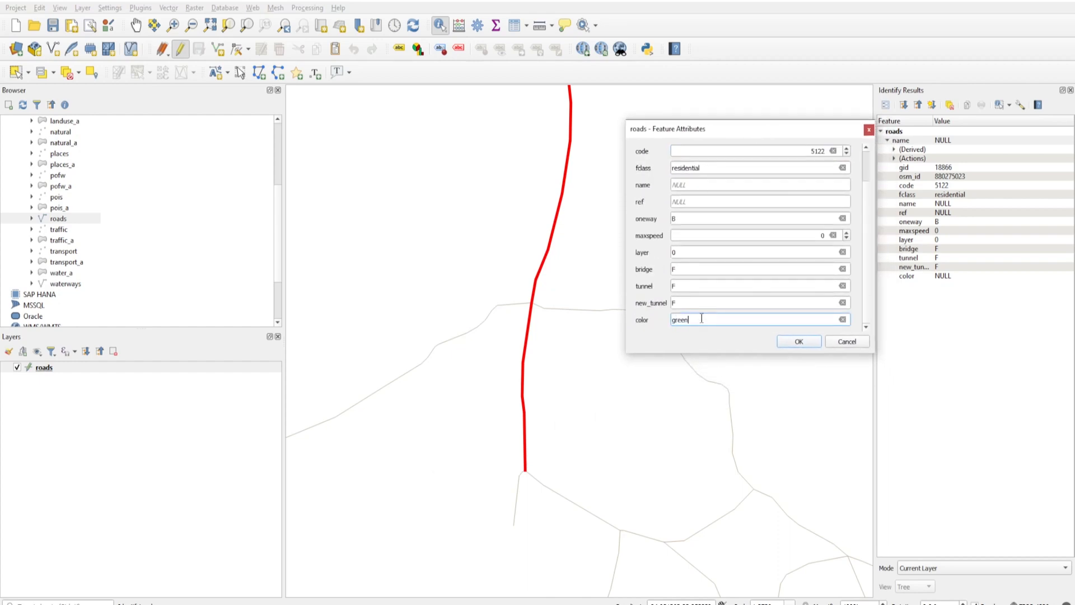
left_click(798, 340)
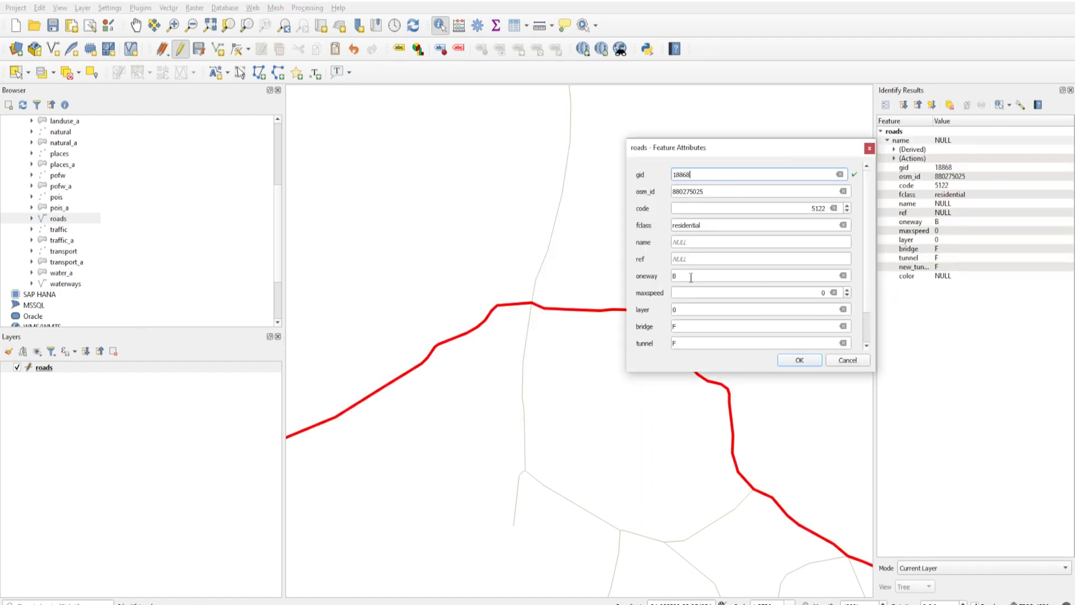
Set the curving road's color to blue, recheck the green road, and save edits
scroll("down", 3)
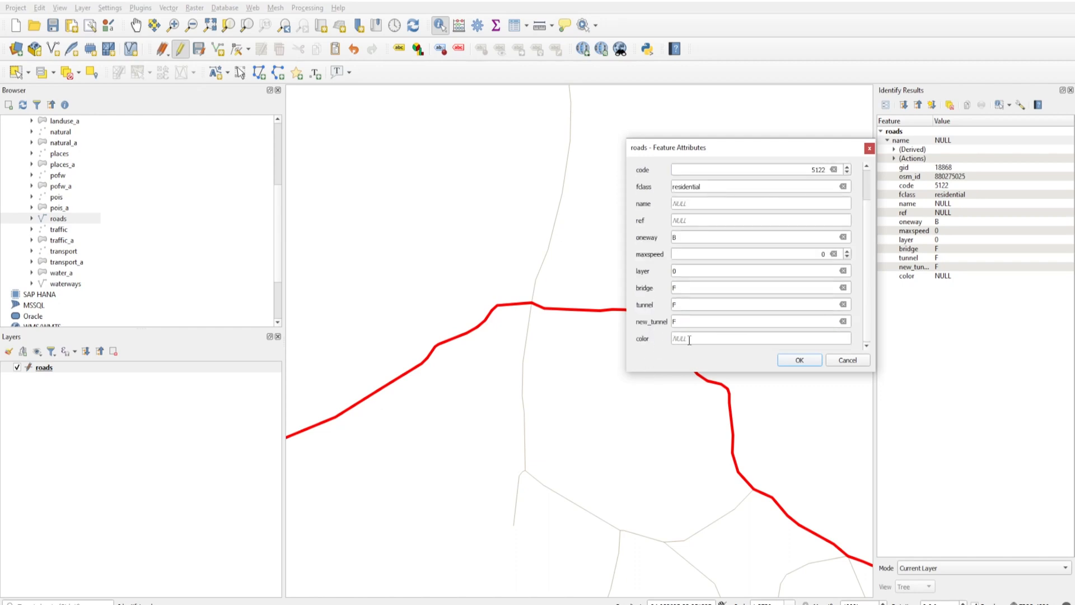
type("bl")
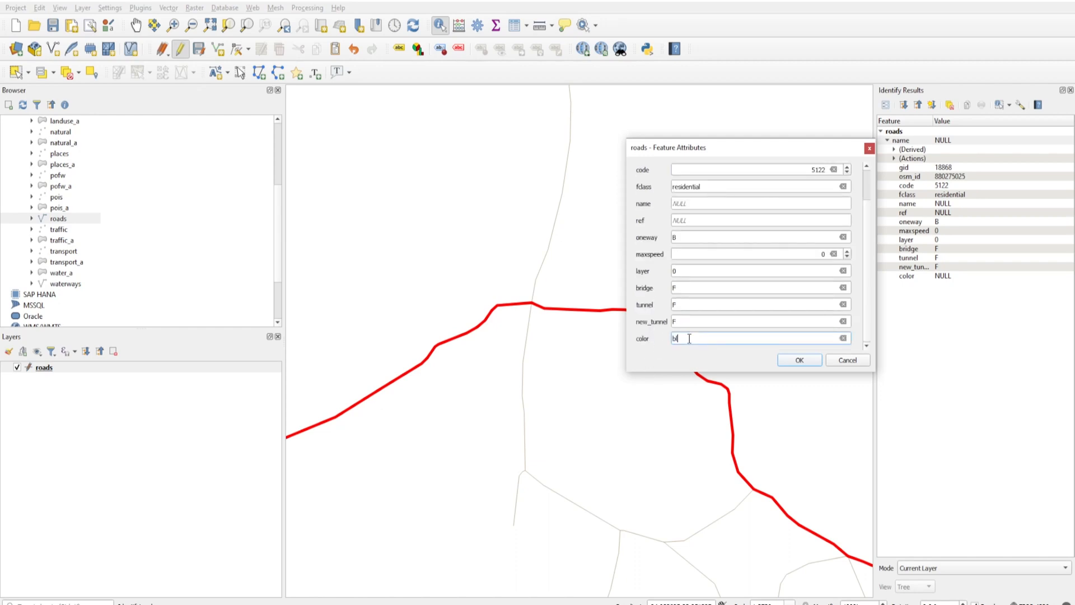
left_click(799, 360)
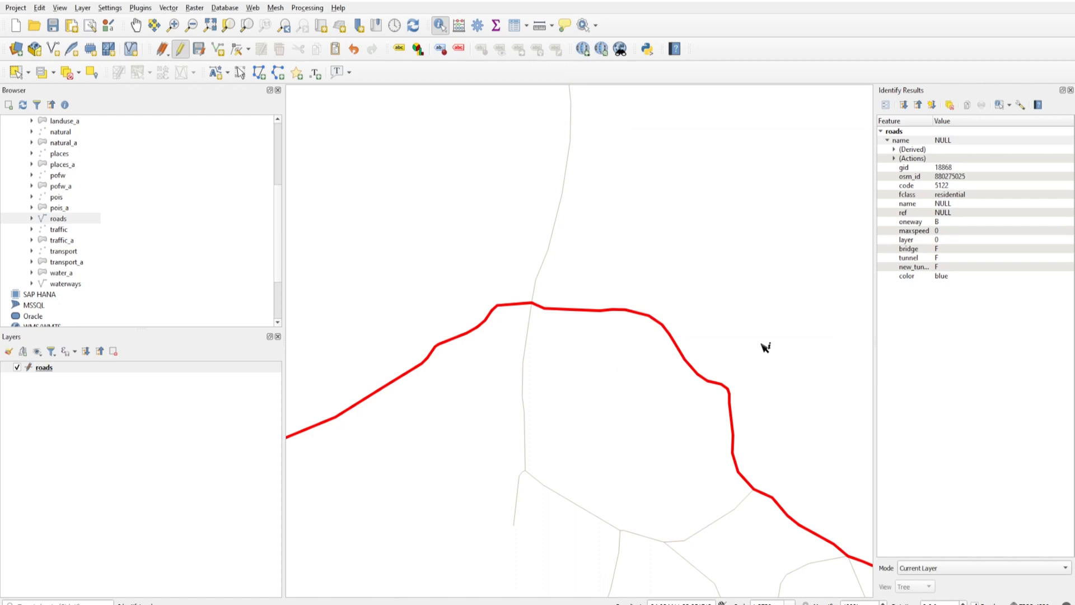
left_click(525, 368)
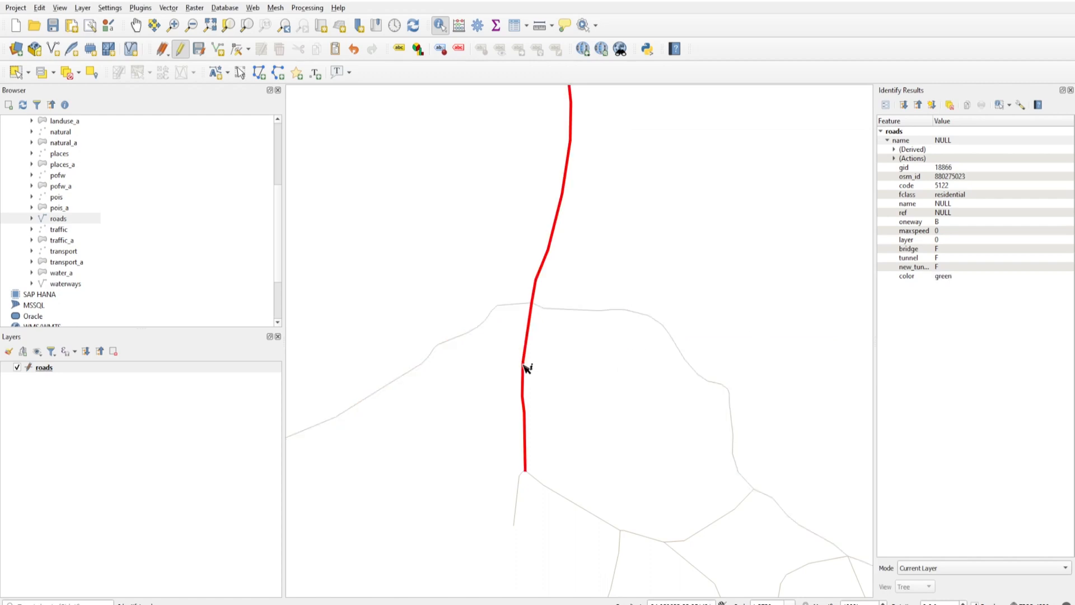
left_click(571, 516)
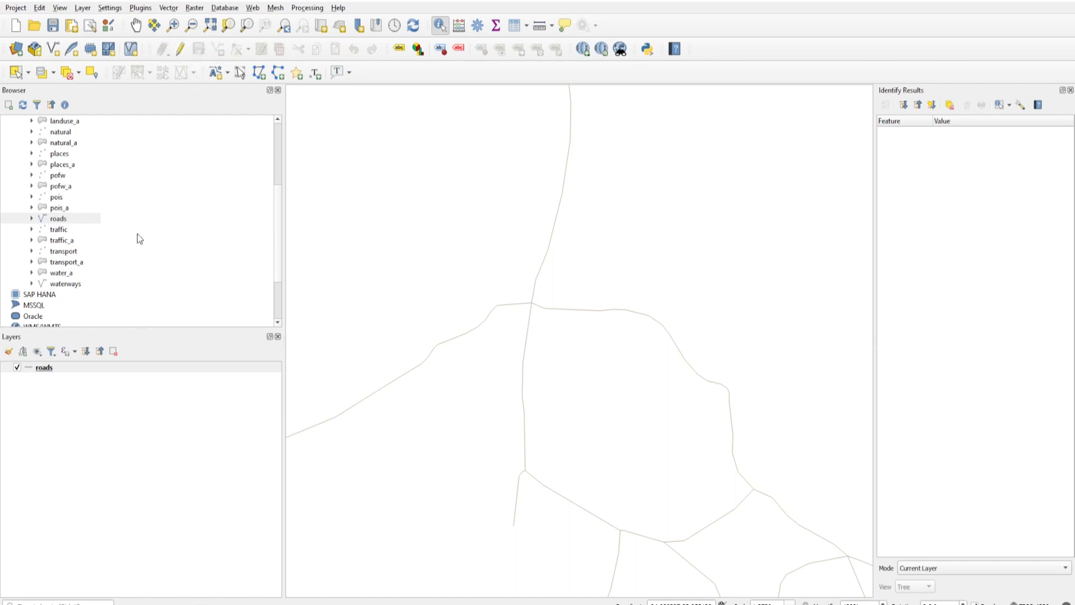
mouse_move(180, 49)
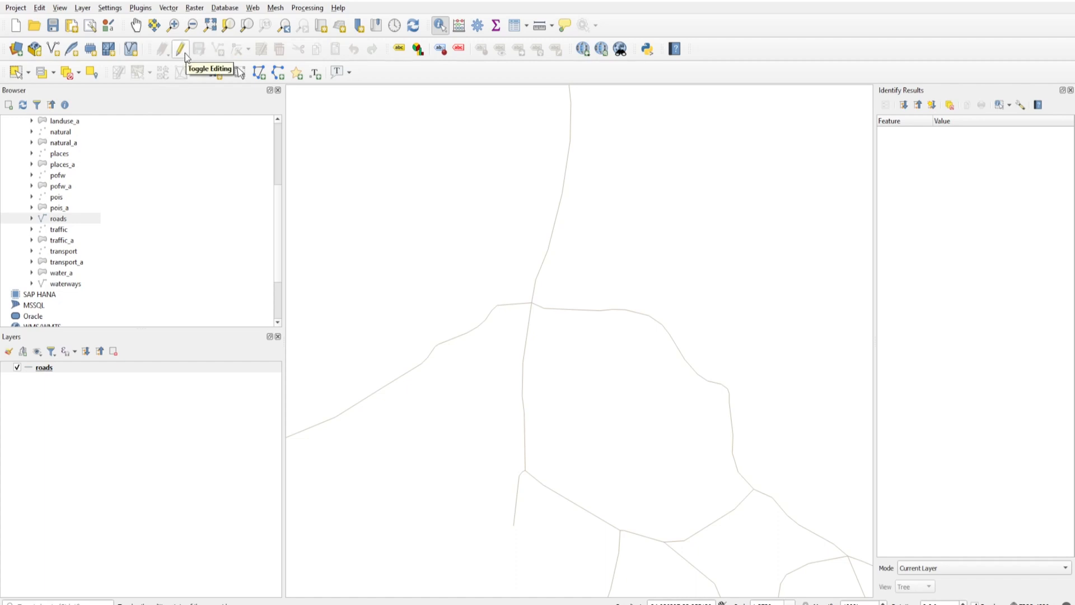
Start editing roads and enter 'pink' as the short southern road's colour
left_click(181, 49)
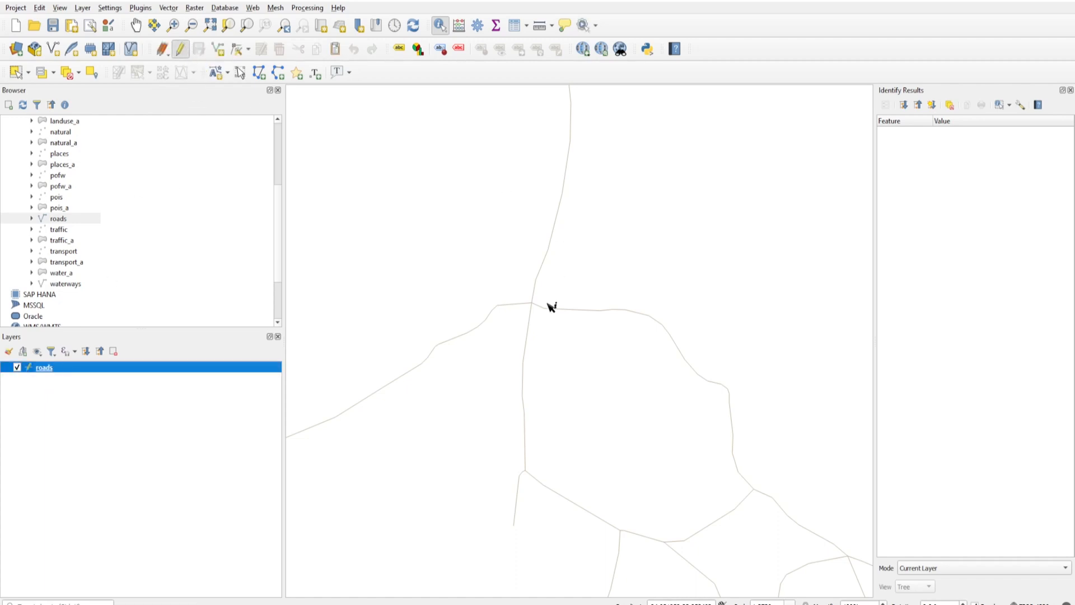
mouse_move(587, 520)
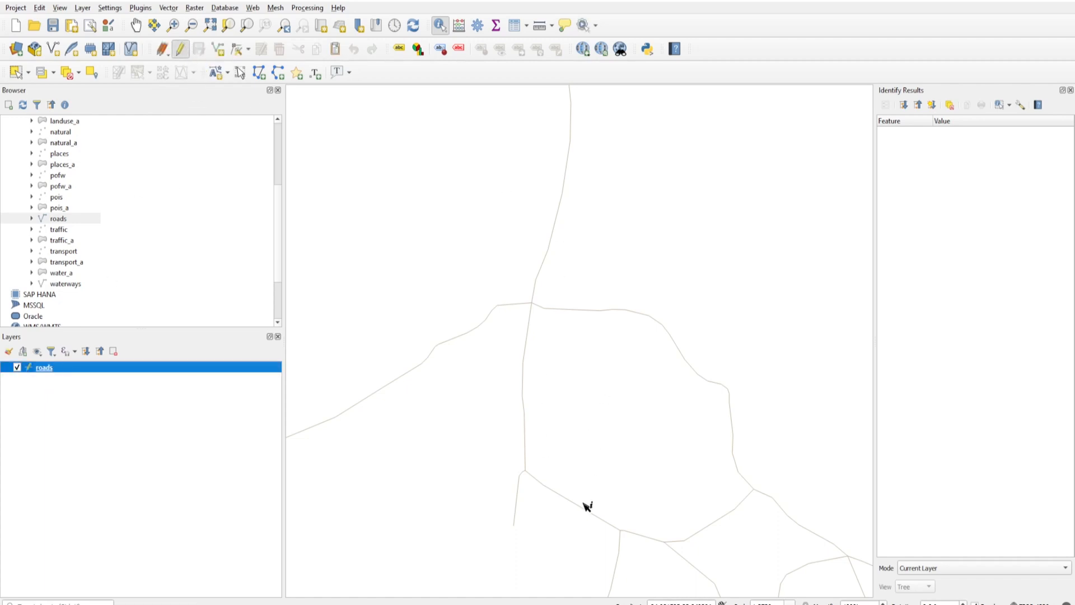
left_click(575, 511)
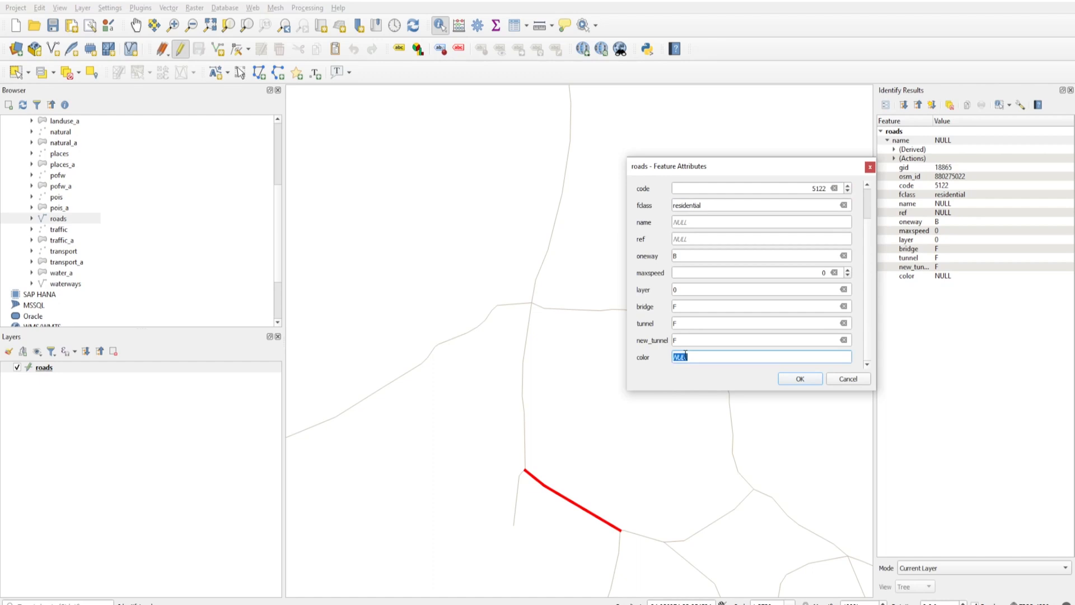
type("pink")
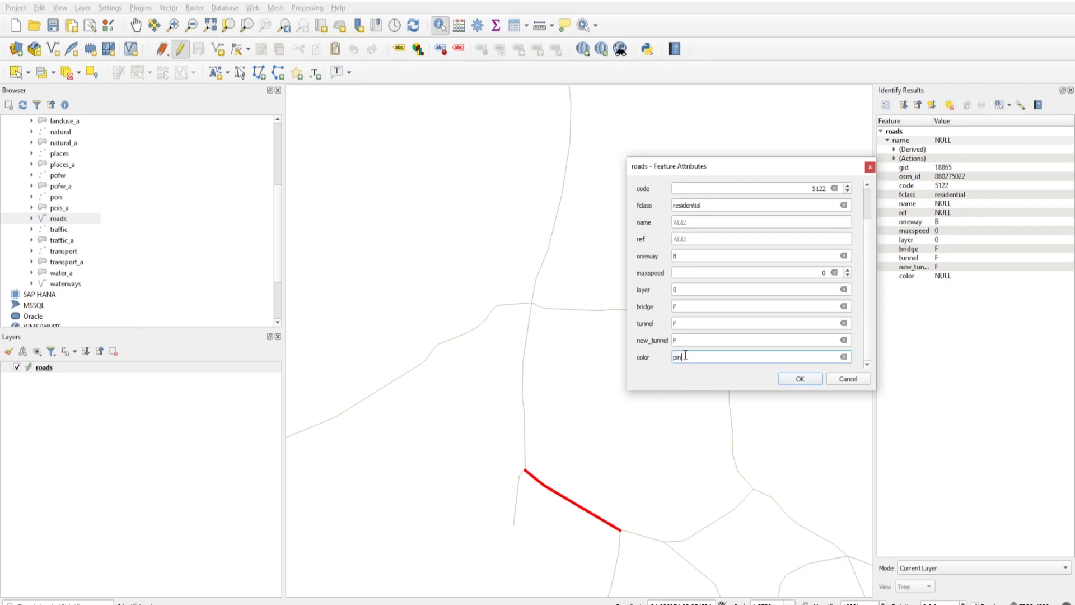
left_click(800, 379)
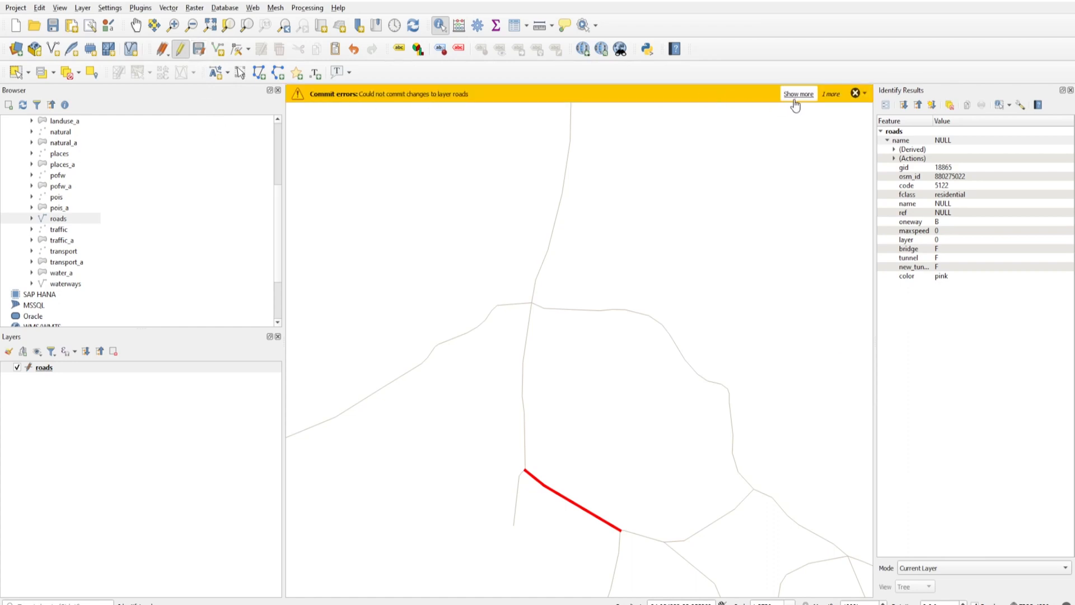
Review the color_domain_check commit error for 'pink' and close the report
left_click(798, 93)
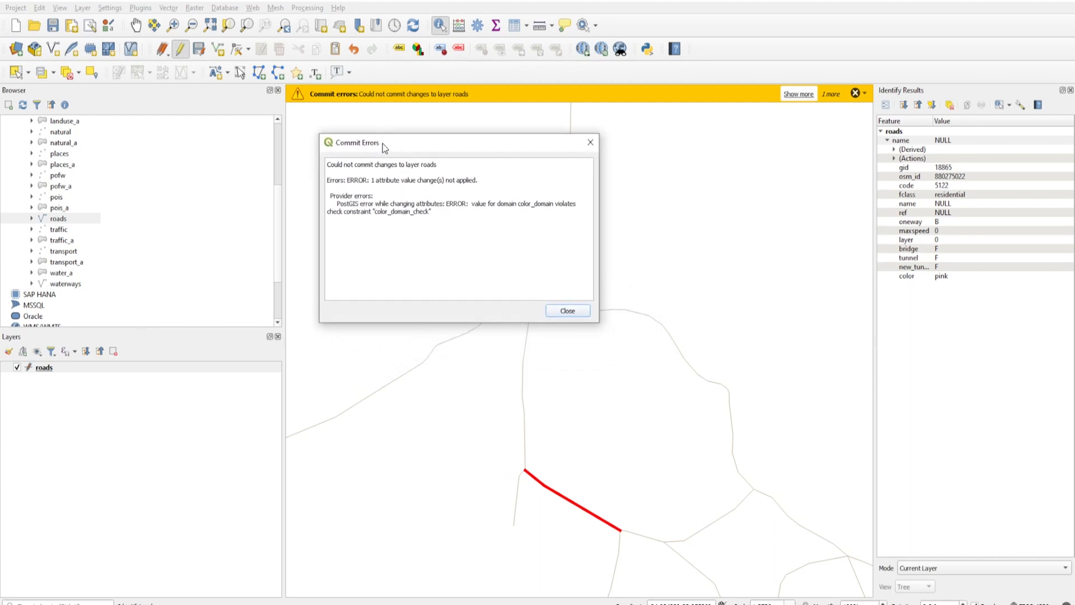
mouse_move(433, 167)
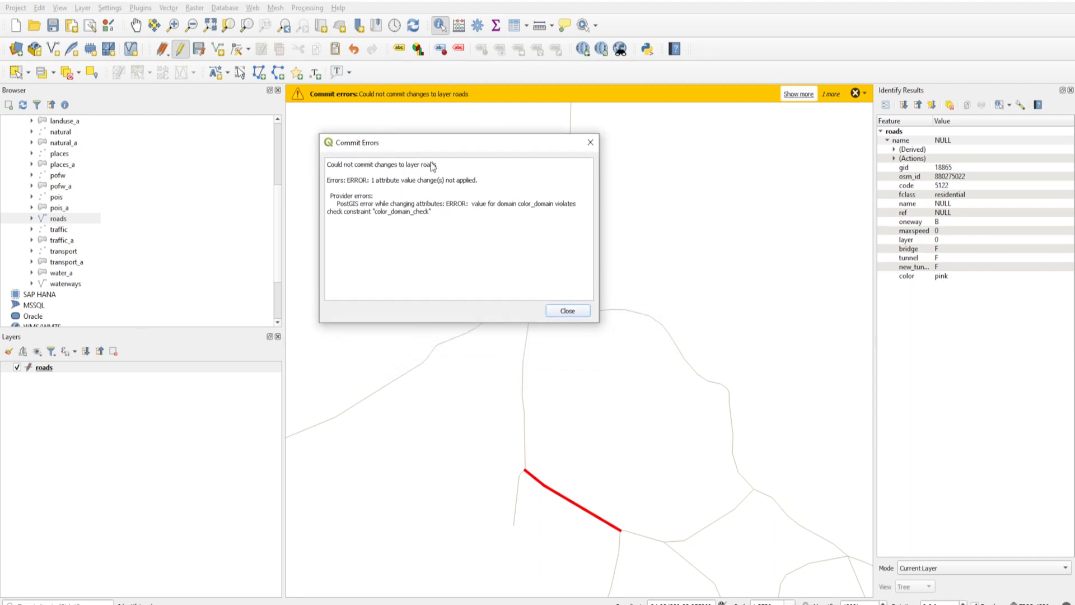
mouse_move(404, 188)
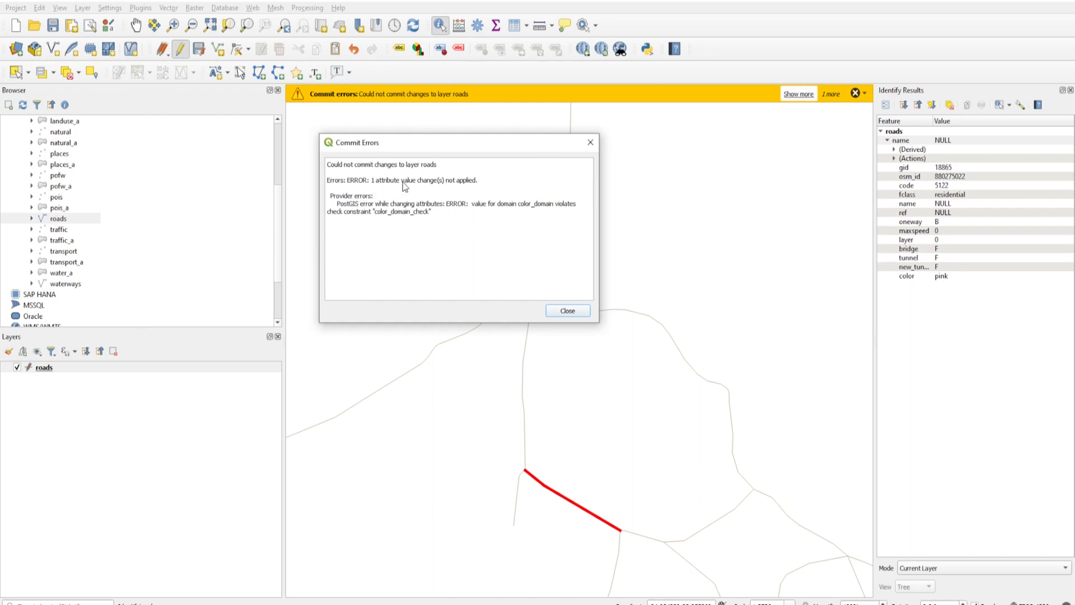
mouse_move(362, 228)
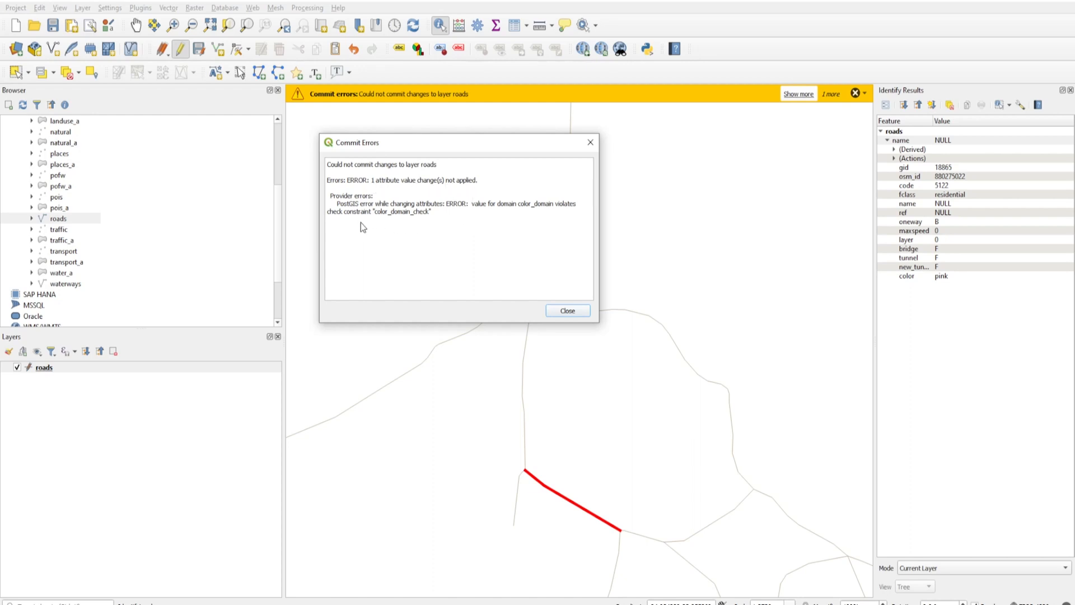
mouse_move(441, 212)
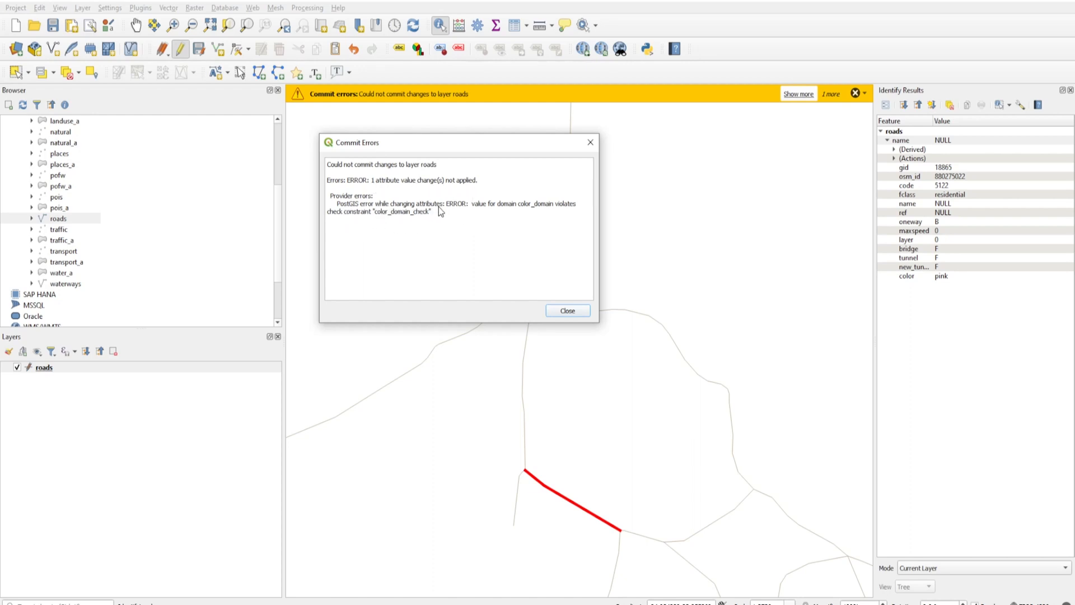
mouse_move(530, 212)
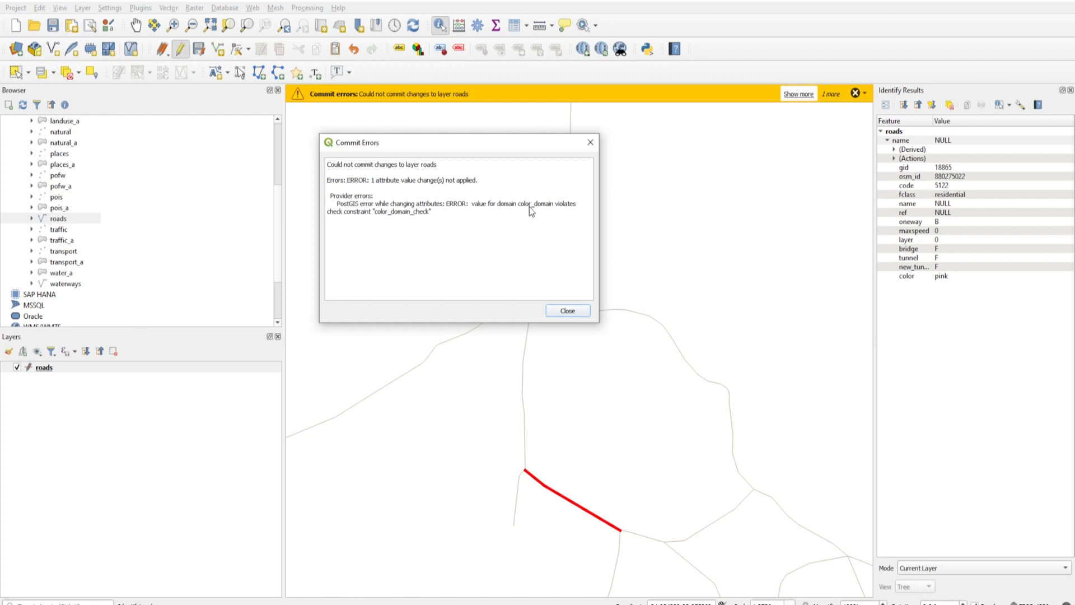
mouse_move(427, 214)
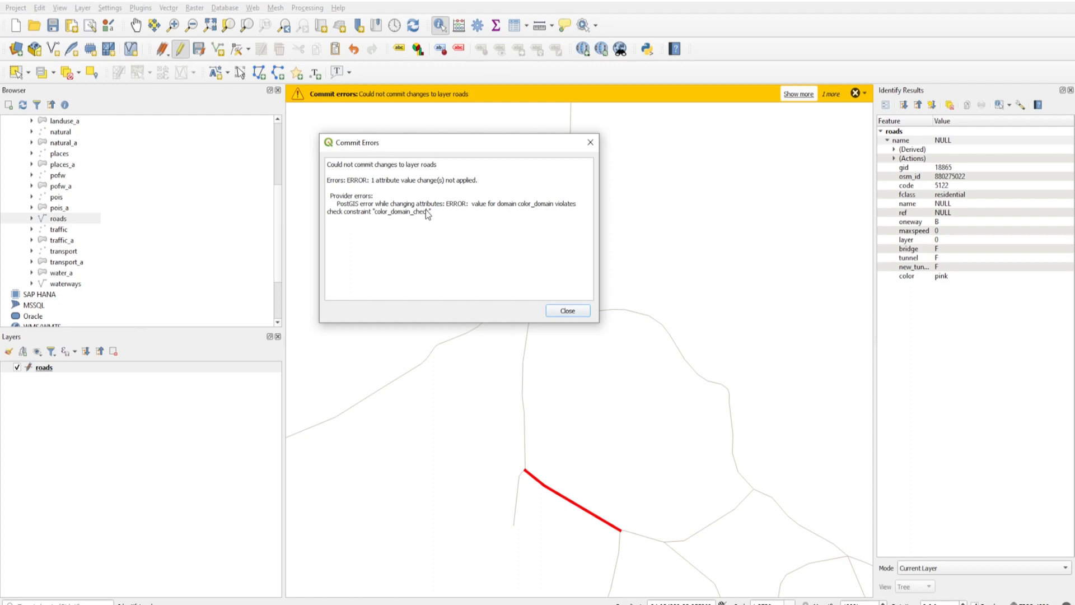
mouse_move(406, 148)
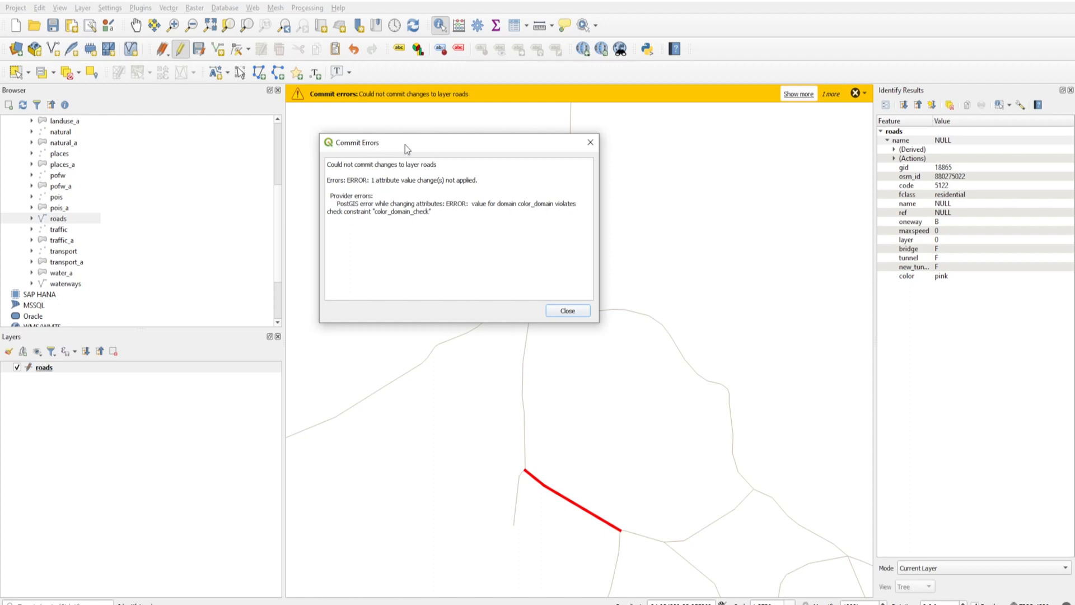
mouse_move(430, 345)
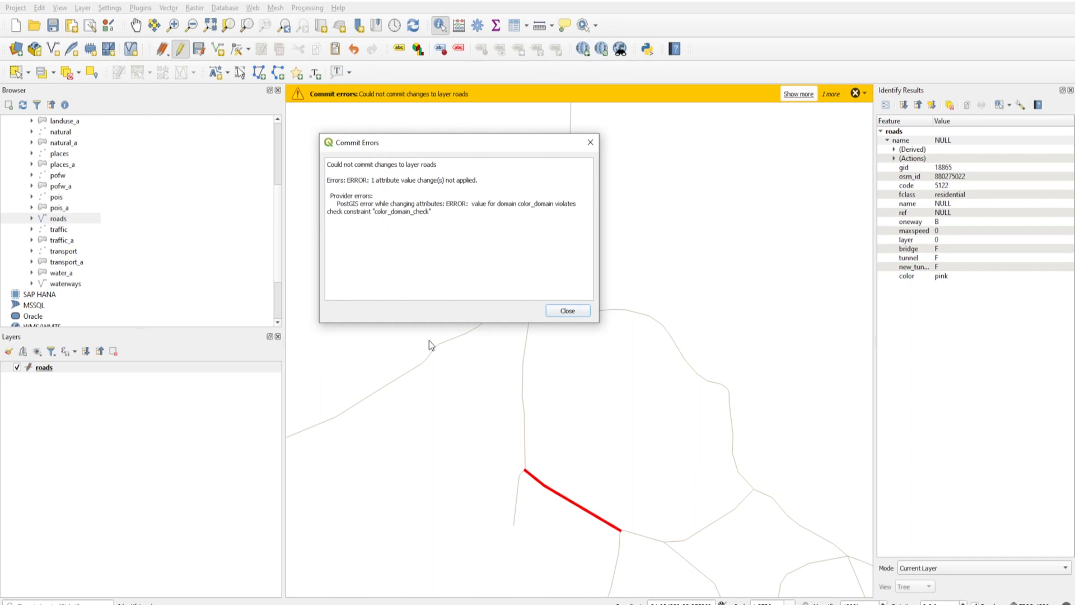
left_click(567, 311)
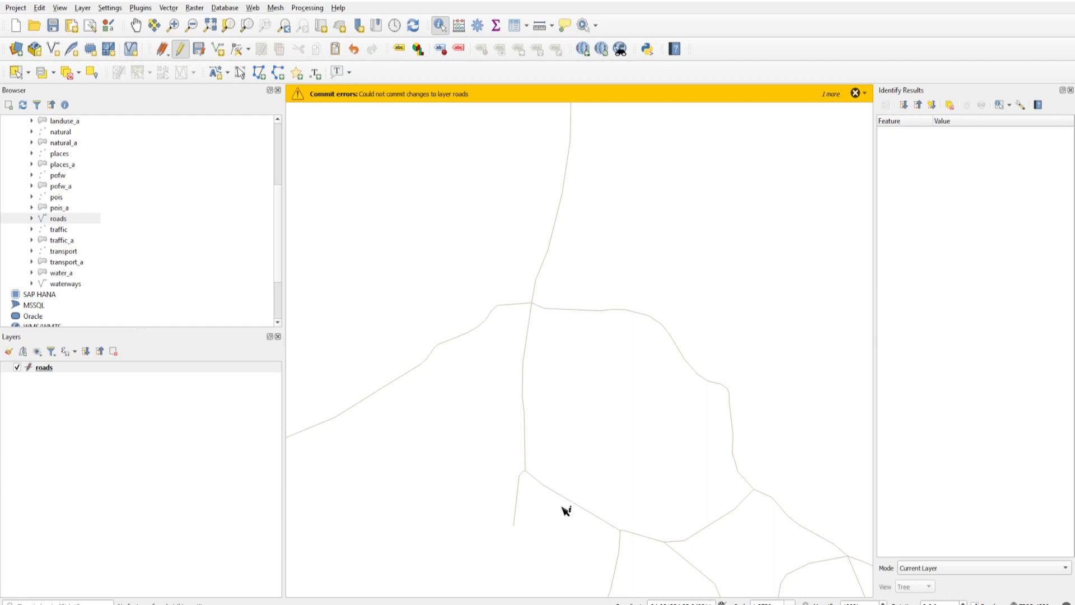
Change the southern road's colour to red, dismiss the error notice, and select roads
left_click(565, 513)
type("red")
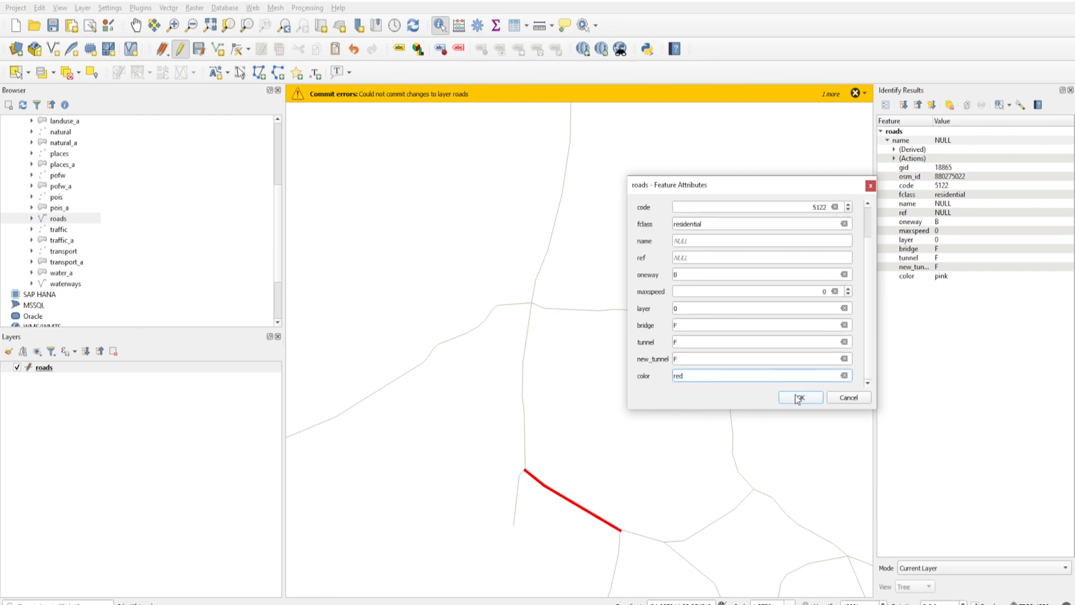
left_click(800, 398)
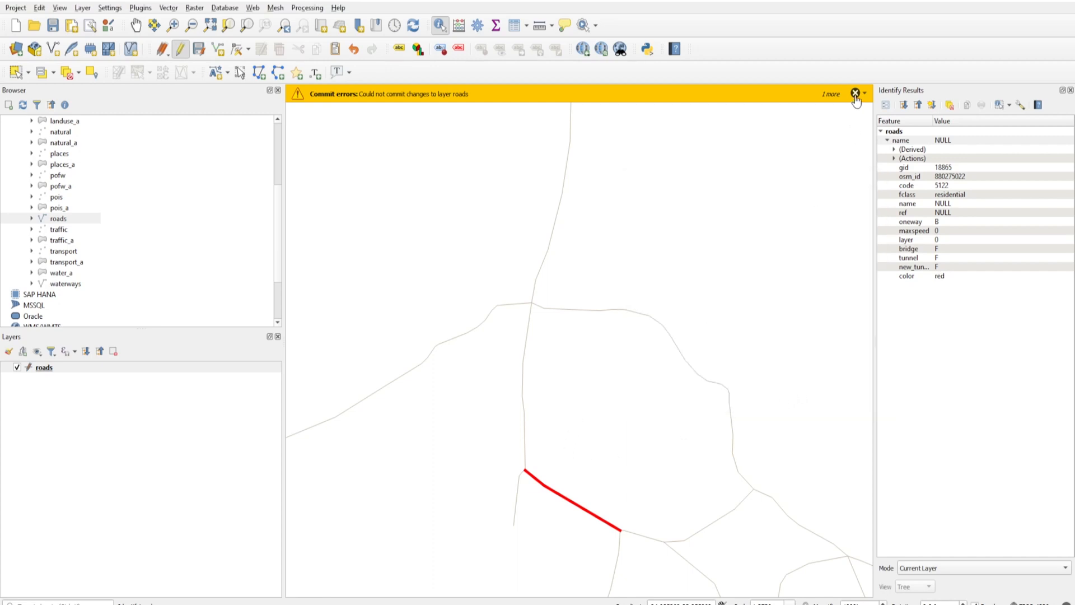
left_click(855, 93)
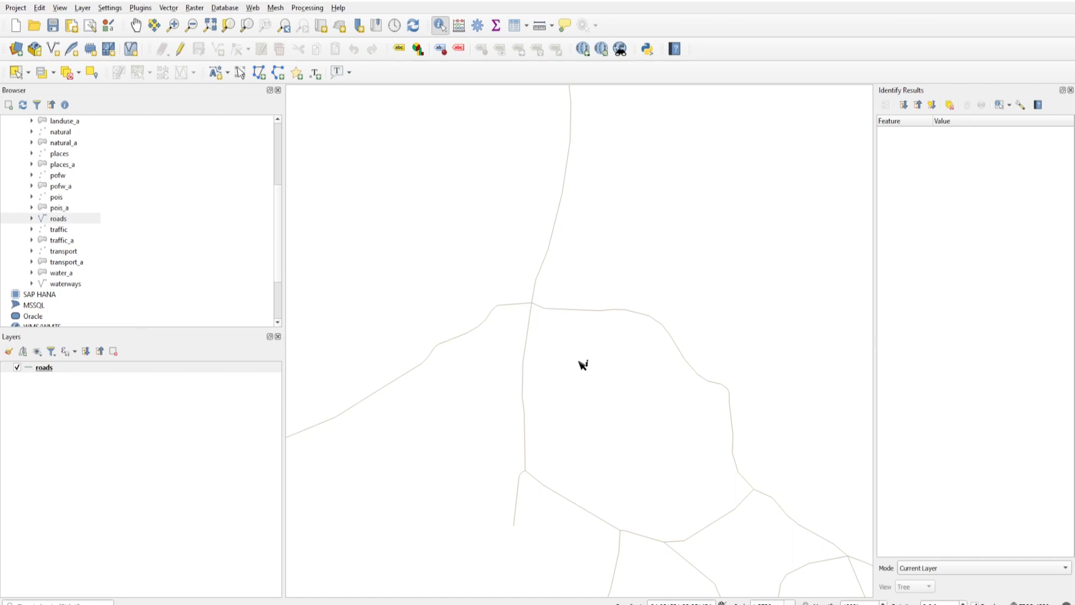
mouse_move(405, 383)
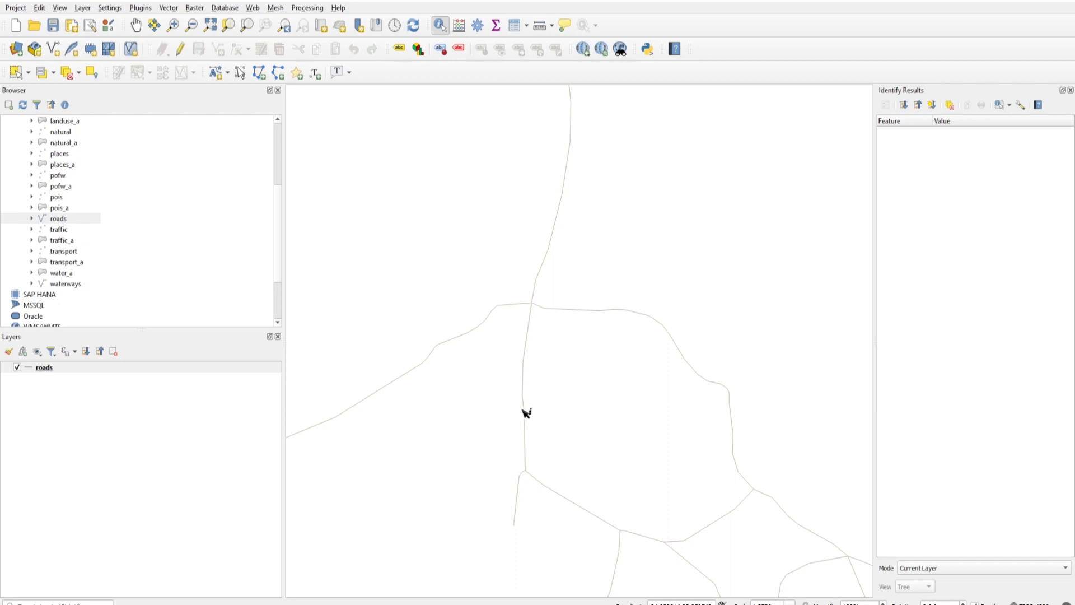
mouse_move(539, 470)
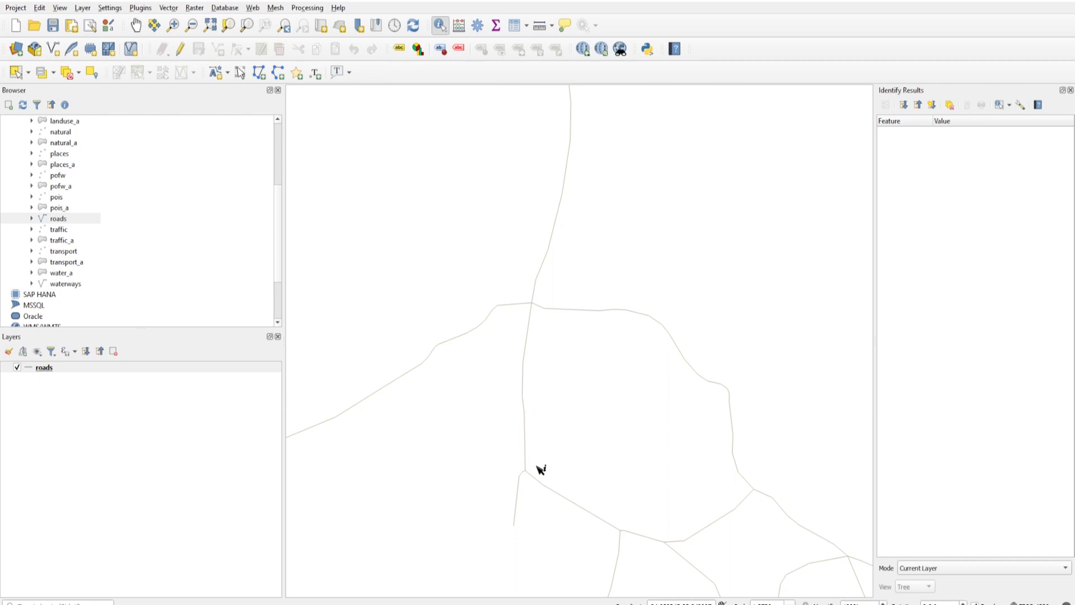
mouse_move(583, 359)
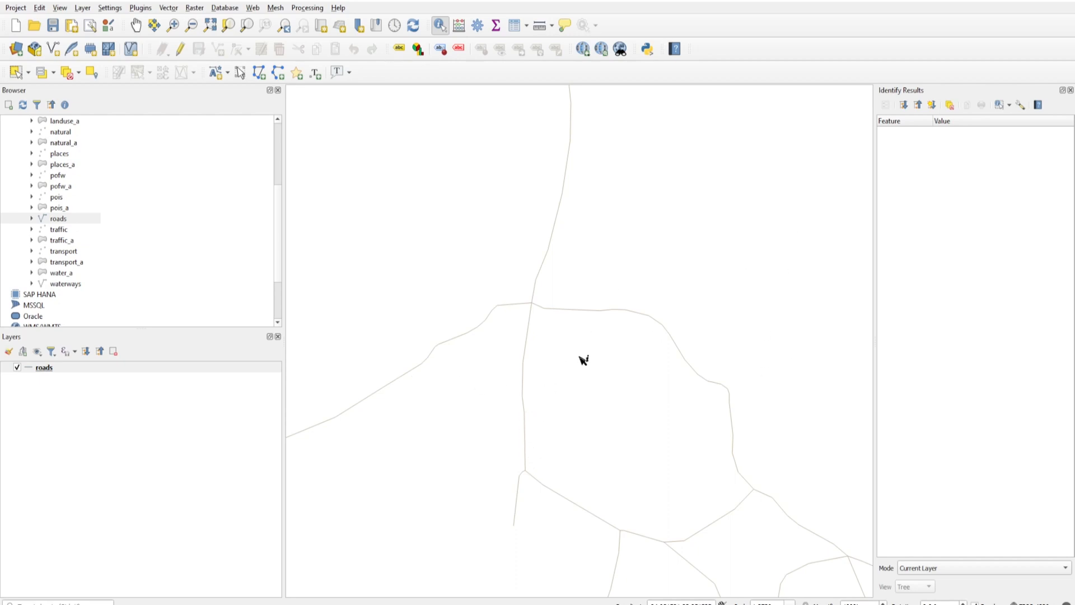
left_click(42, 367)
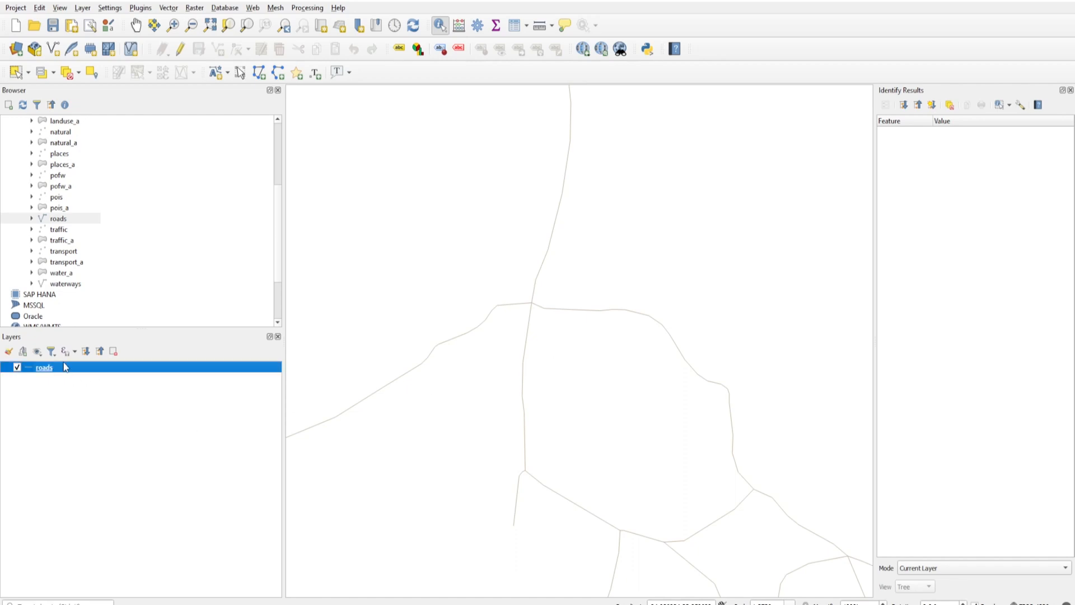
mouse_move(58, 370)
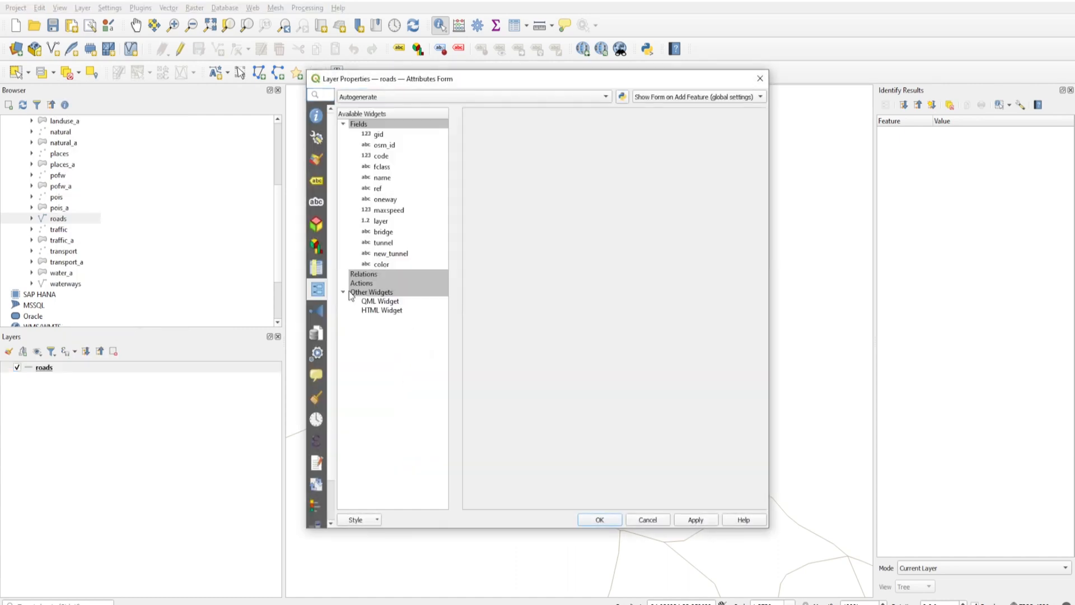
Make the color field a Value Map loaded from the roads layer's color values
left_click(381, 264)
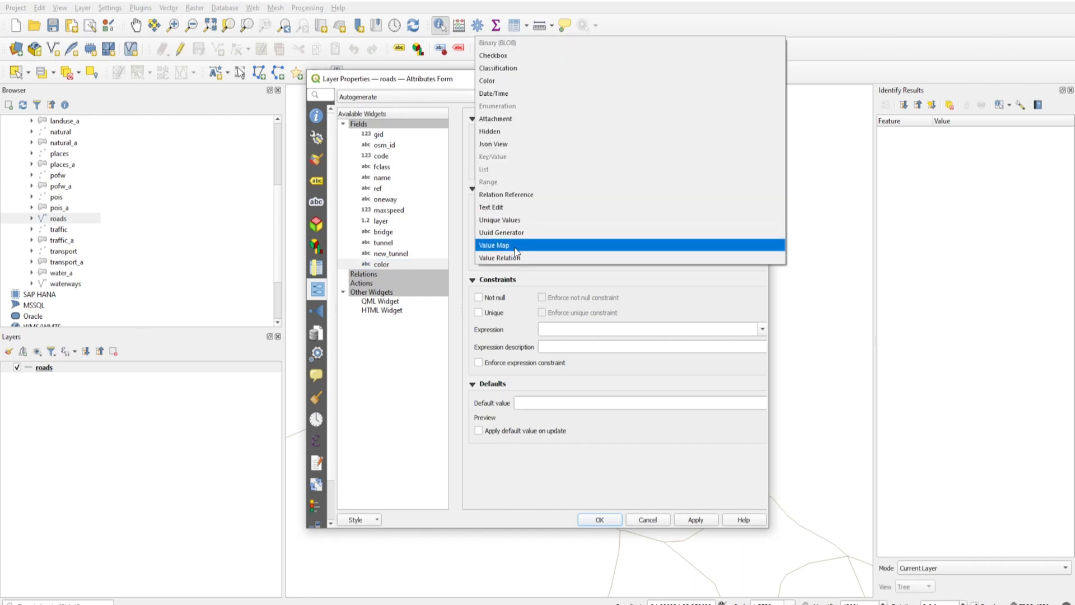
left_click(494, 245)
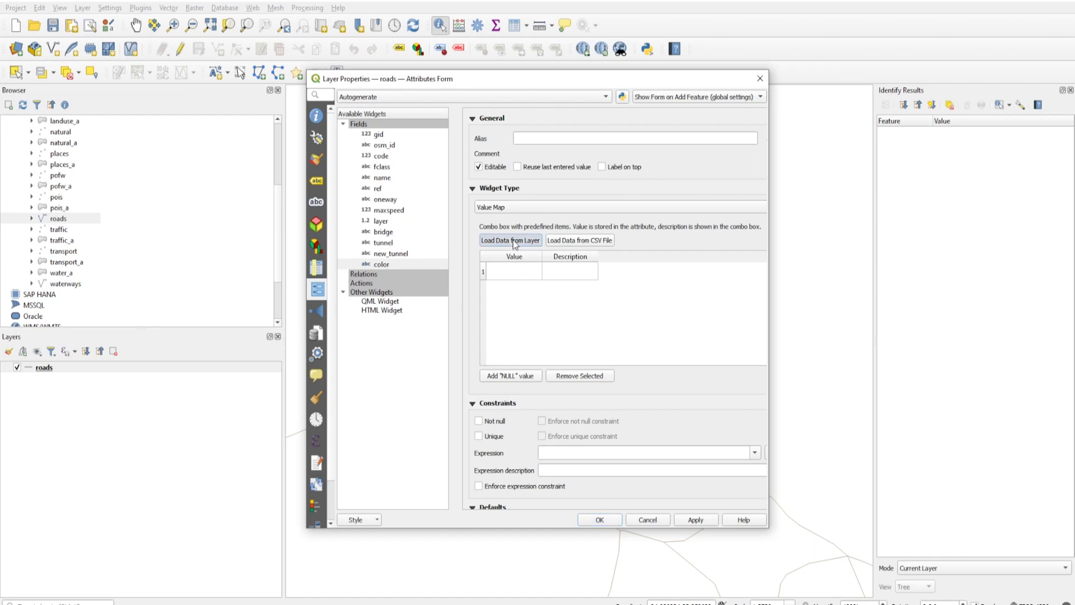
left_click(510, 241)
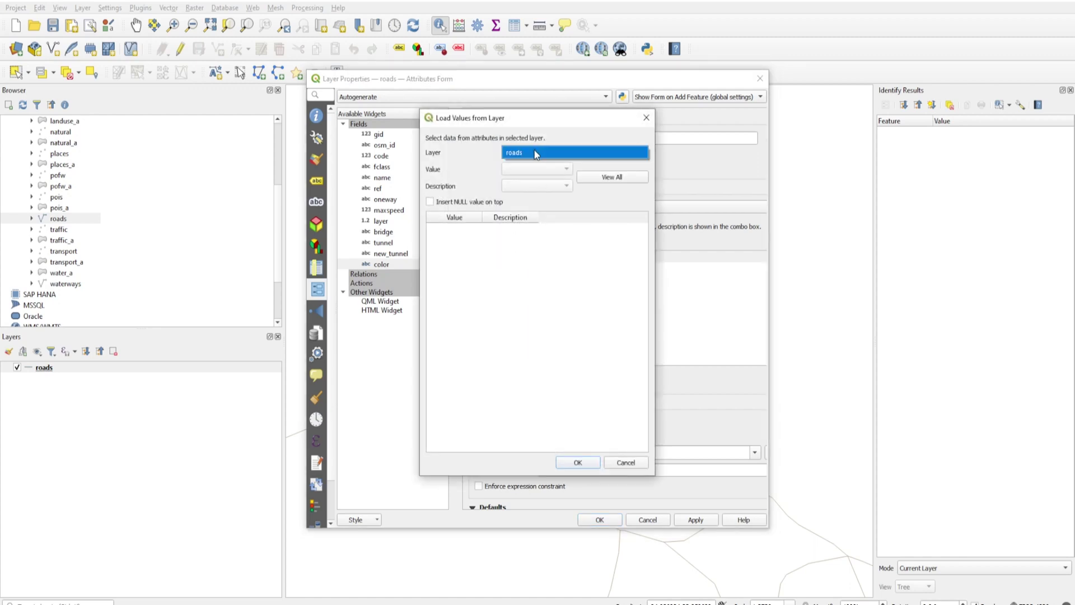
left_click(536, 169)
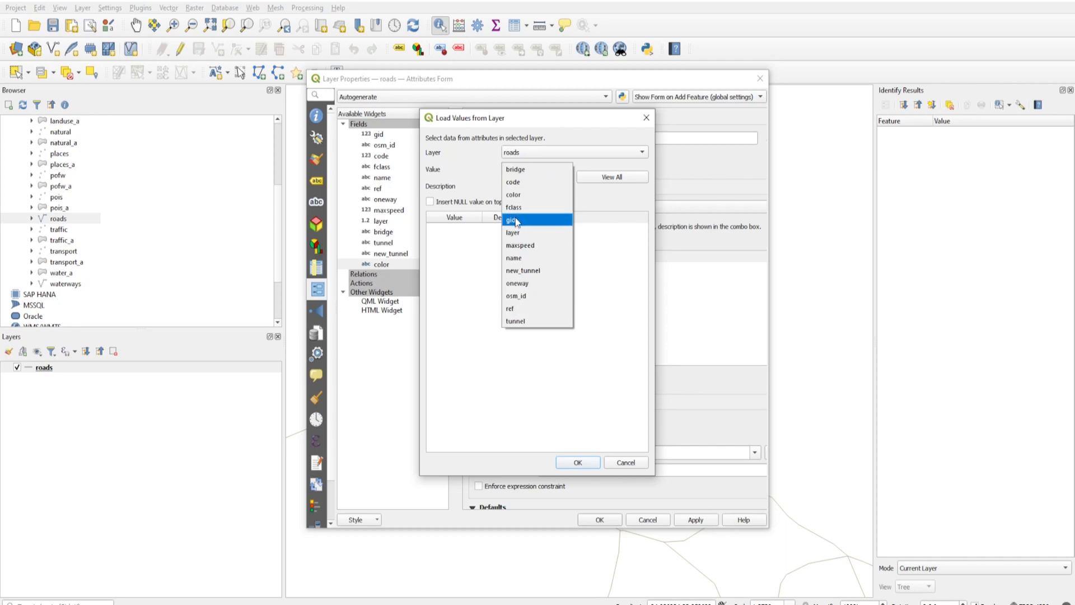
left_click(513, 195)
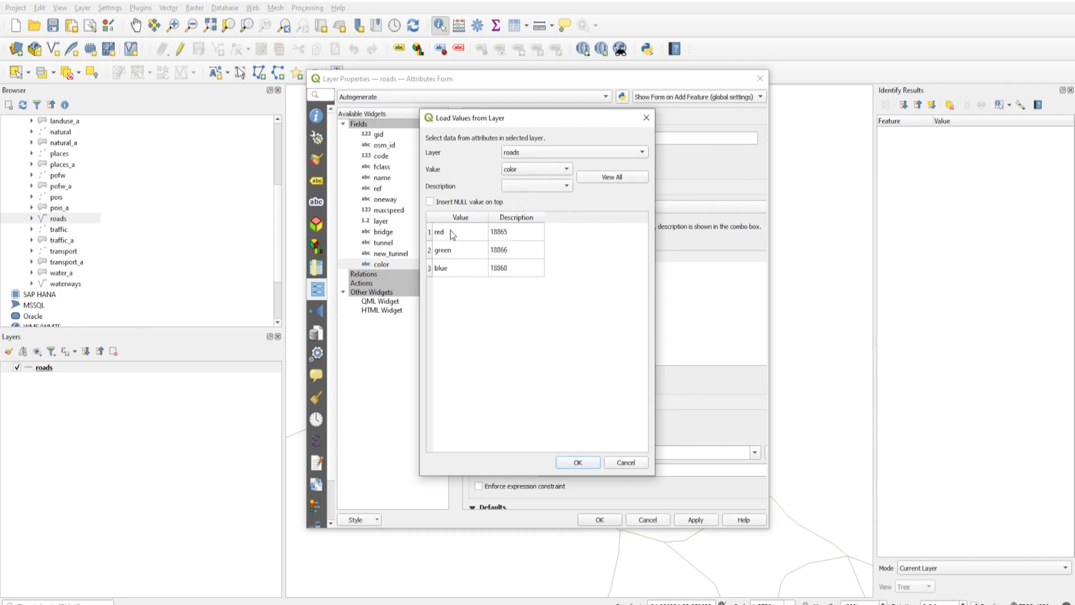
mouse_move(447, 238)
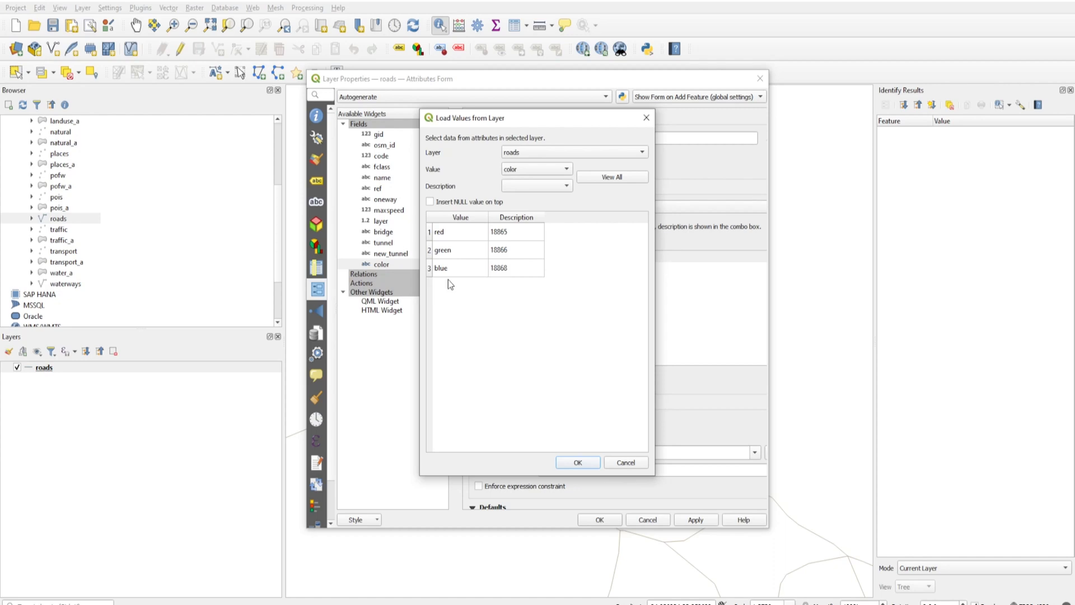
left_click(515, 232)
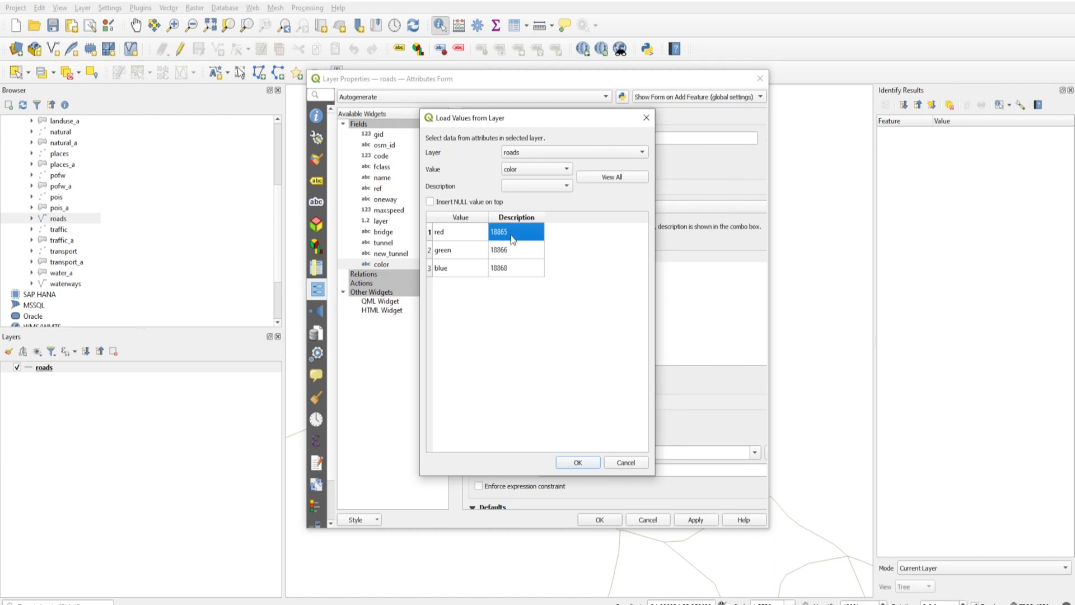
double_click(499, 232)
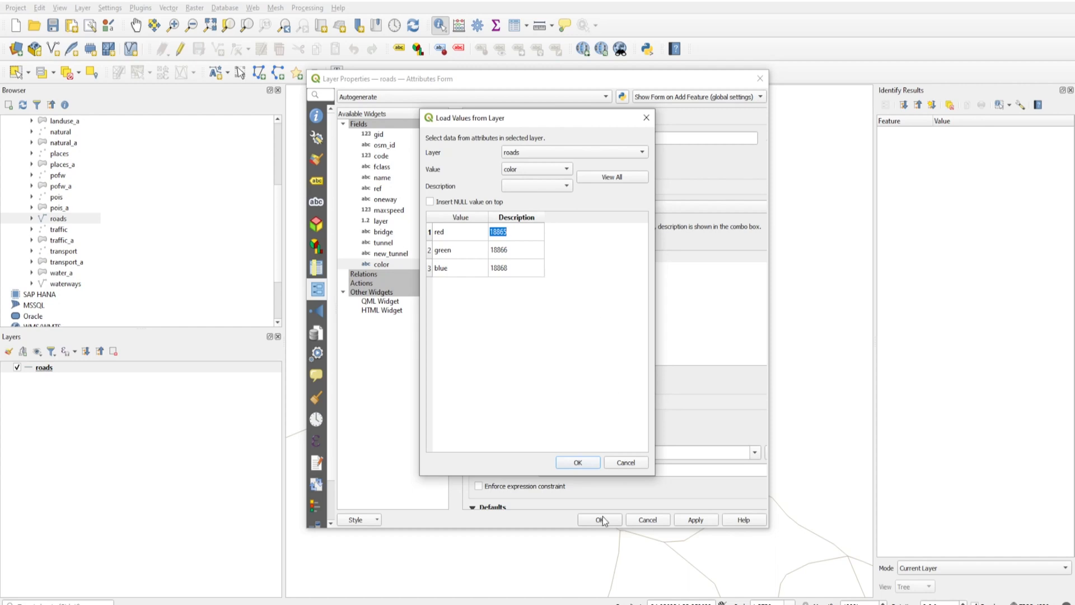
left_click(578, 462)
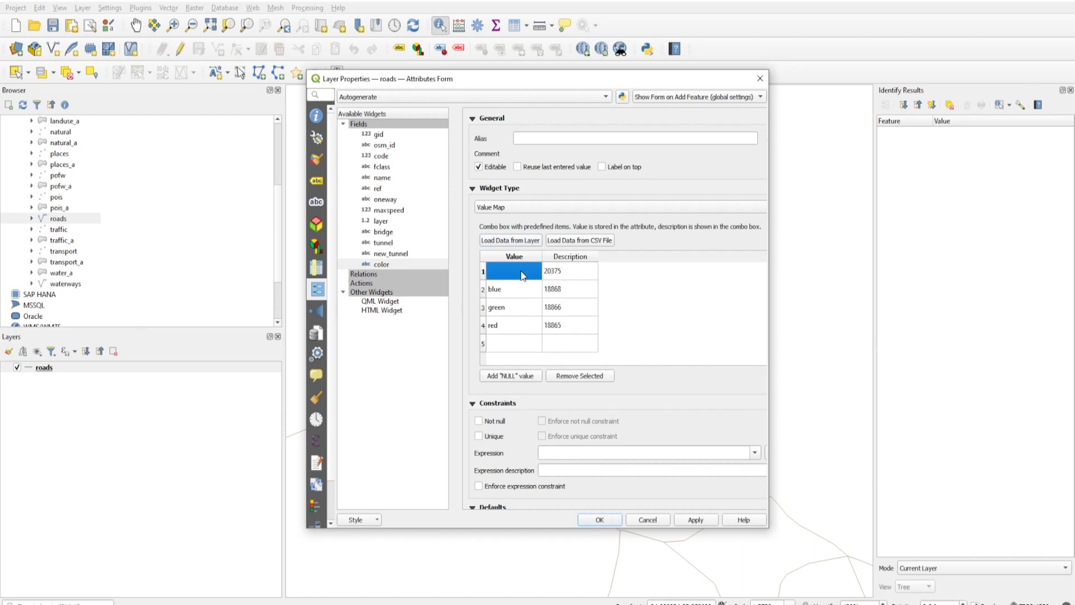
Set the Value Map rows to yellow, blue, green and red, and apply the properties
type("yellow")
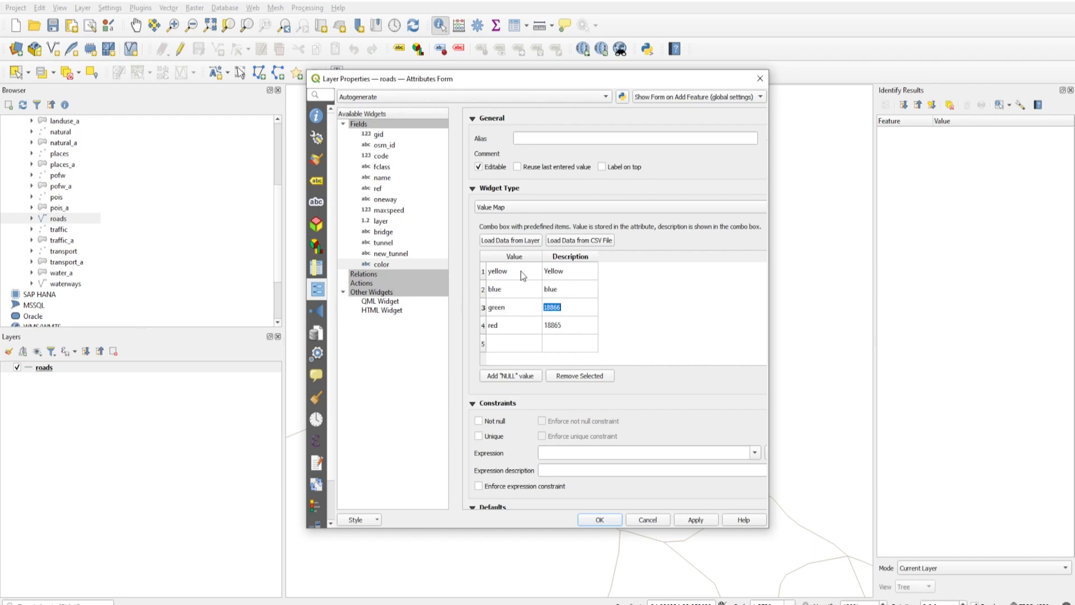
type("grl")
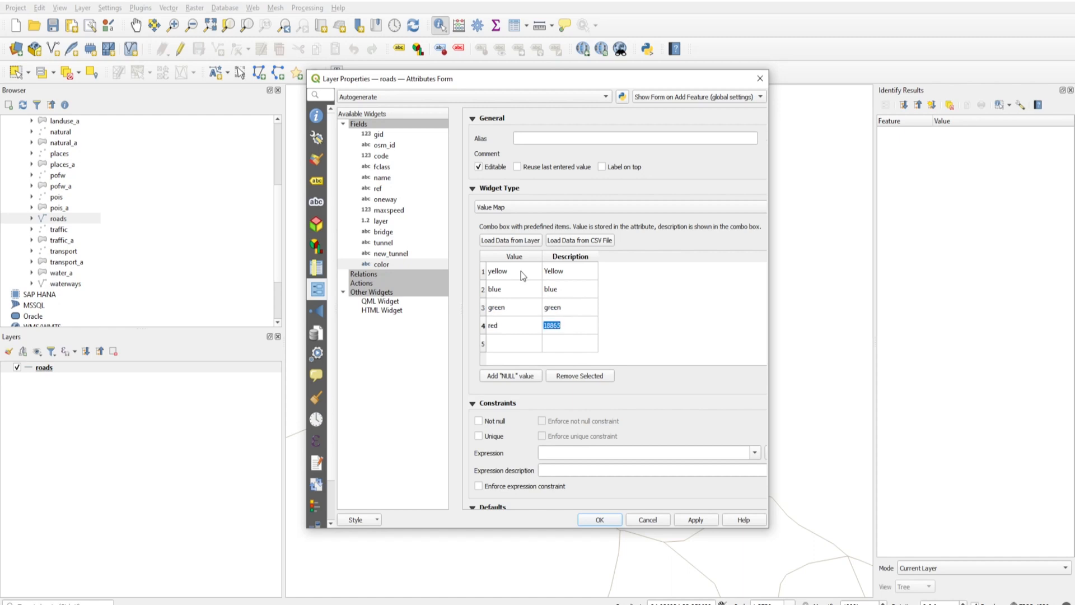
type("red")
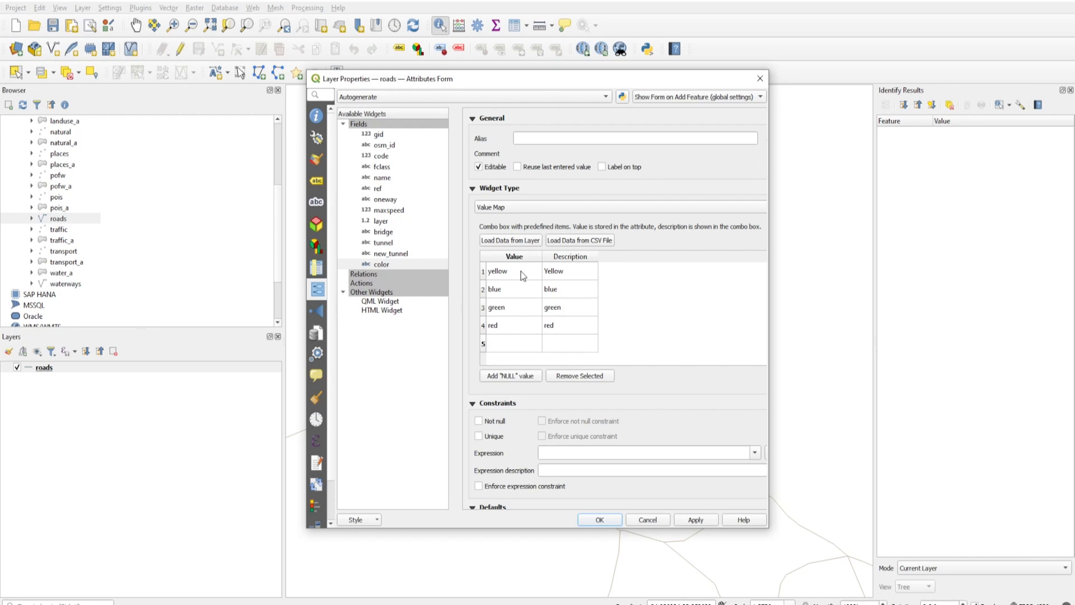
left_click(504, 343)
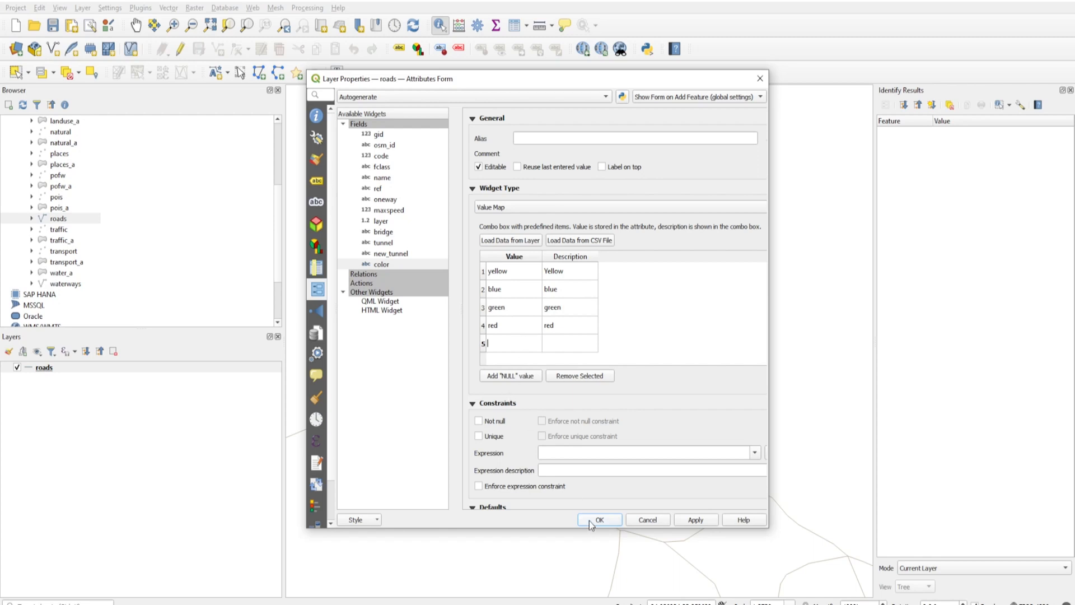
left_click(600, 519)
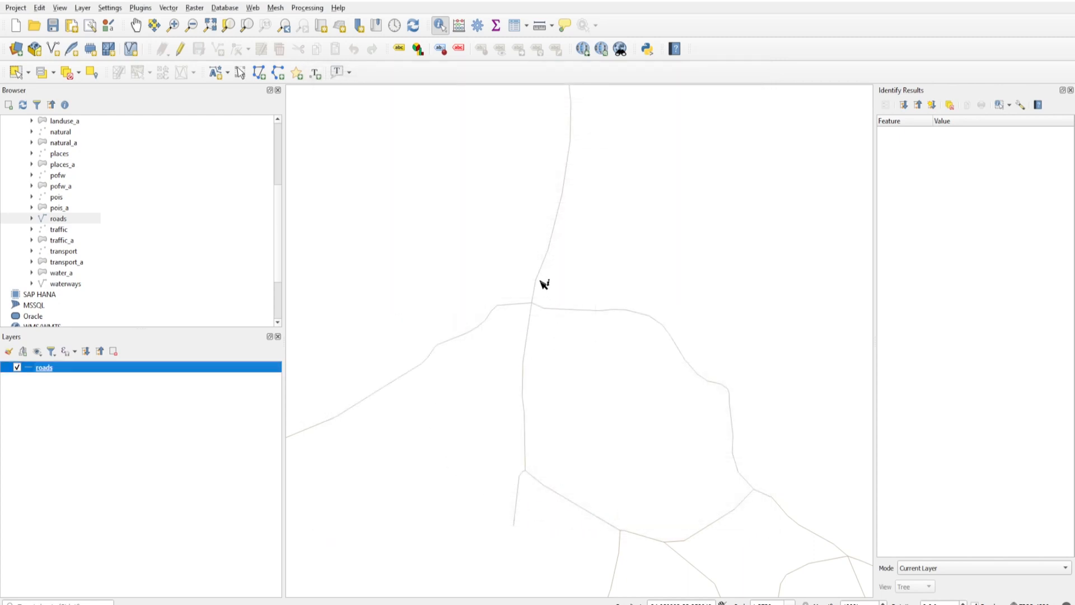
Check that a road's color dropdown reads green, accept the form, then select roads
left_click(539, 283)
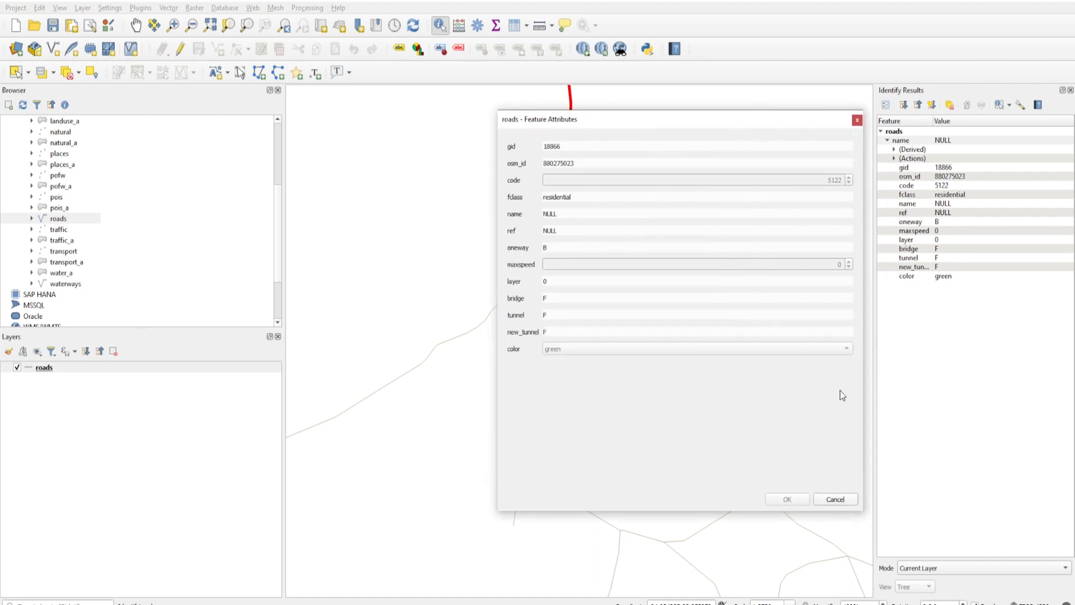
left_click(164, 48)
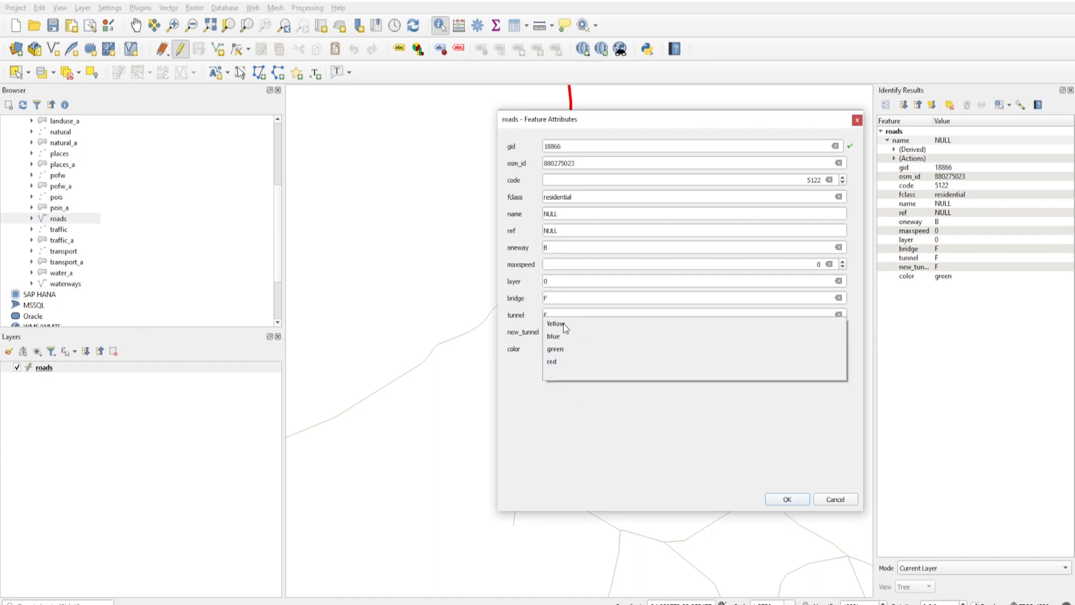
left_click(555, 349)
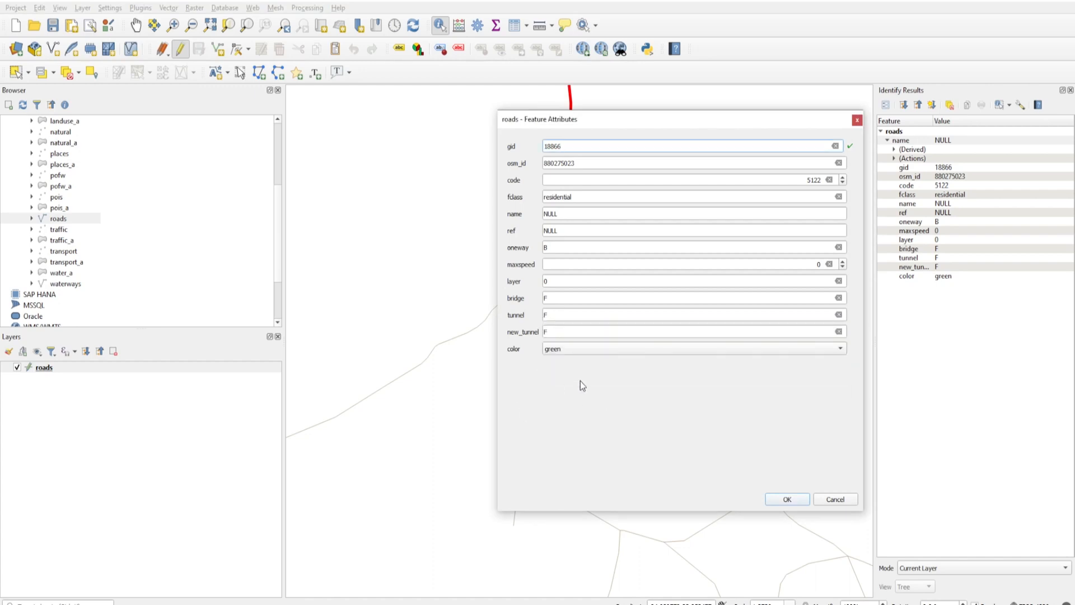
mouse_move(804, 521)
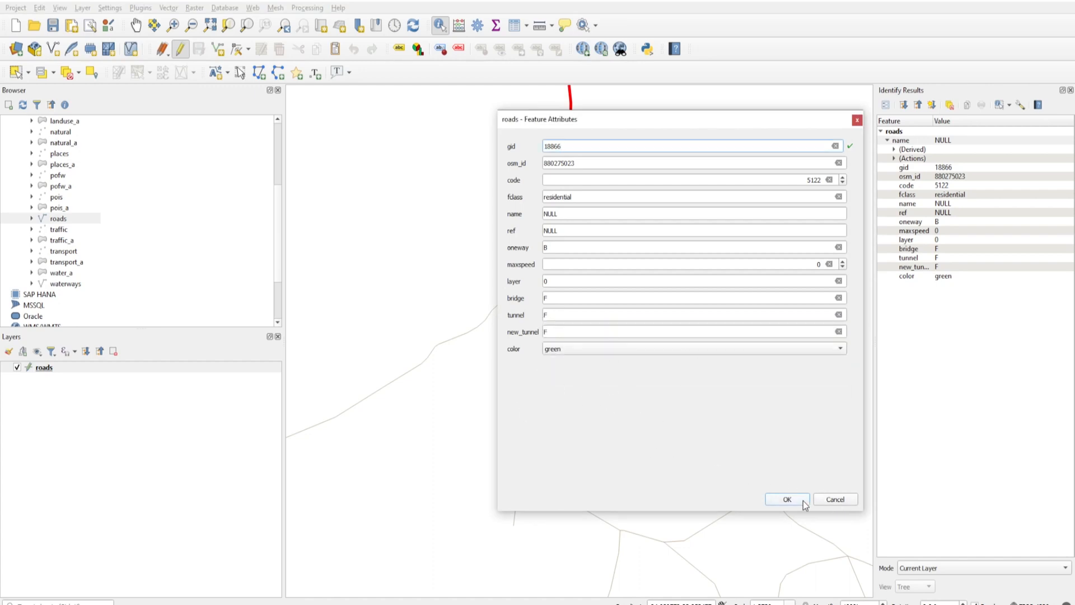
left_click(787, 499)
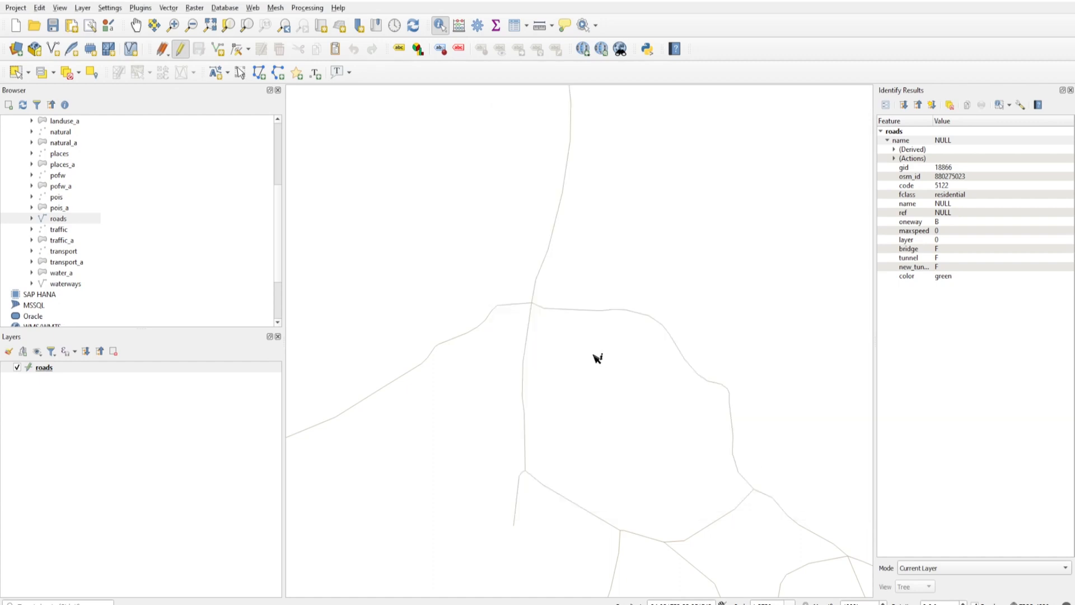
mouse_move(593, 348)
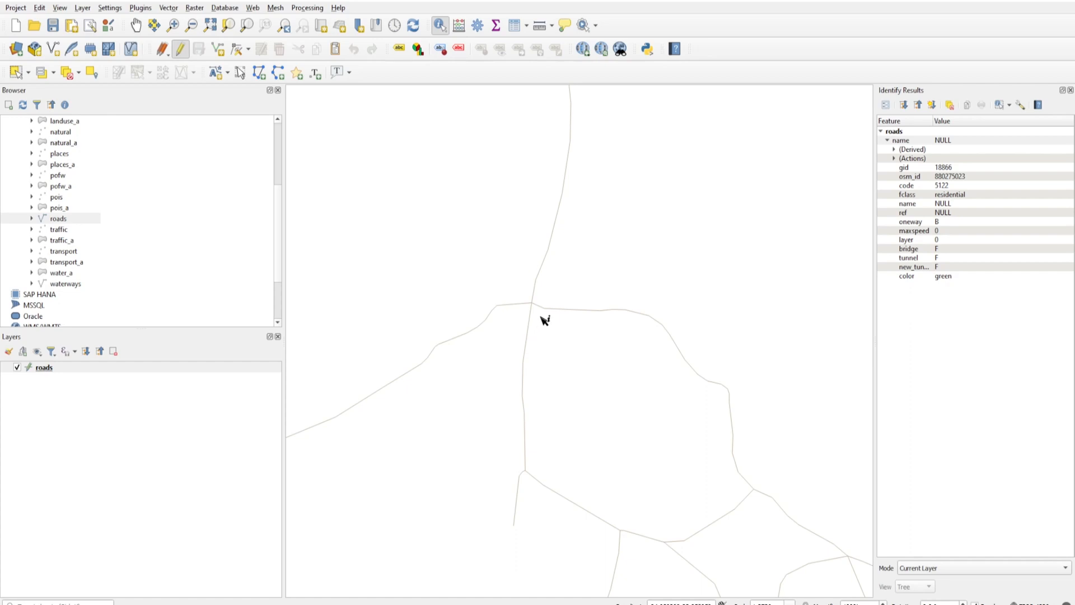
mouse_move(507, 320)
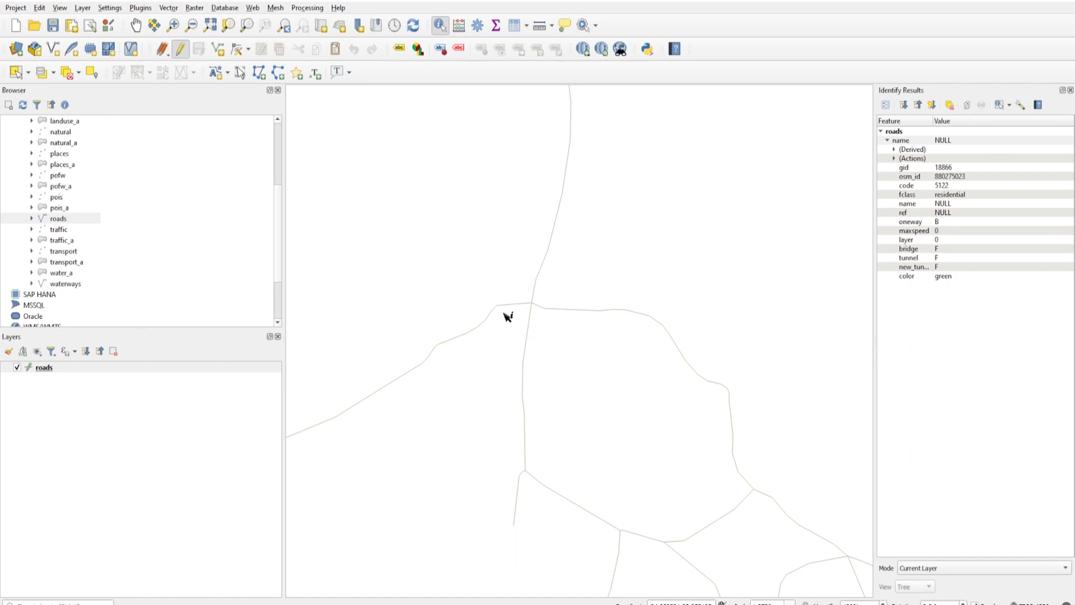
mouse_move(506, 306)
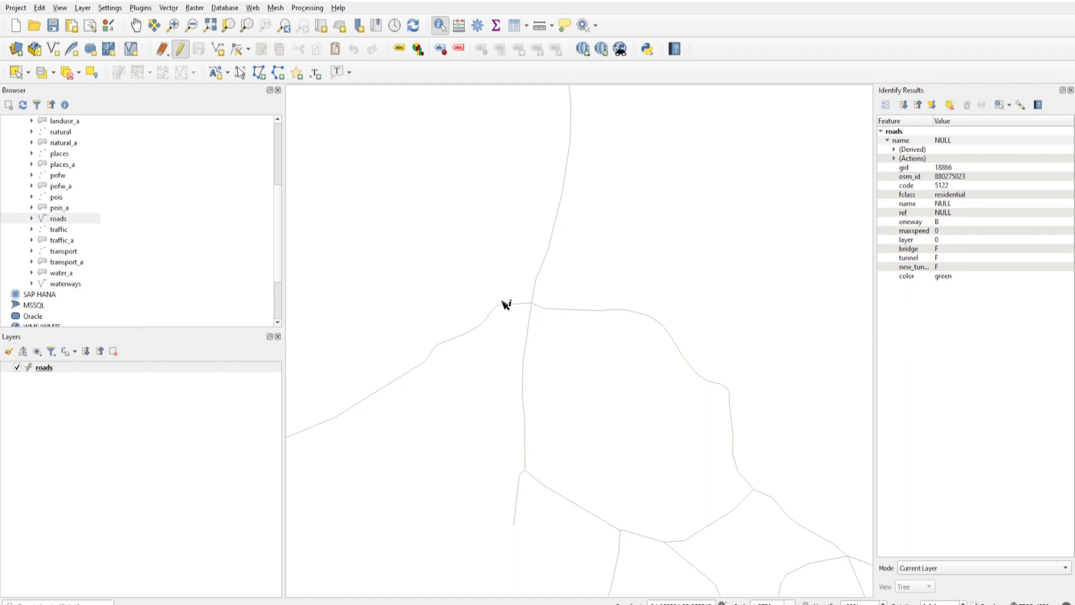
mouse_move(521, 320)
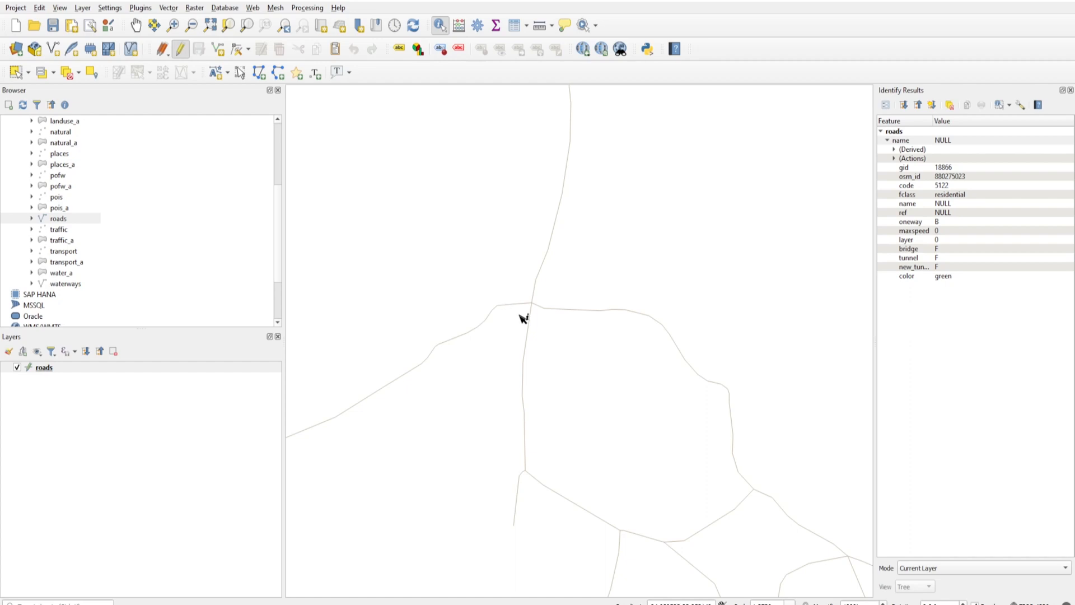
left_click(42, 368)
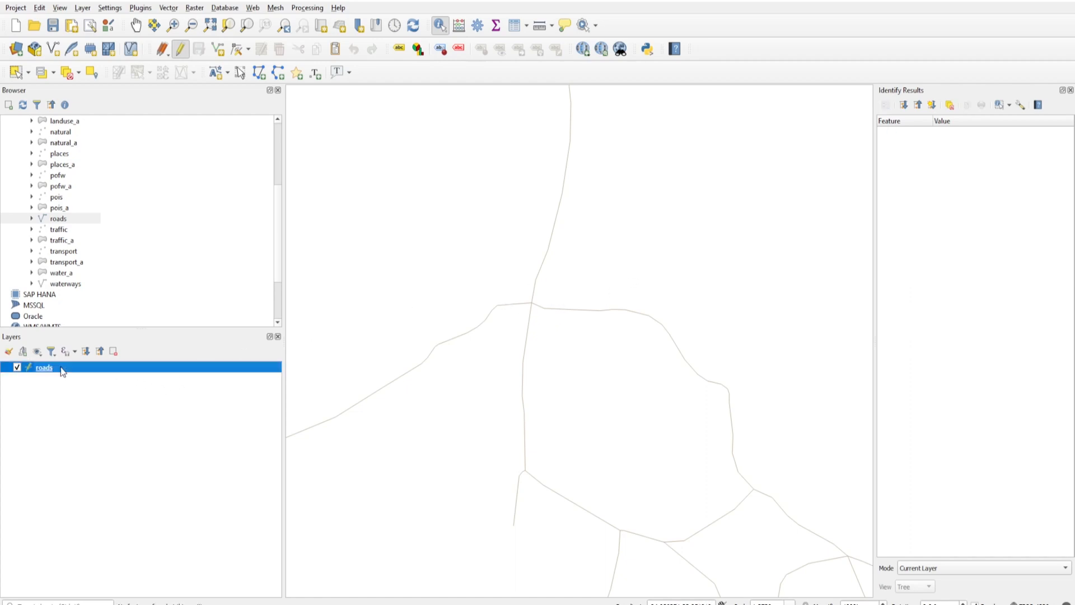
Set the roads Simple Line colour to a data-defined override from the color field
double_click(42, 367)
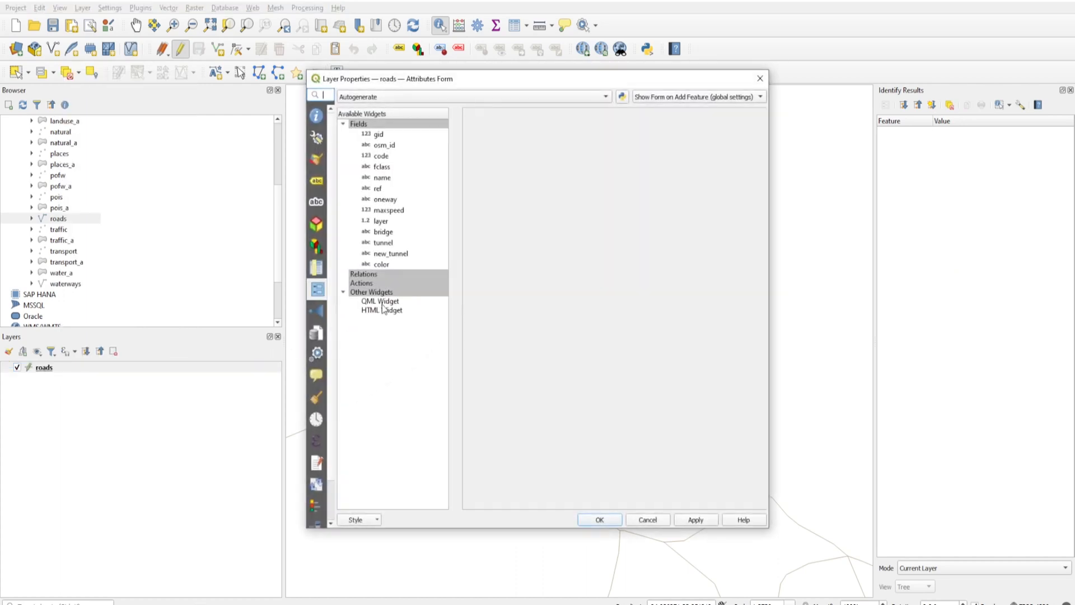
left_click(345, 160)
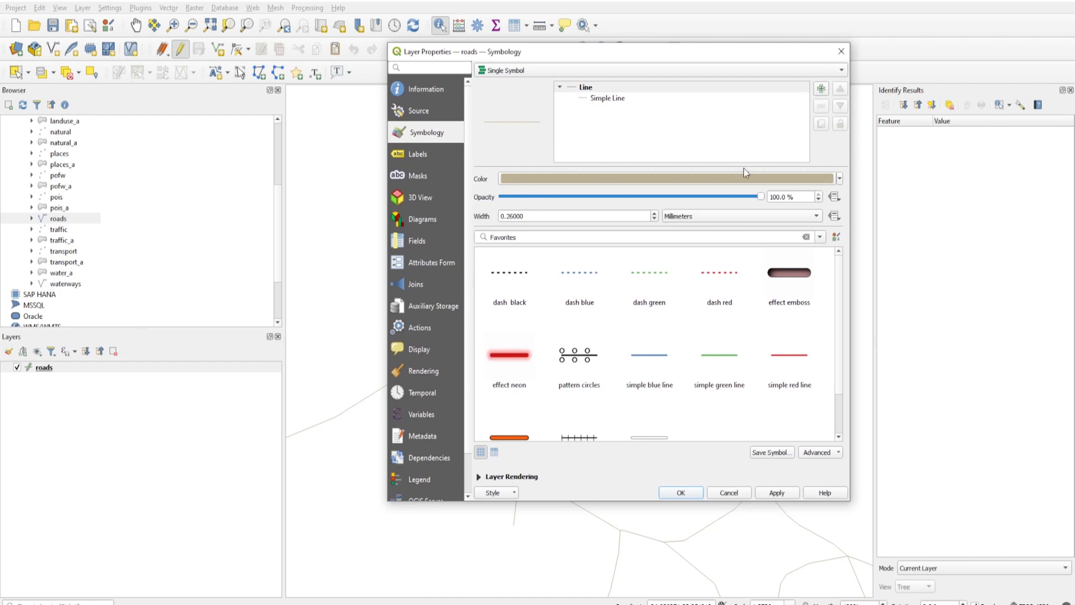
left_click(607, 98)
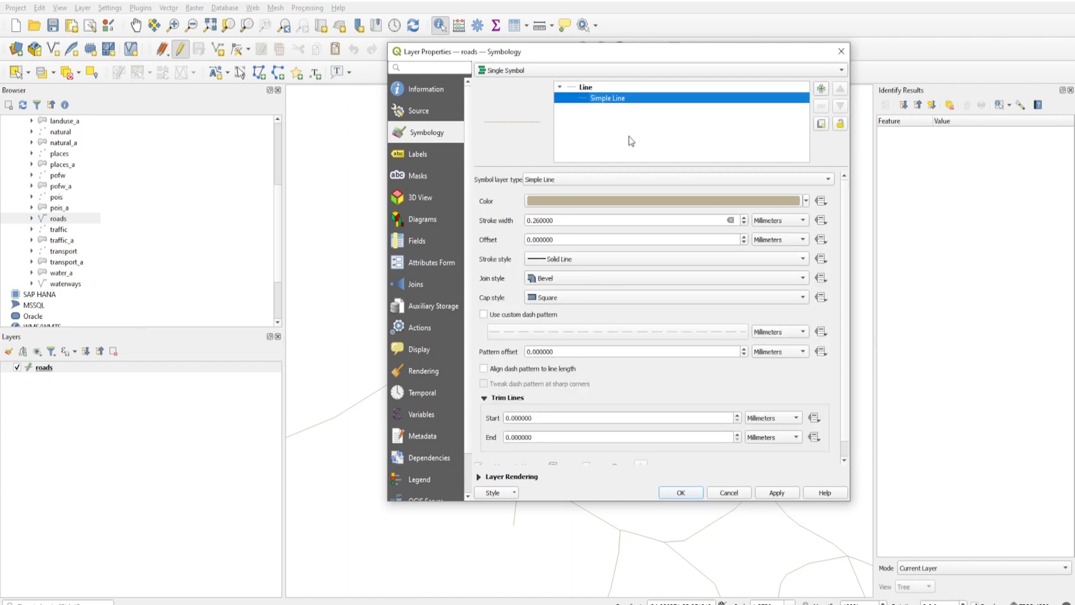
mouse_move(634, 117)
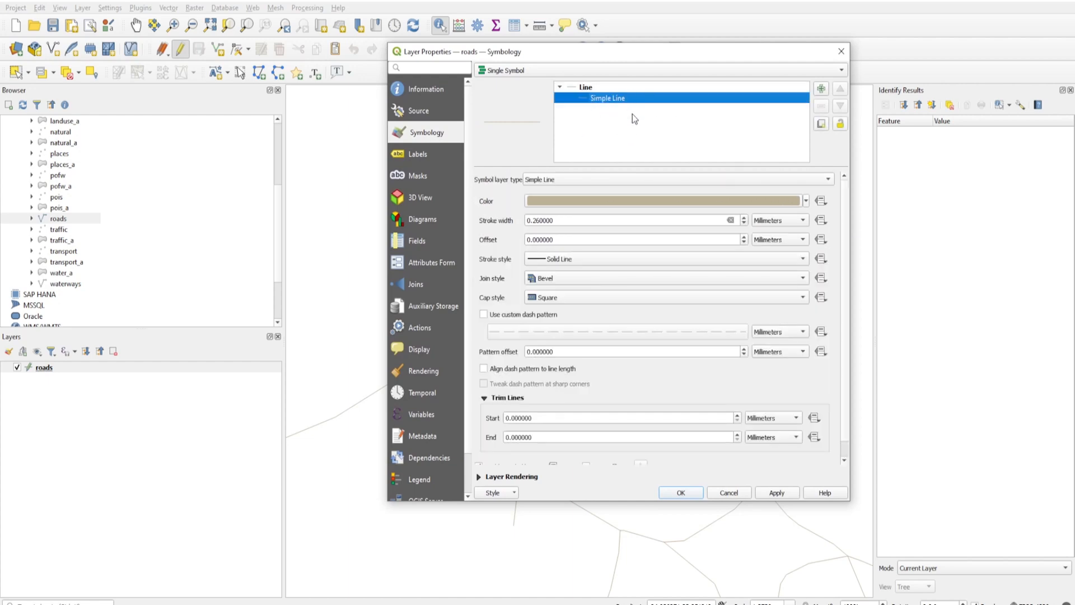
mouse_move(505, 211)
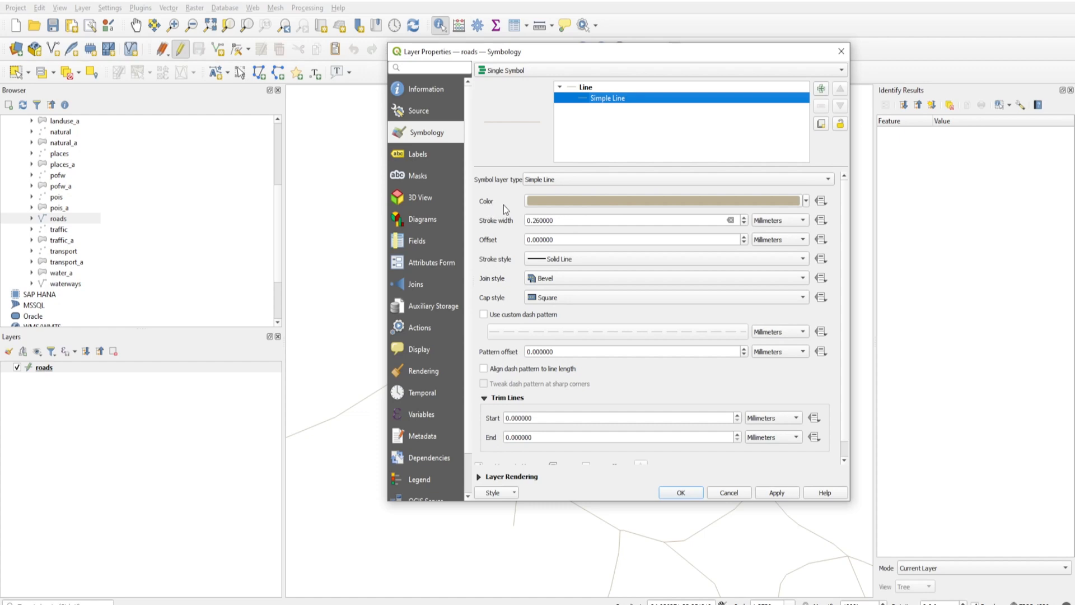
left_click(820, 200)
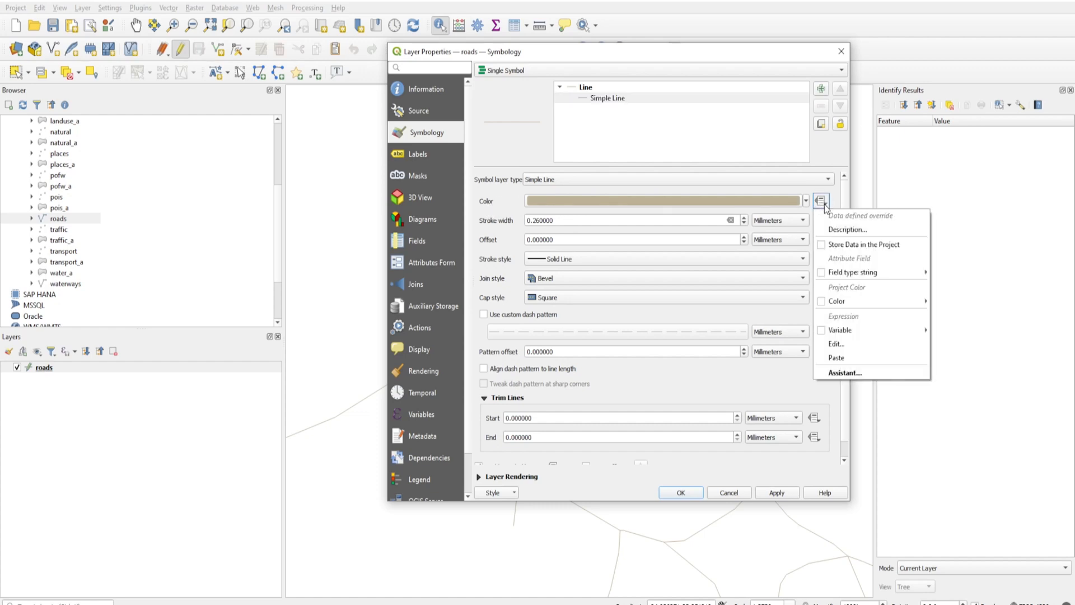
mouse_move(837, 222)
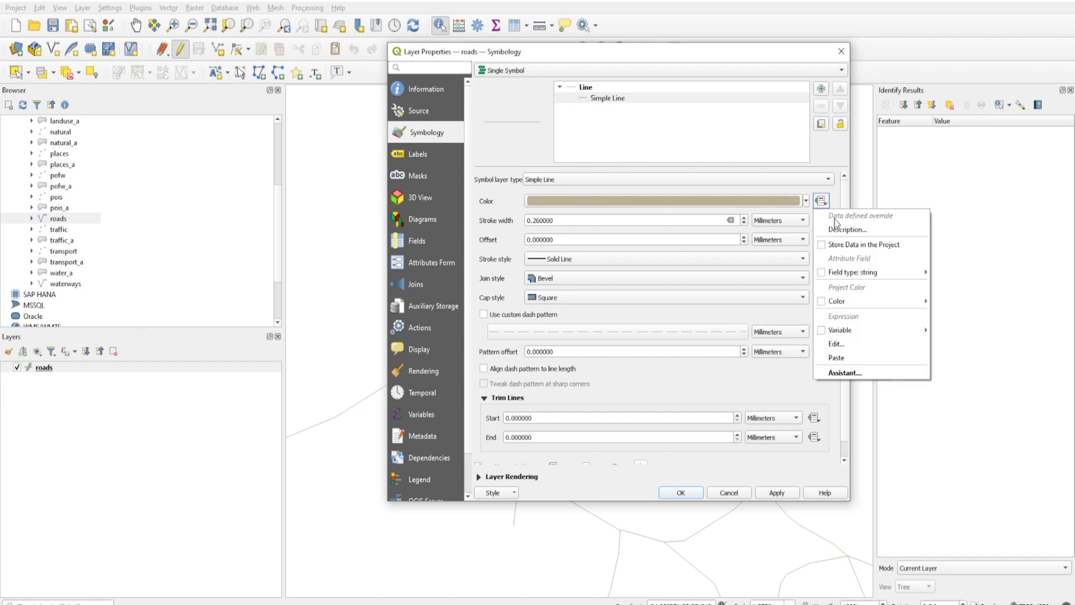
mouse_move(851, 300)
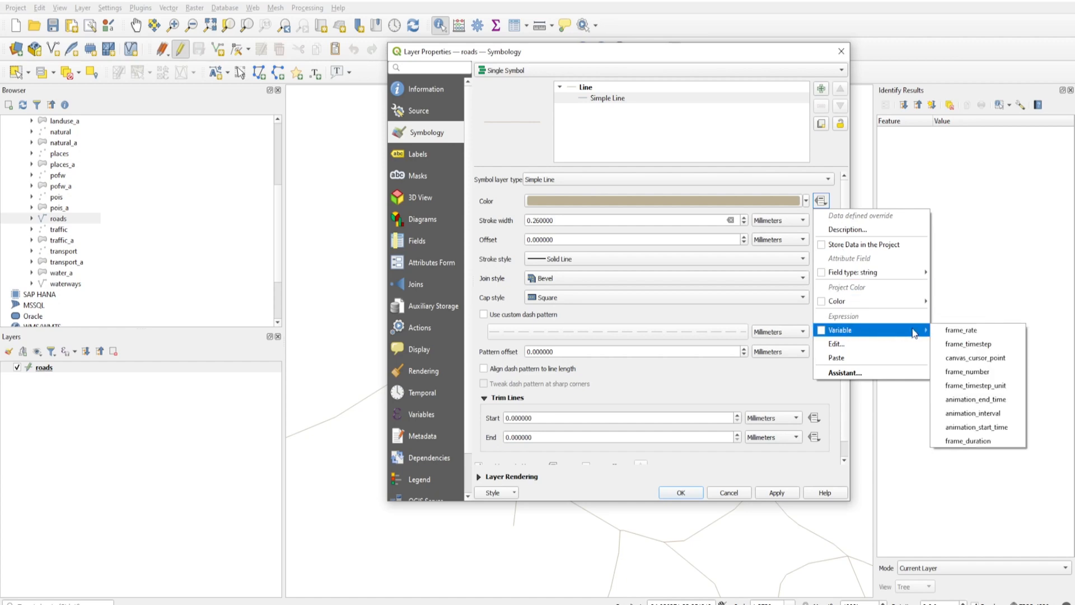
mouse_move(870, 272)
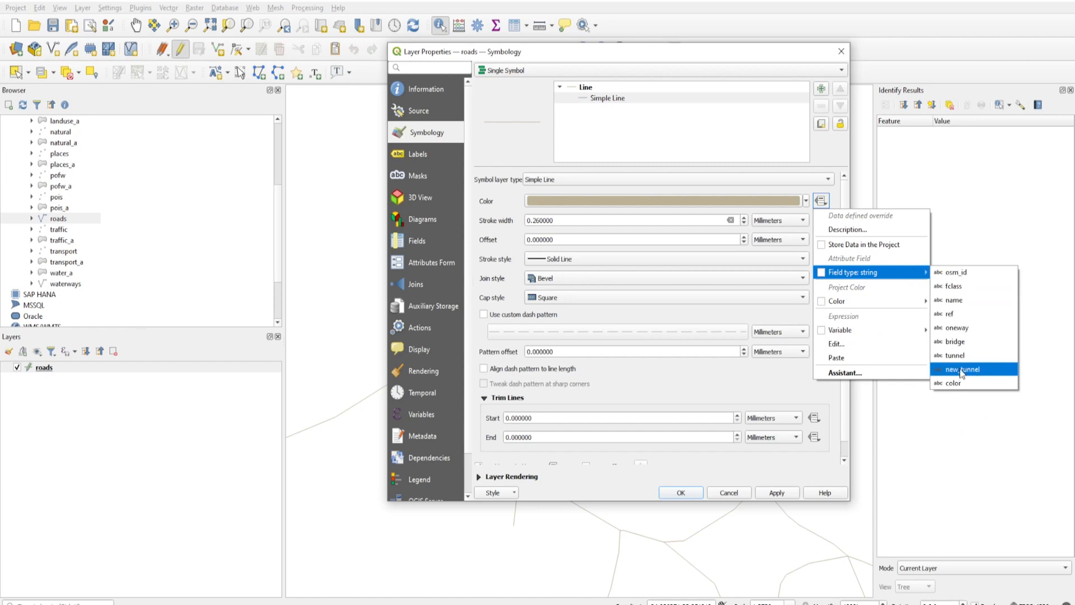
left_click(960, 369)
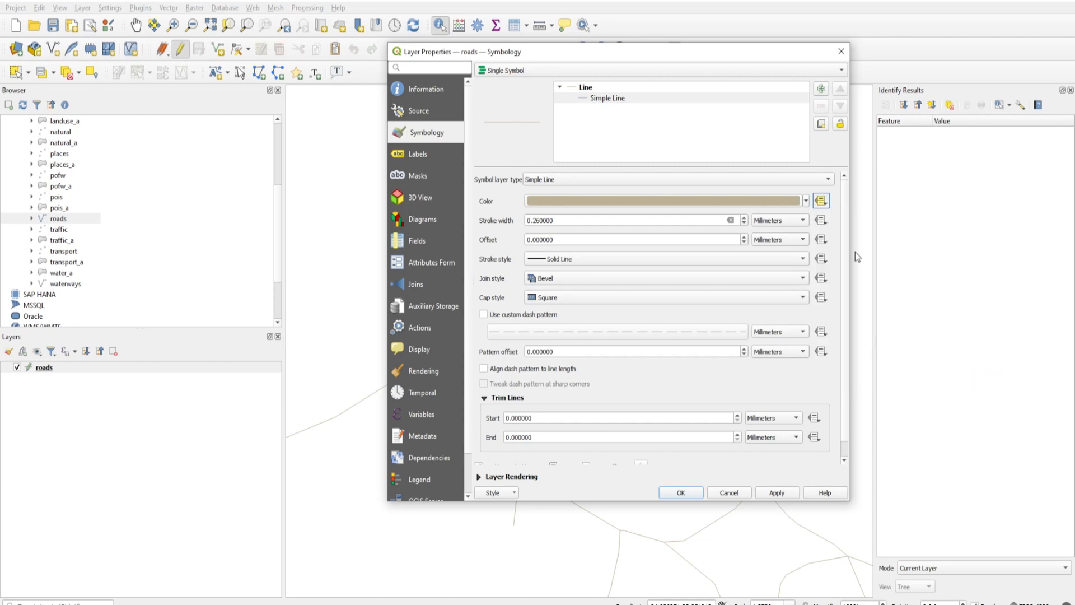
left_click(821, 200)
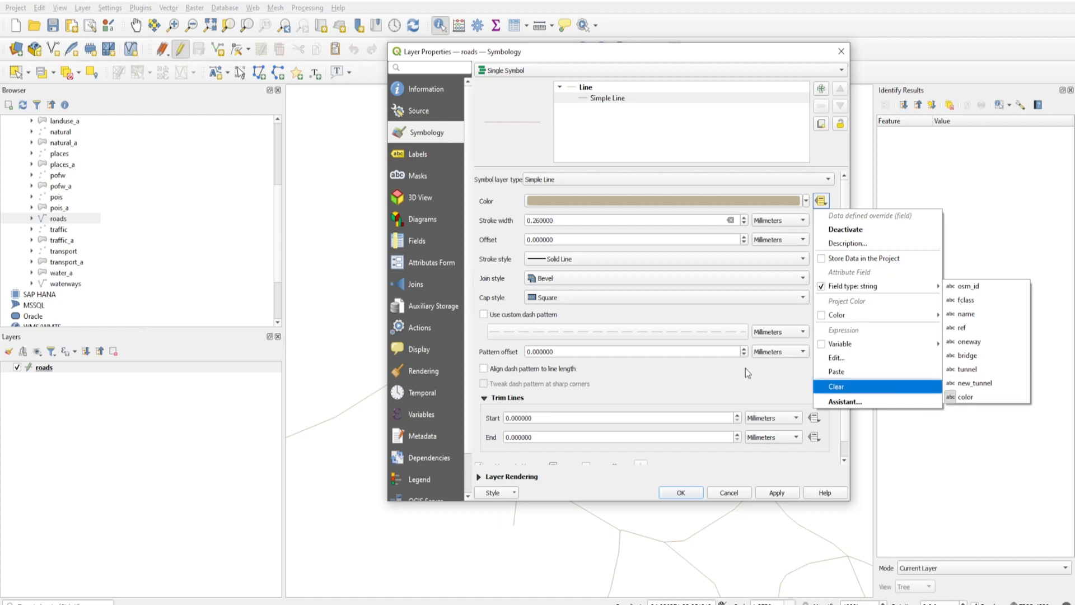
left_click(835, 387)
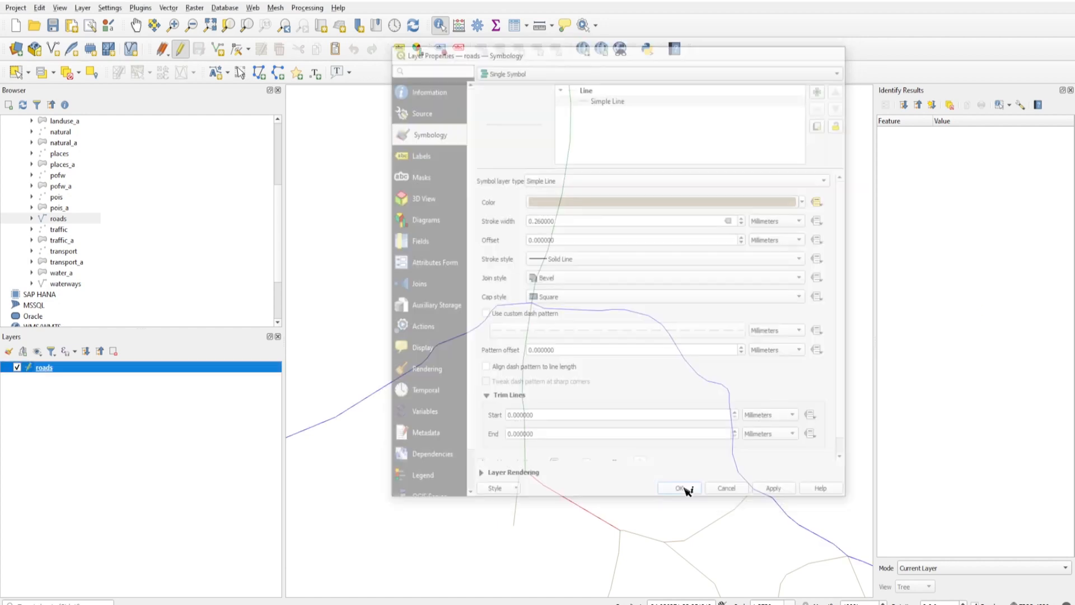
left_click(679, 488)
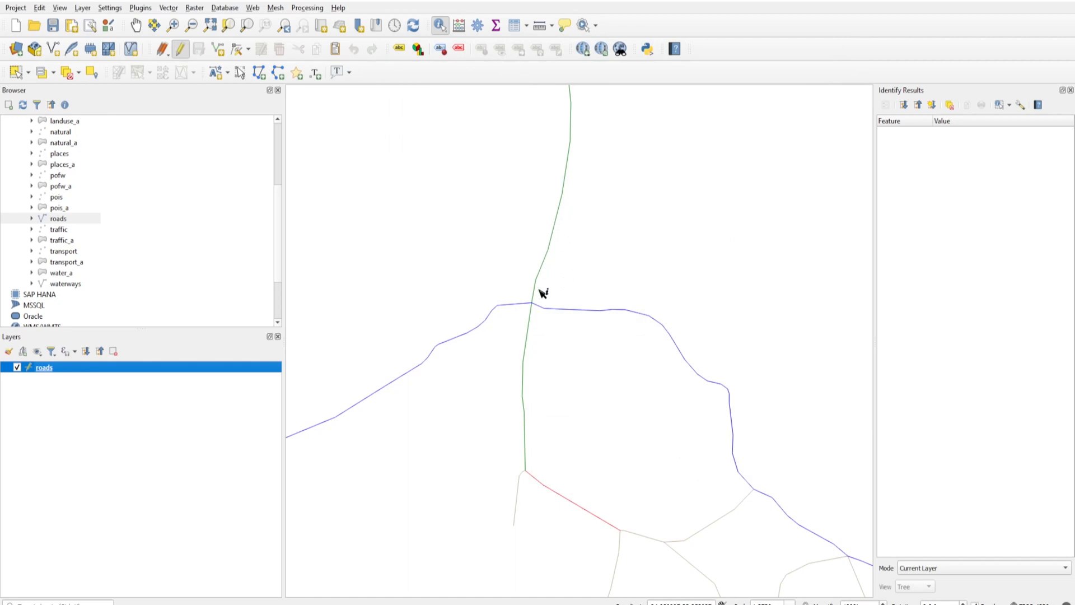
mouse_move(608, 542)
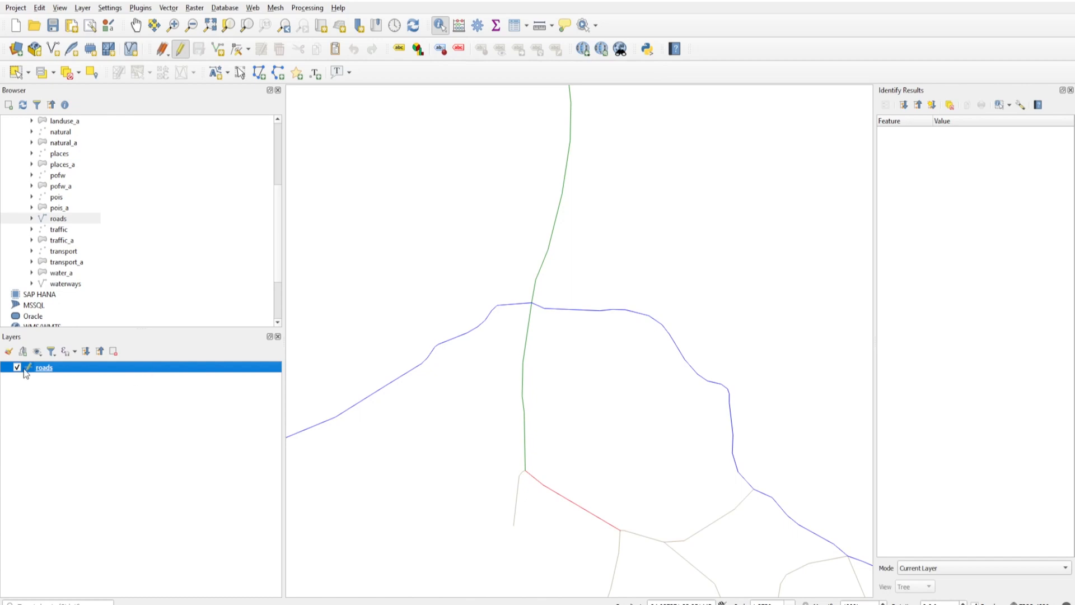
Increase the roads Simple Line stroke width so roads draw as thick lines
double_click(42, 368)
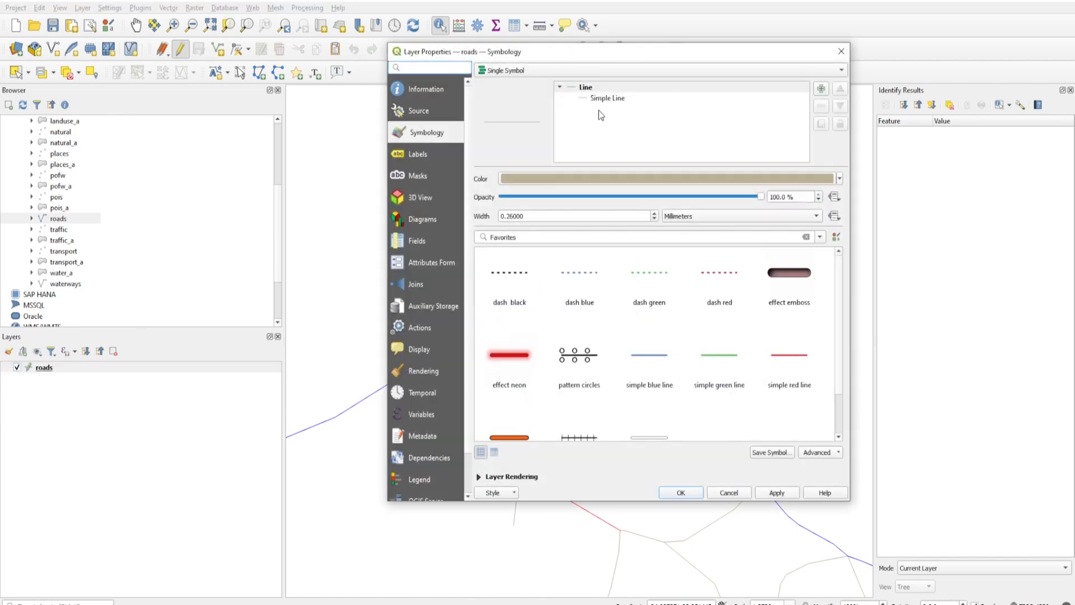
left_click(608, 98)
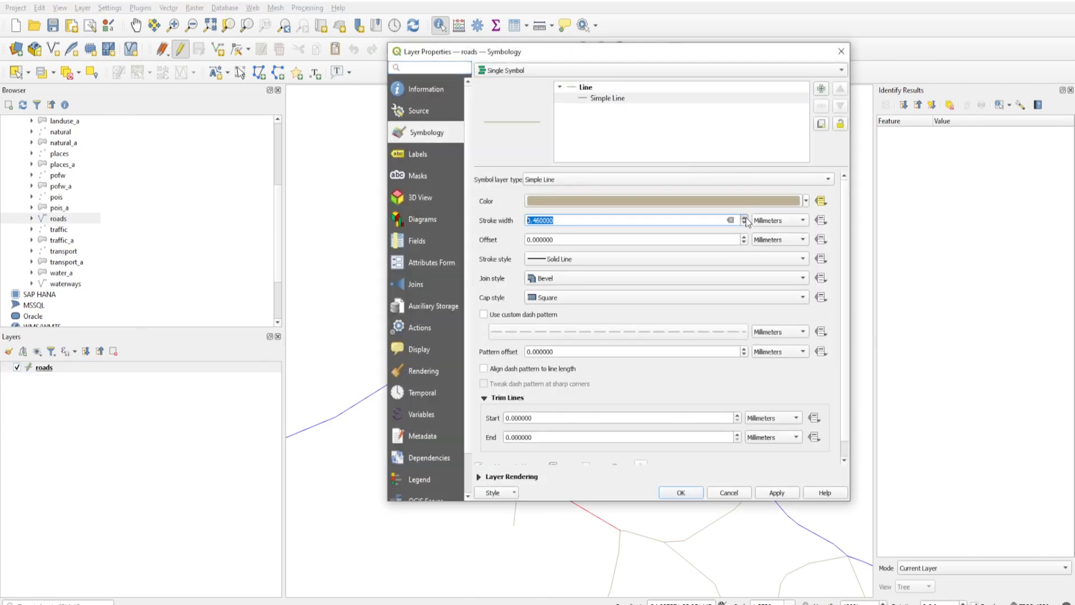
left_click(744, 218)
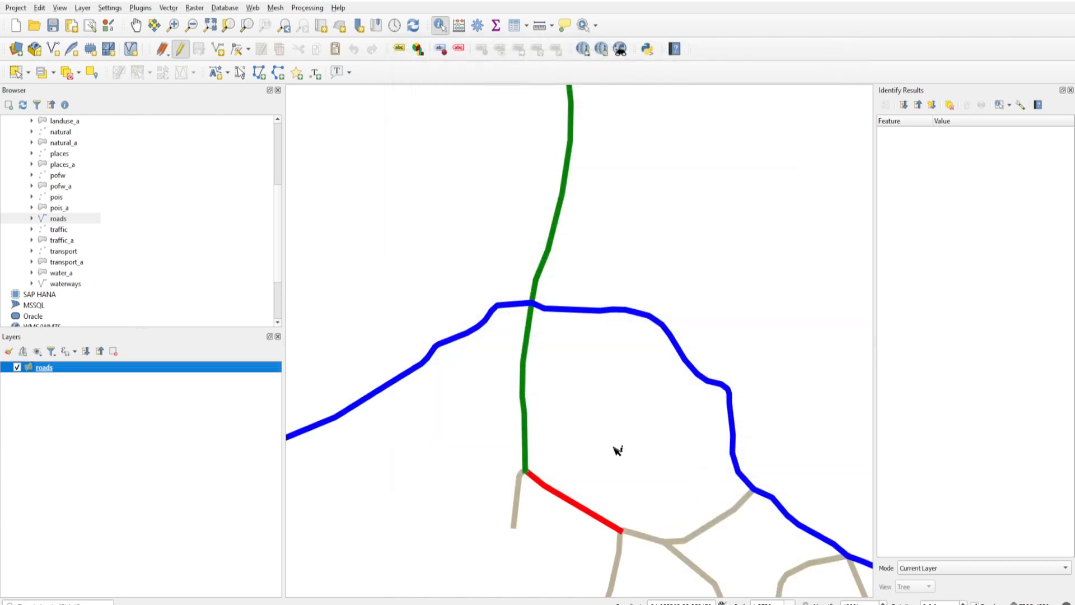
mouse_move(563, 347)
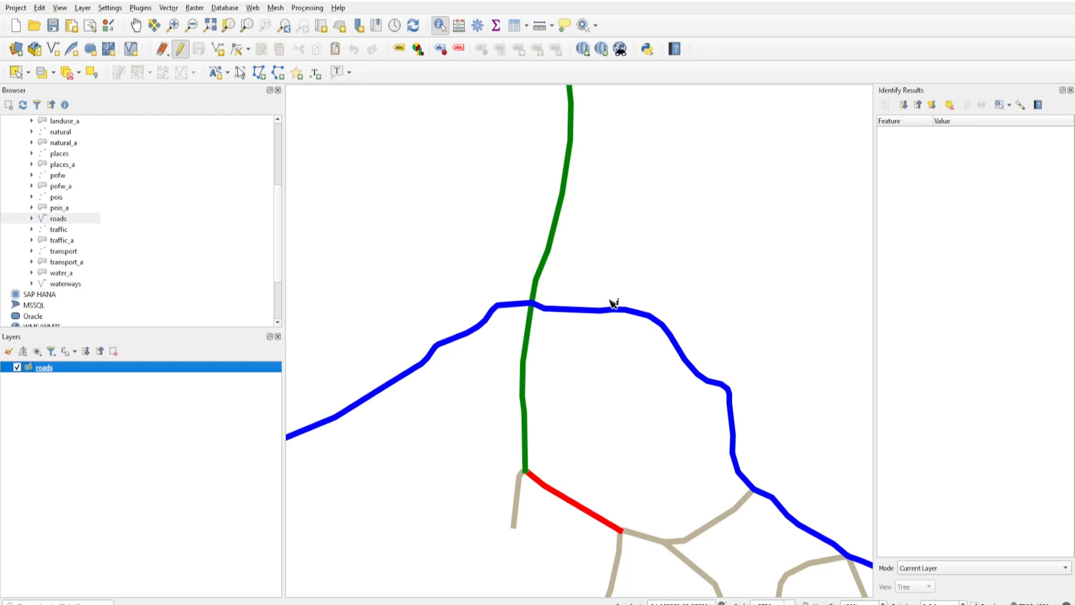
mouse_move(692, 579)
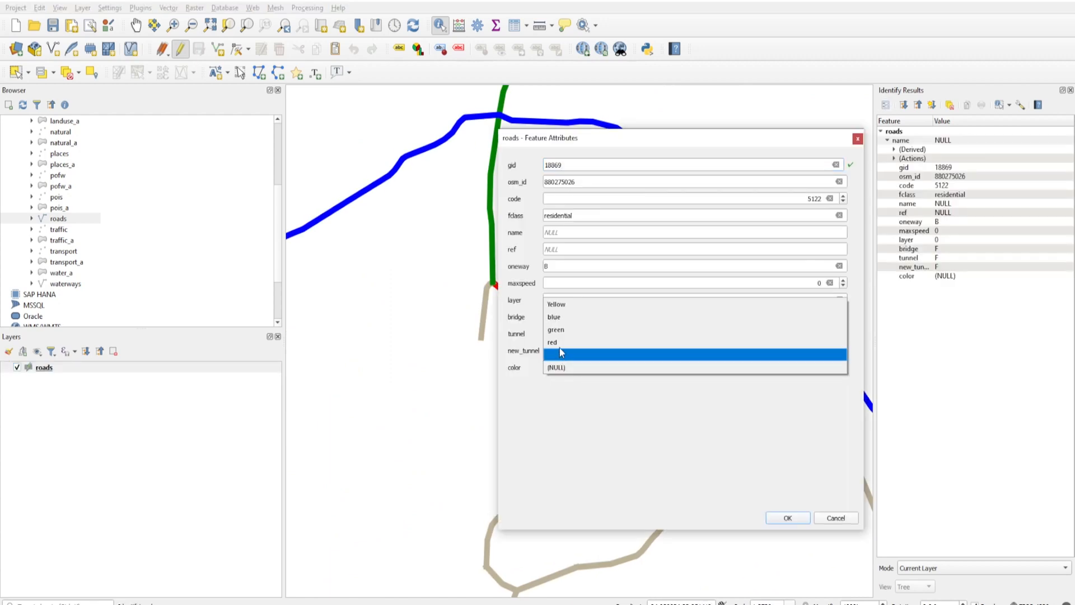
Choose Yellow as this residential road's color and confirm the attributes
left_click(556, 304)
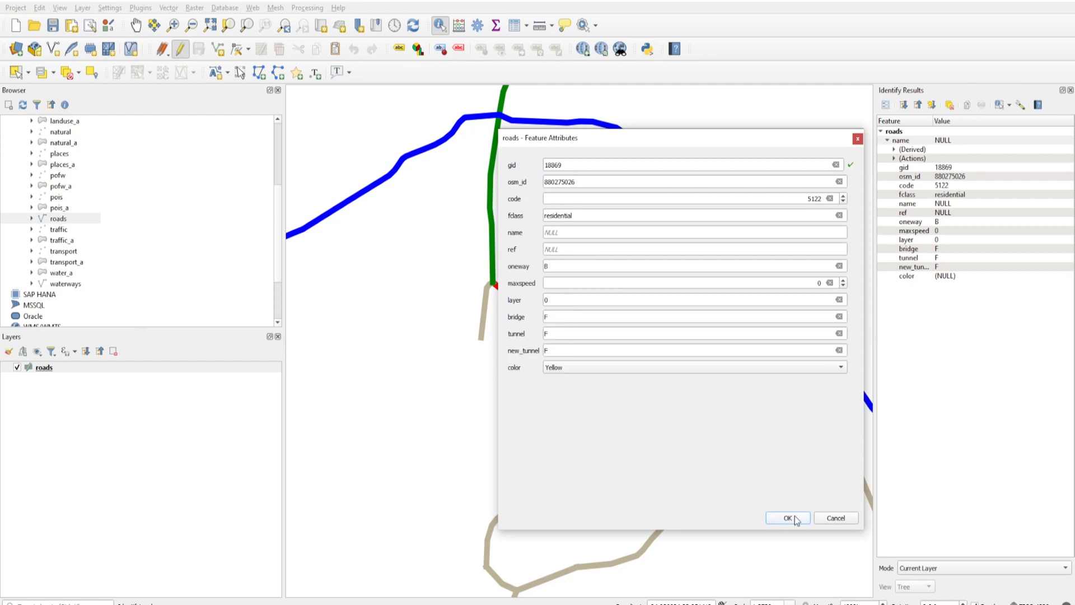
left_click(787, 517)
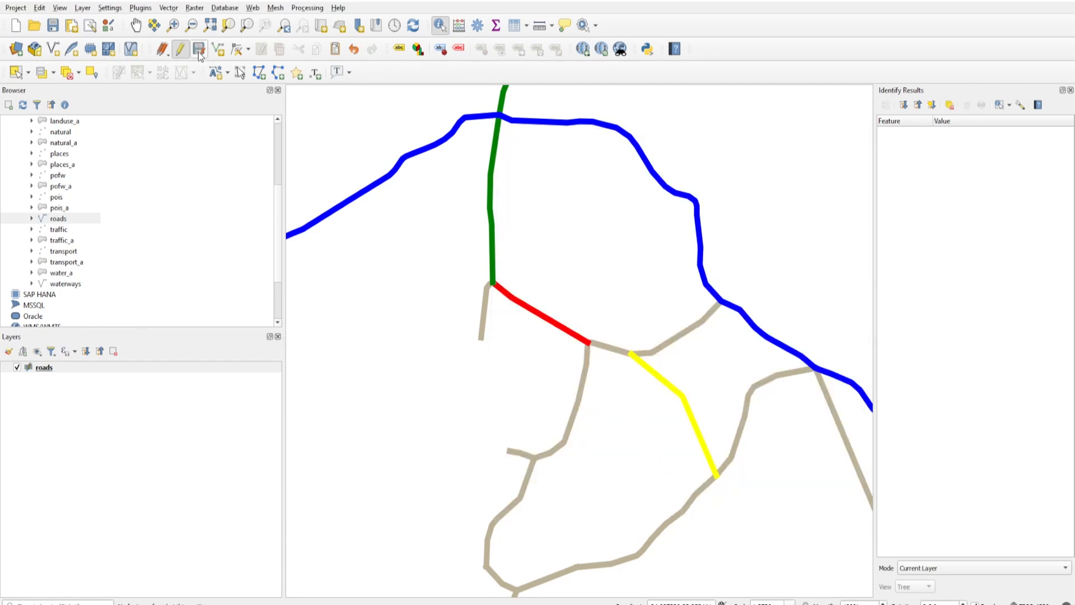